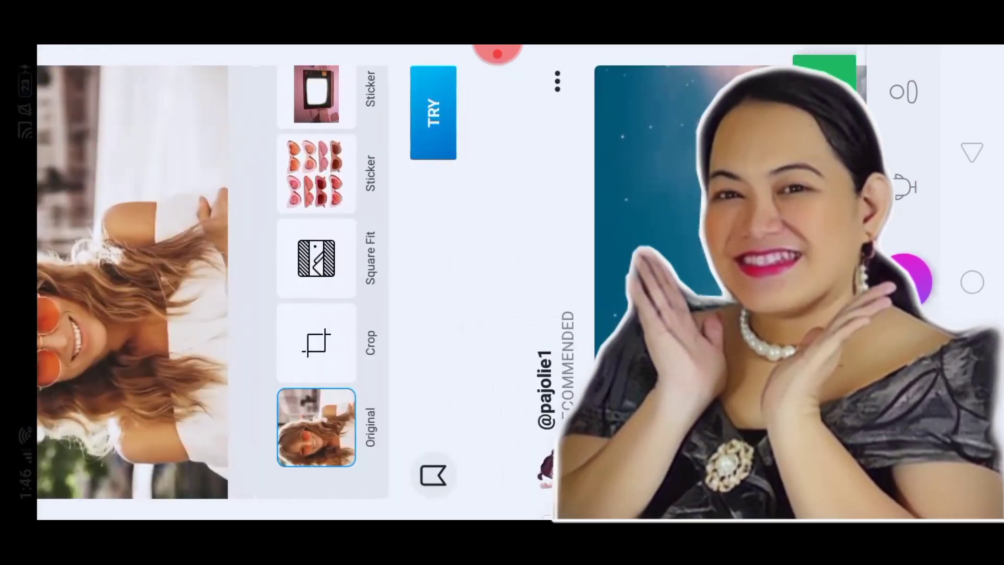
Step: Start a new edit with the standing teacher Bitmoji from Photos and dismiss the premium offer
{"action": "left_click", "coordinate": [316, 343]}
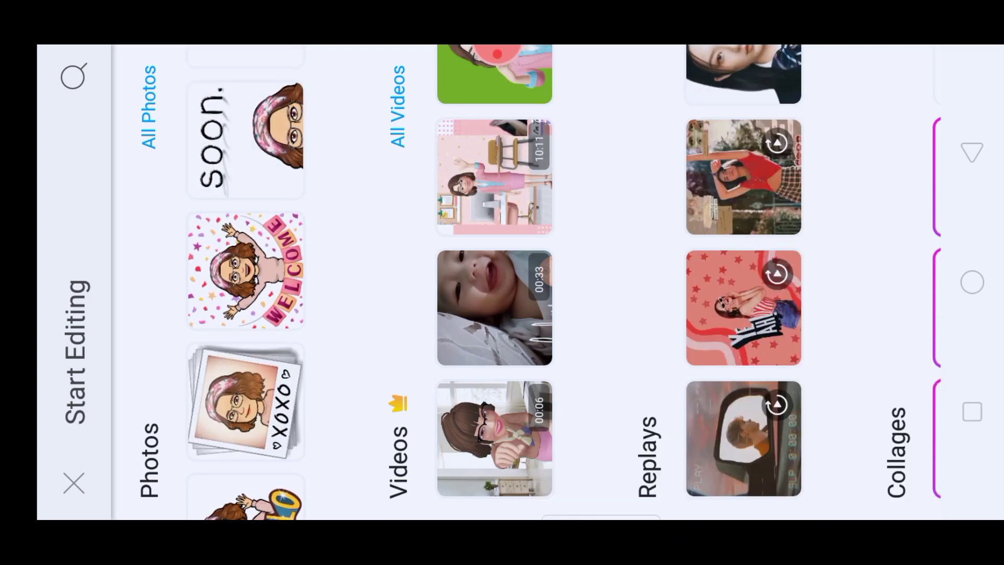
{"action": "scroll", "scroll_direction": "down", "scroll_amount": 3}
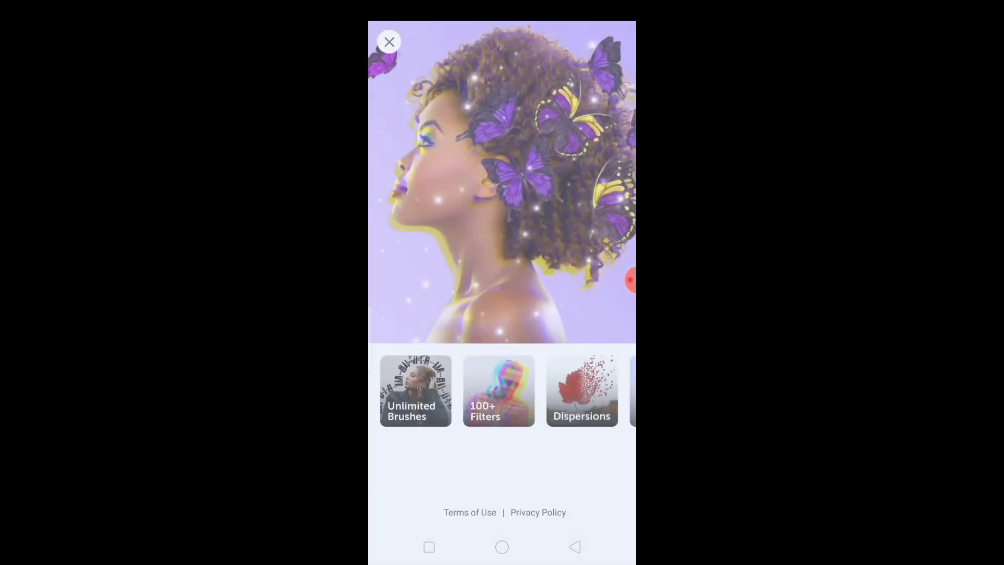
{"action": "left_click", "coordinate": [389, 42]}
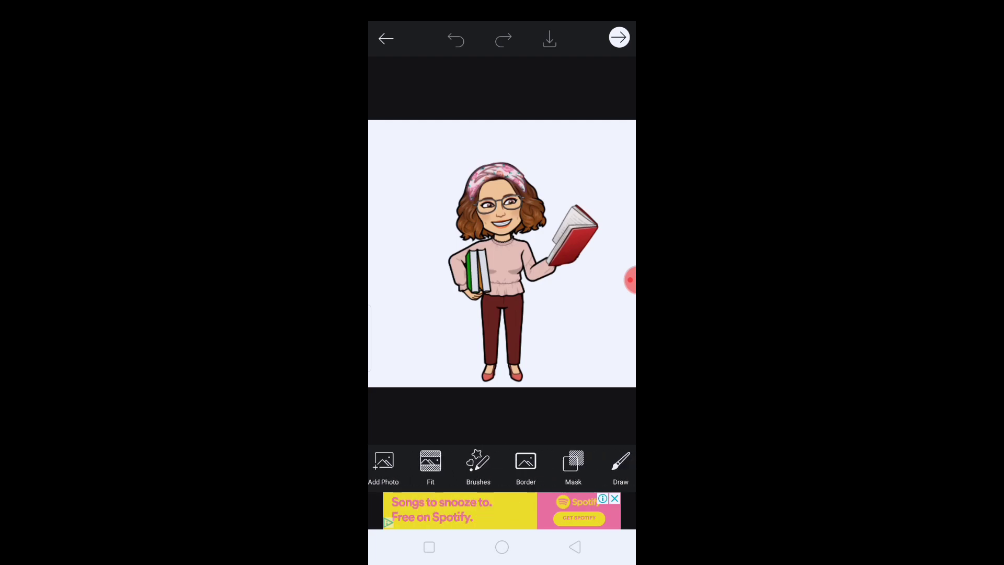
Step: Start the Cutout and erase leftover background around the red book with a smaller brush
{"action": "left_click", "coordinate": [478, 465]}
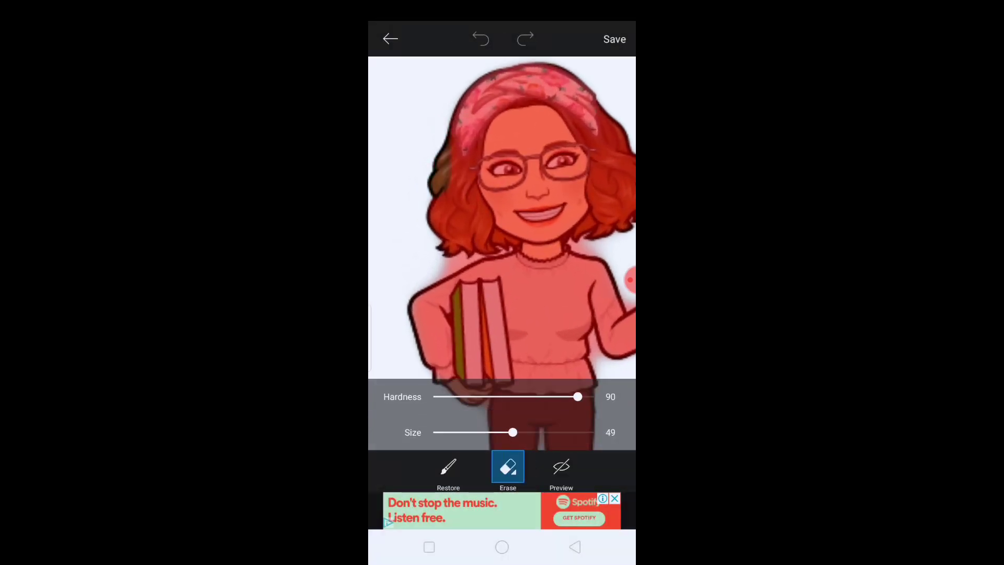
{"action": "left_click_drag", "start_coordinate": [513, 432], "coordinate": [441, 432]}
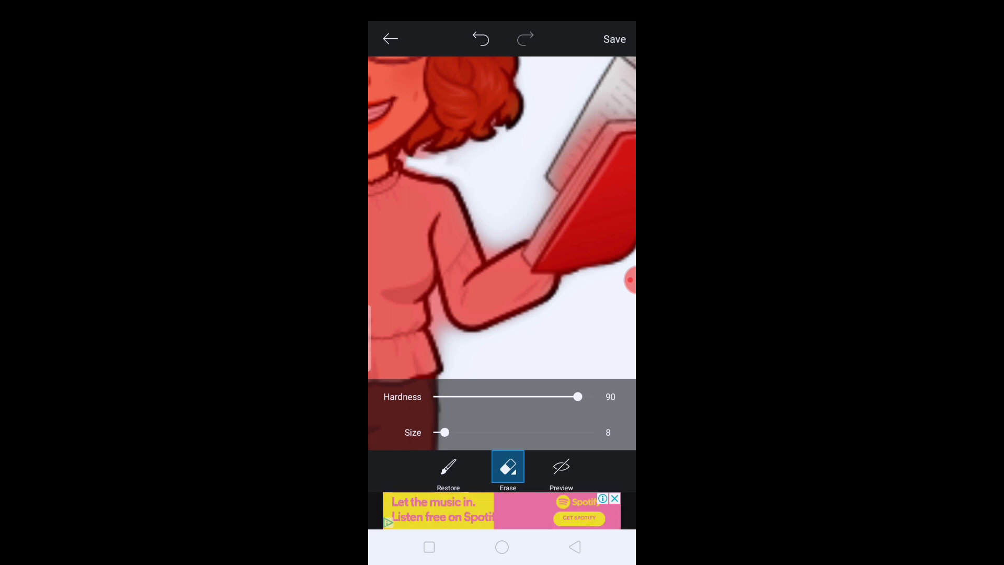
{"action": "left_click_drag", "start_coordinate": [435, 154], "coordinate": [504, 241]}
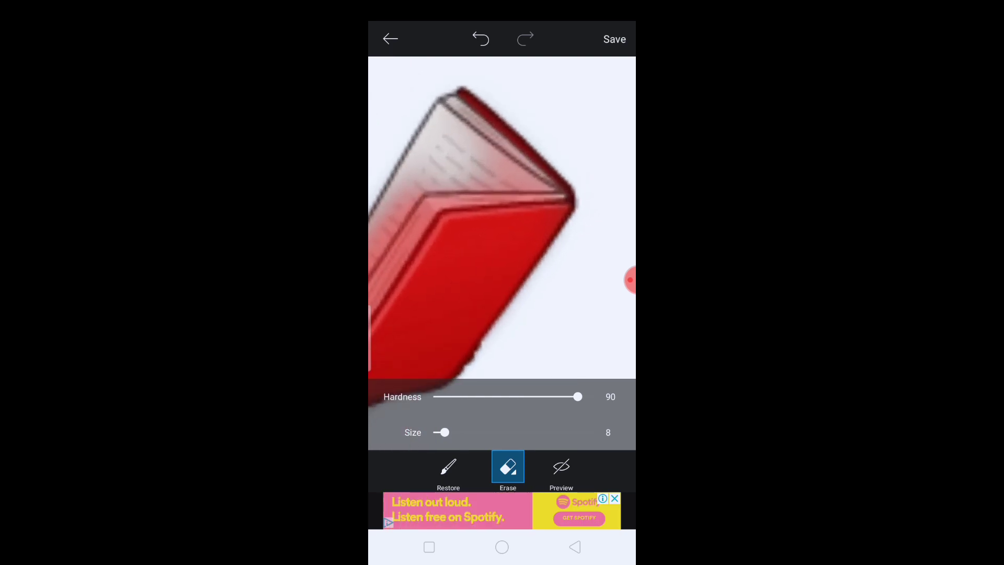
Step: Restore the book's pages with a larger brush and apply the finished cutout
{"action": "left_click", "coordinate": [449, 471]}
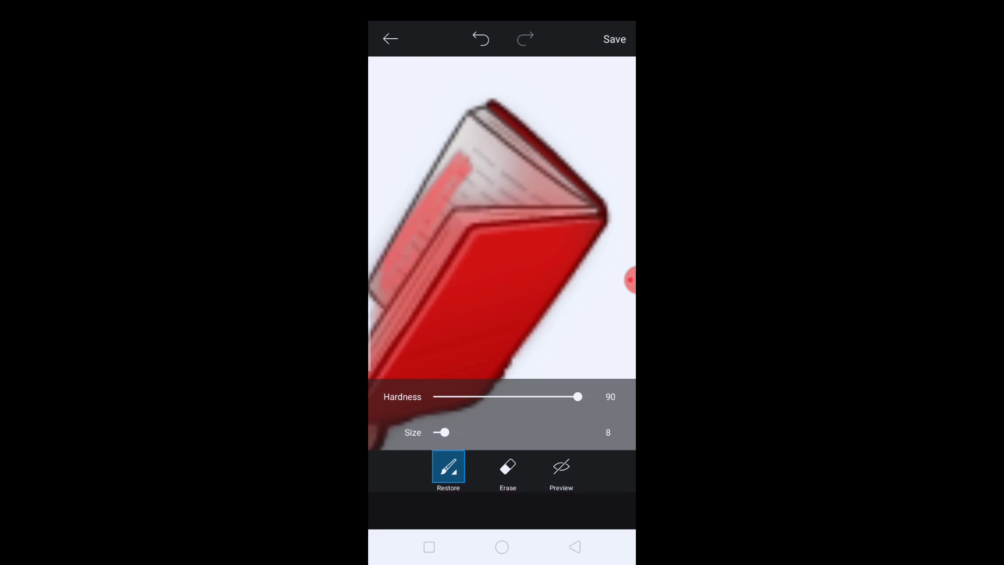
{"action": "left_click_drag", "start_coordinate": [442, 432], "coordinate": [462, 432]}
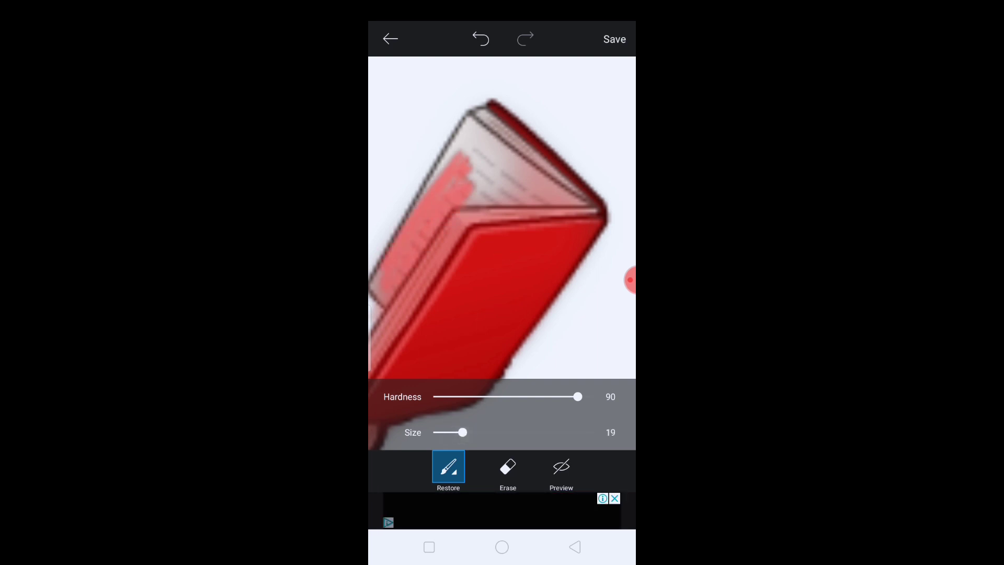
{"action": "left_click_drag", "start_coordinate": [450, 432], "coordinate": [491, 432]}
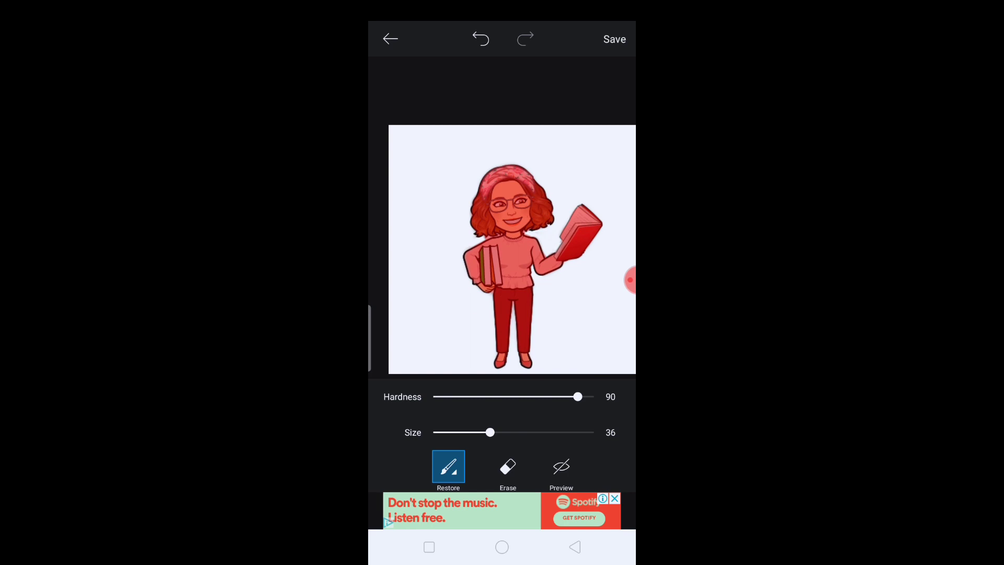
{"action": "left_click", "coordinate": [613, 39]}
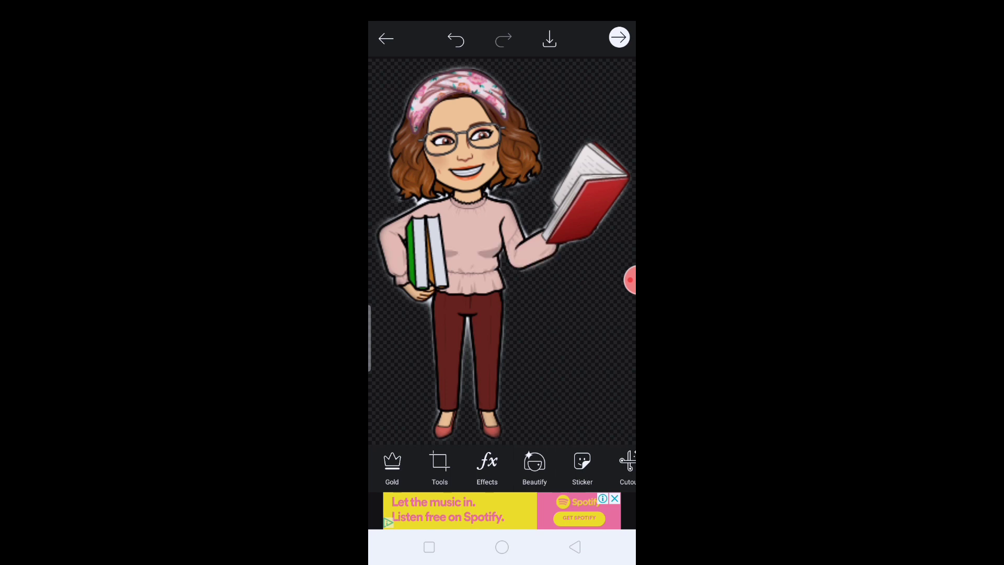
Step: Leave the edited image, discard changes and dismiss the premium offer
{"action": "left_click", "coordinate": [549, 39]}
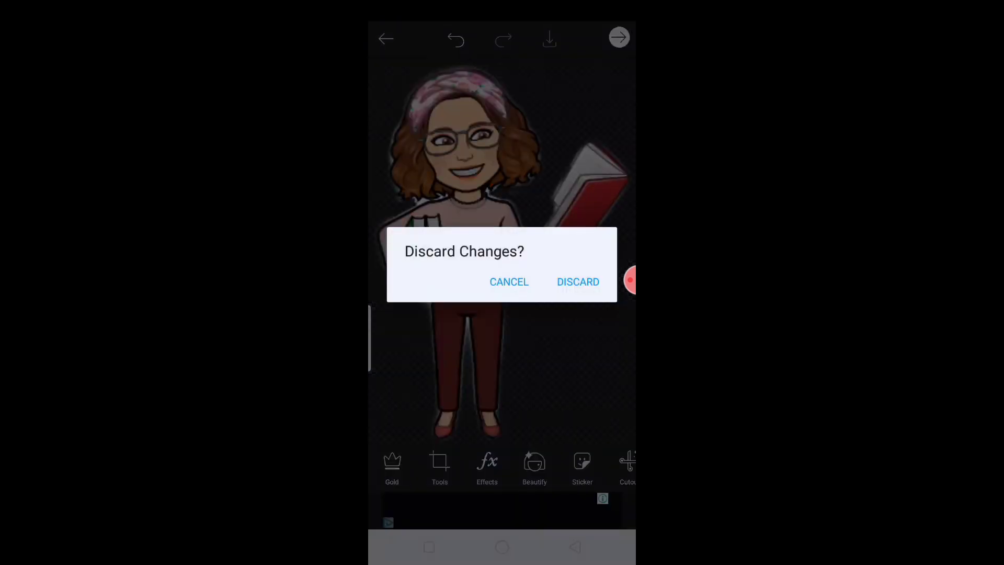
{"action": "left_click", "coordinate": [510, 281]}
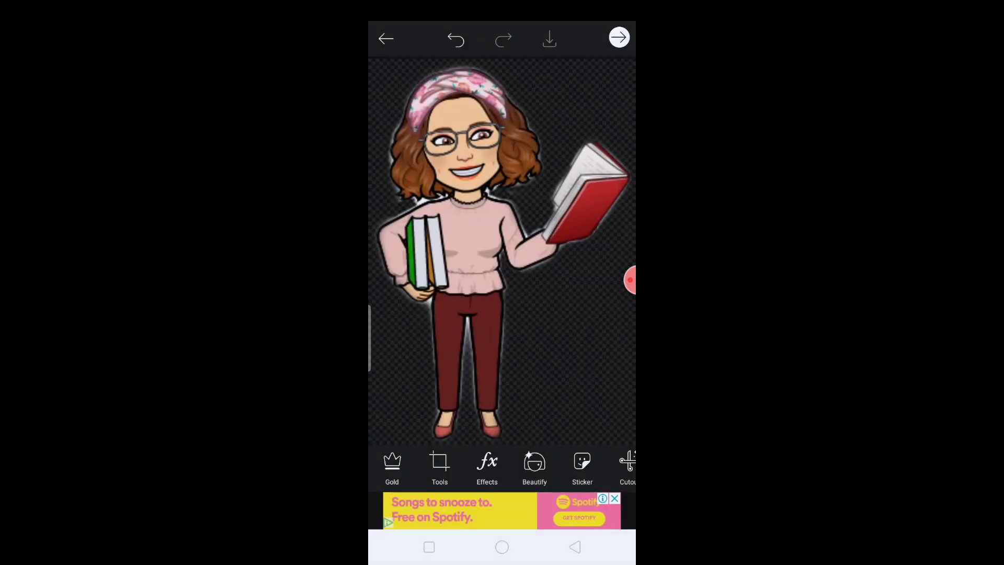
{"action": "left_click", "coordinate": [617, 37]}
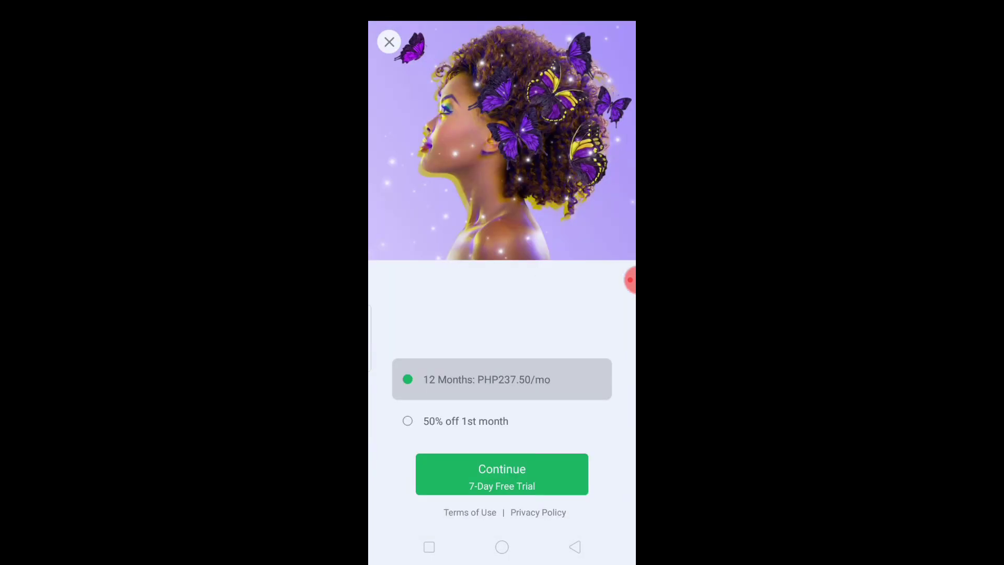
{"action": "left_click", "coordinate": [389, 42]}
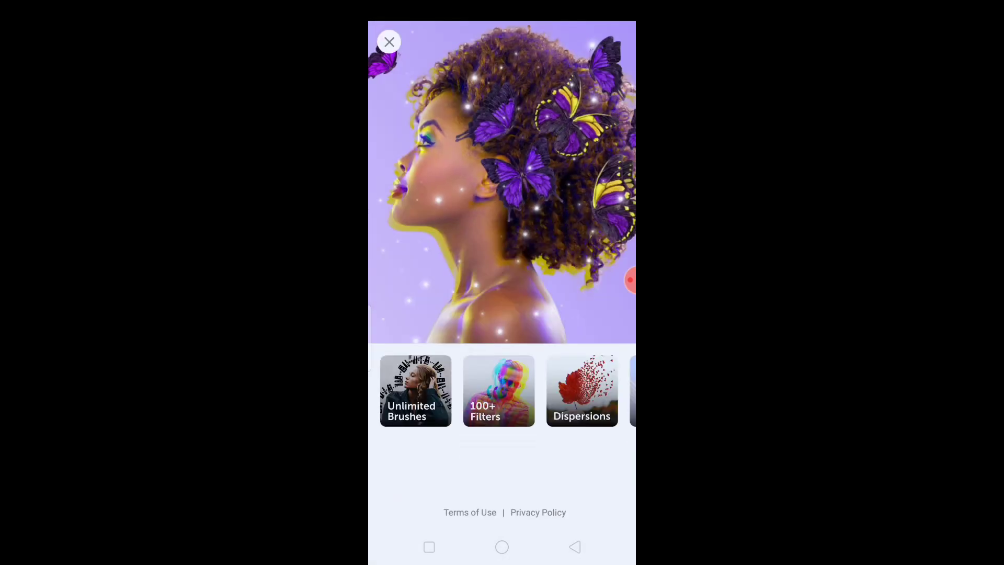
{"action": "left_click", "coordinate": [390, 41]}
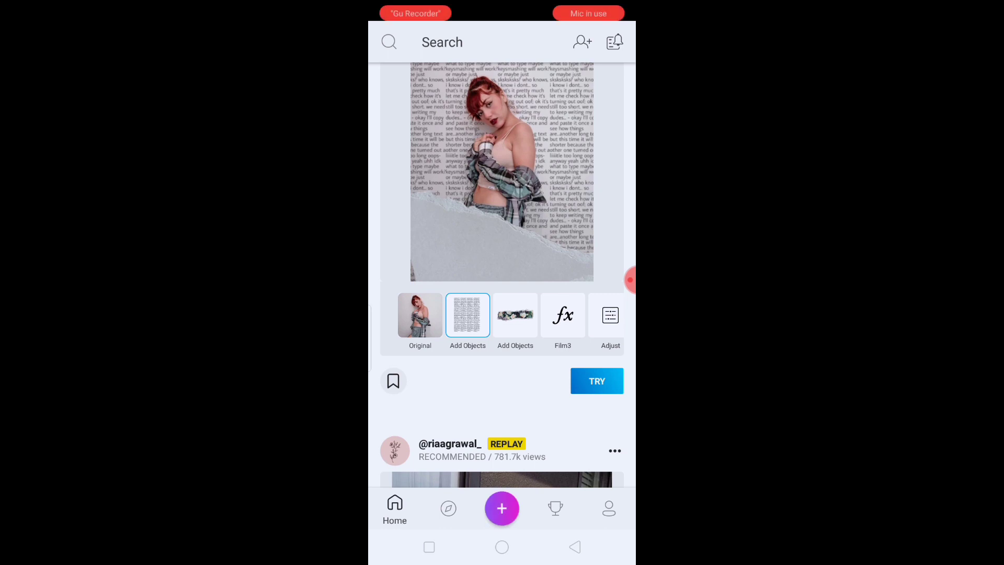
Step: Start a new edit with the Bitmoji sitting on the stack of books
{"action": "left_click", "coordinate": [502, 508]}
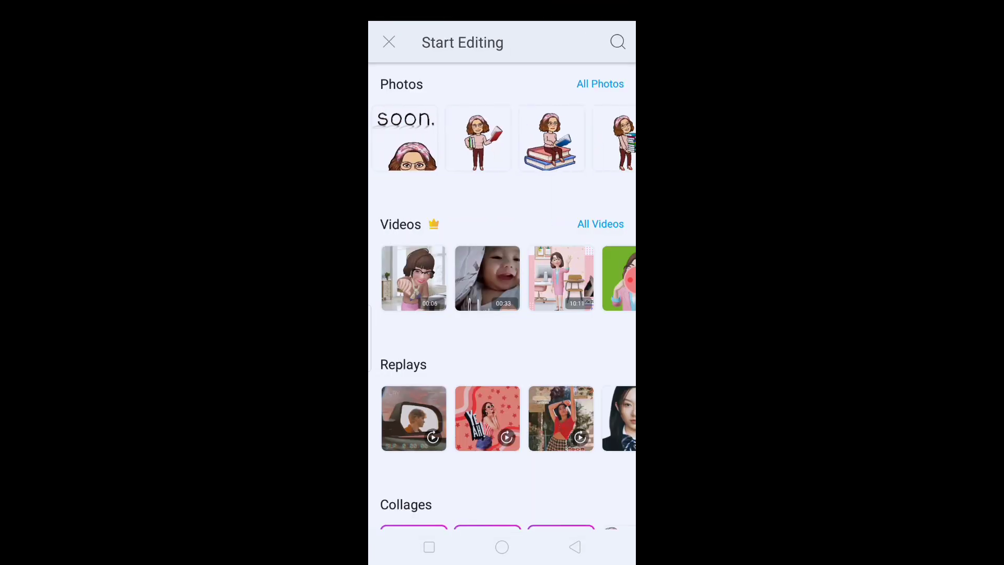
{"action": "left_click", "coordinate": [551, 138]}
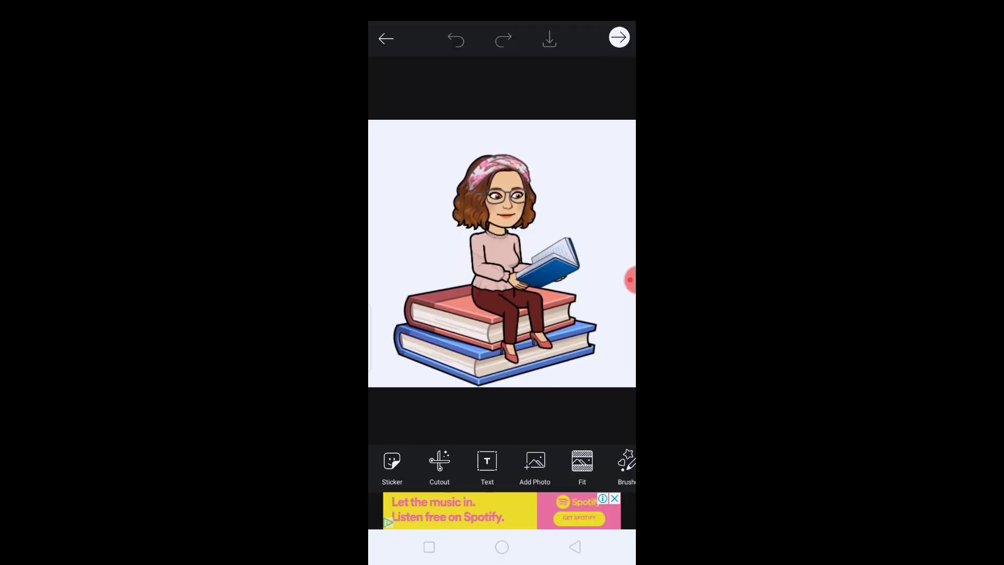
Step: Cut out the seated Bitmoji, alternating Erase and Restore along the book stack edges, and apply it
{"action": "left_click", "coordinate": [439, 467]}
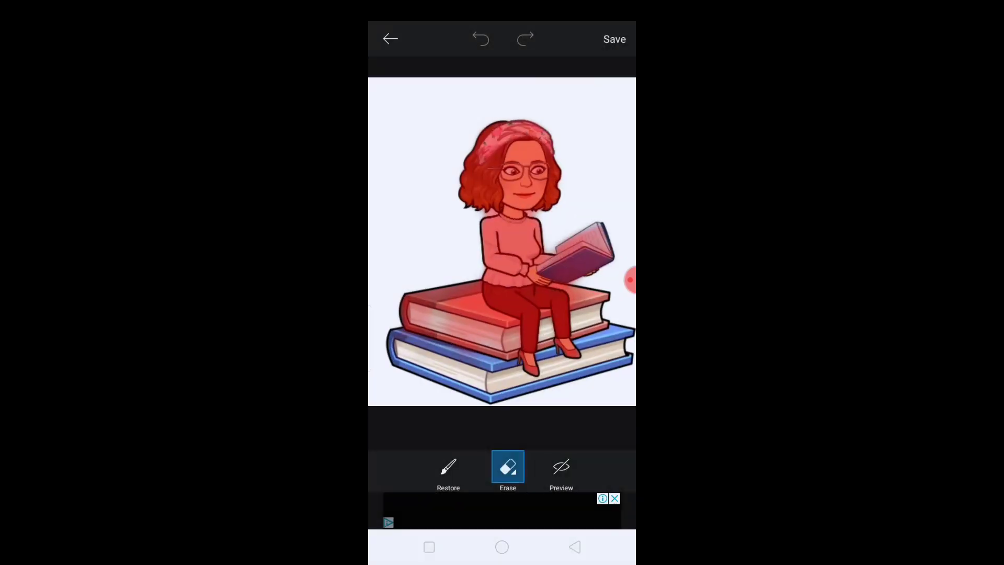
{"action": "left_click", "coordinate": [449, 466]}
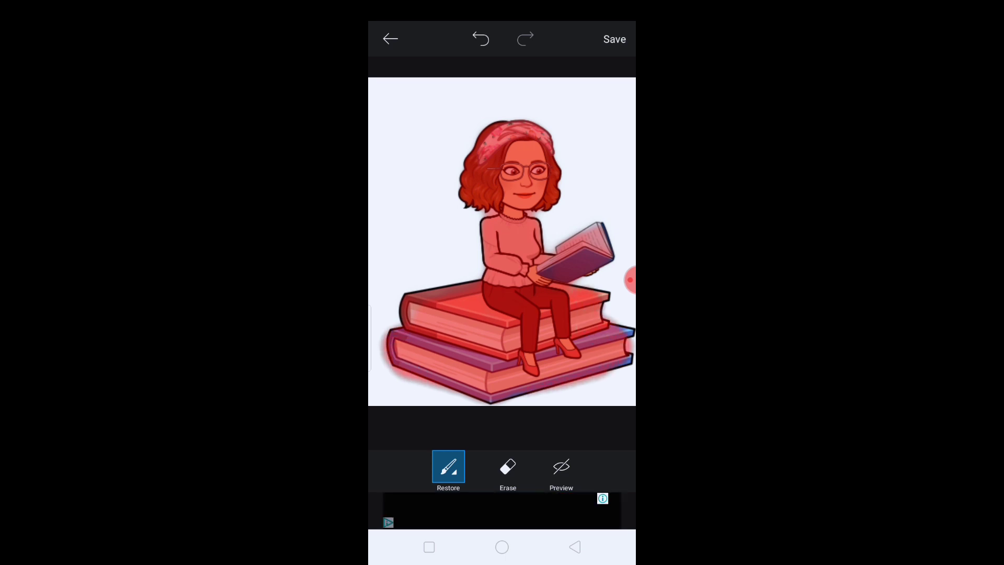
{"action": "left_click", "coordinate": [507, 470]}
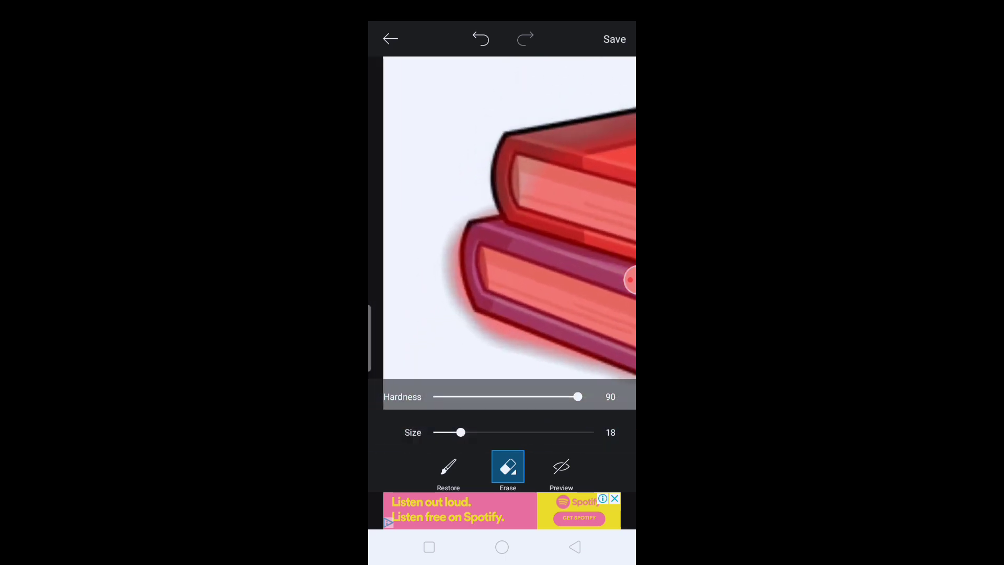
{"action": "left_click_drag", "start_coordinate": [455, 230], "coordinate": [557, 349]}
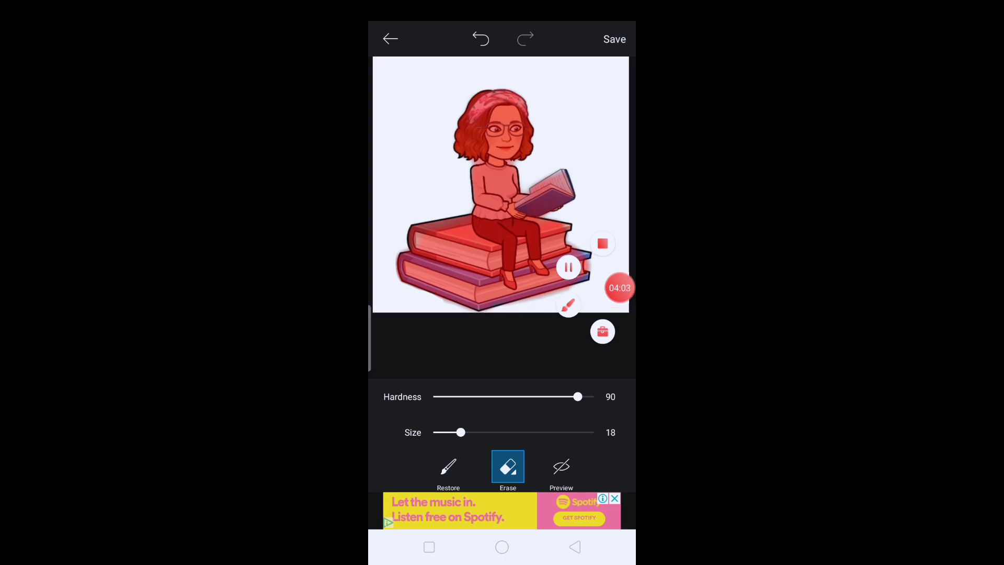
{"action": "left_click", "coordinate": [449, 471]}
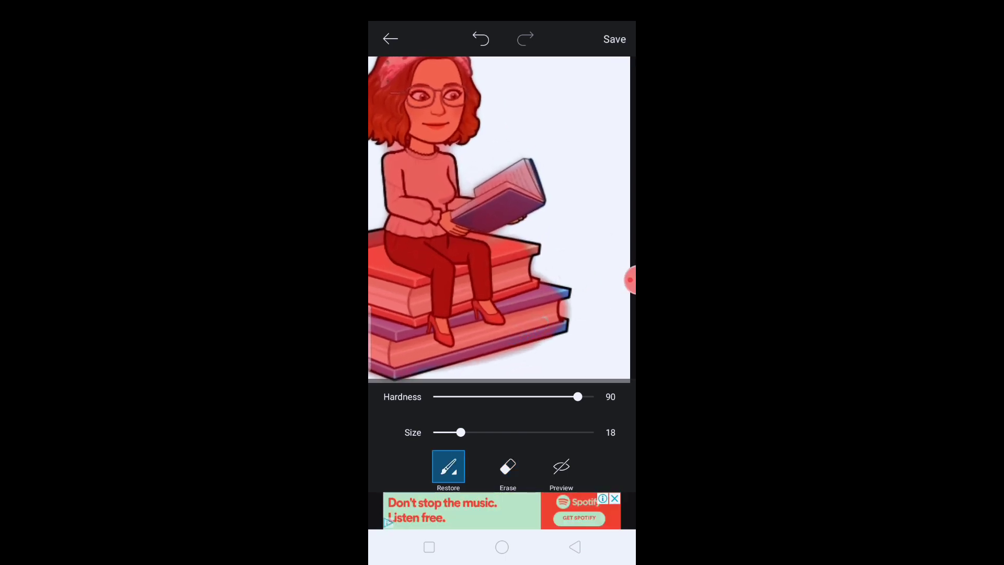
{"action": "left_click", "coordinate": [507, 466]}
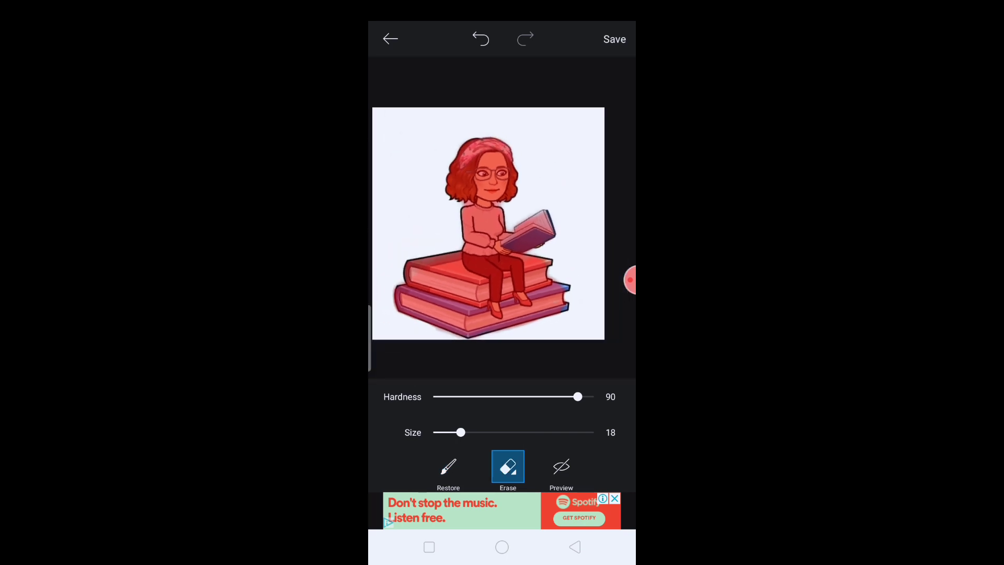
{"action": "left_click", "coordinate": [613, 38]}
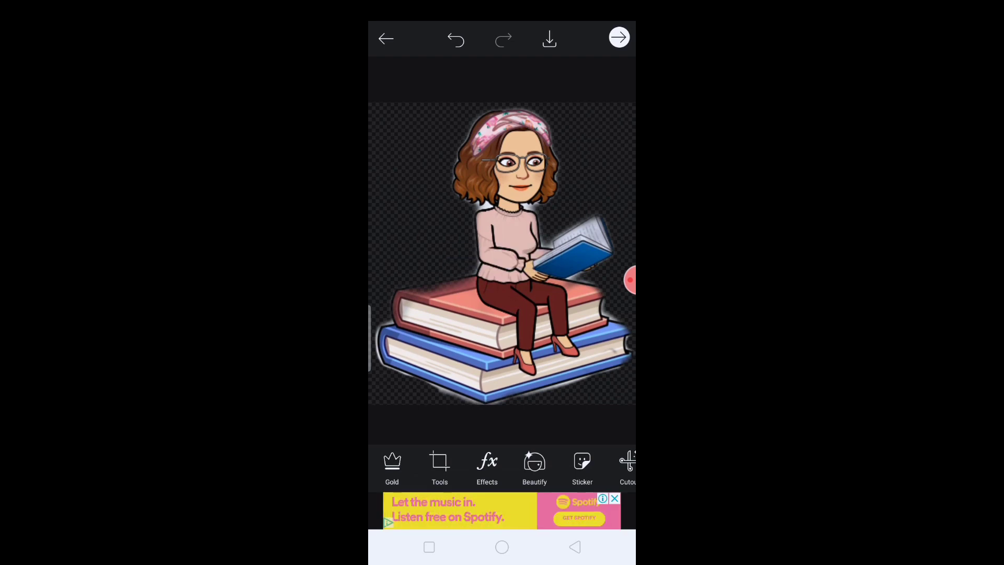
Step: Save the book-stack cutout to the gallery, discard the edit and load the sunglasses Bitmoji
{"action": "left_click", "coordinate": [549, 39]}
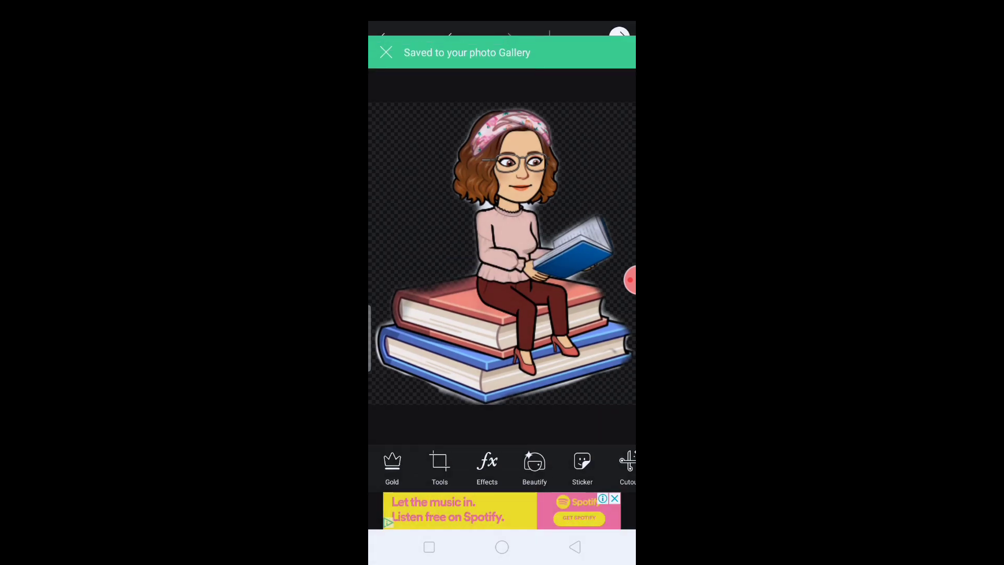
{"action": "left_click", "coordinate": [386, 39]}
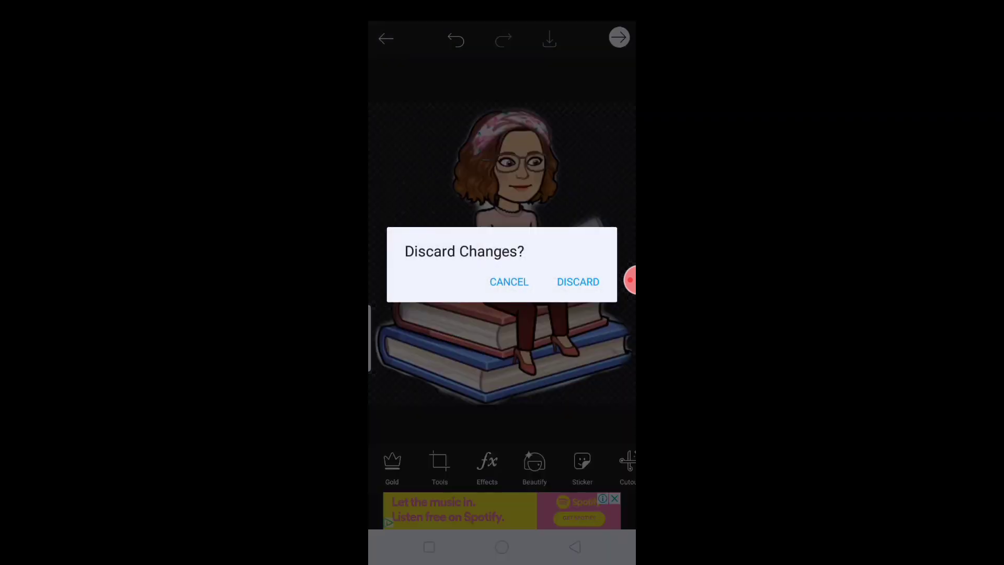
{"action": "left_click", "coordinate": [578, 282]}
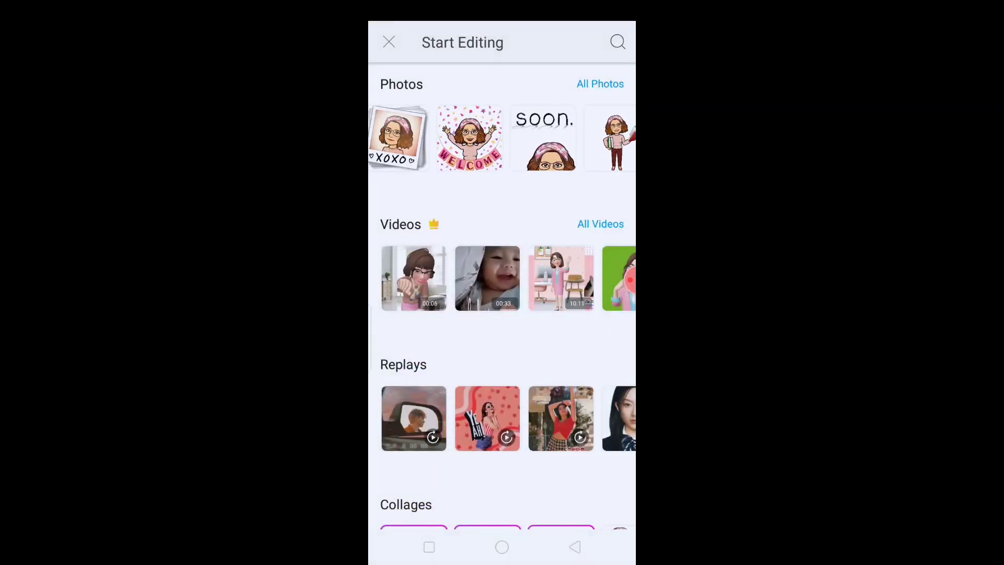
{"action": "left_click", "coordinate": [470, 138]}
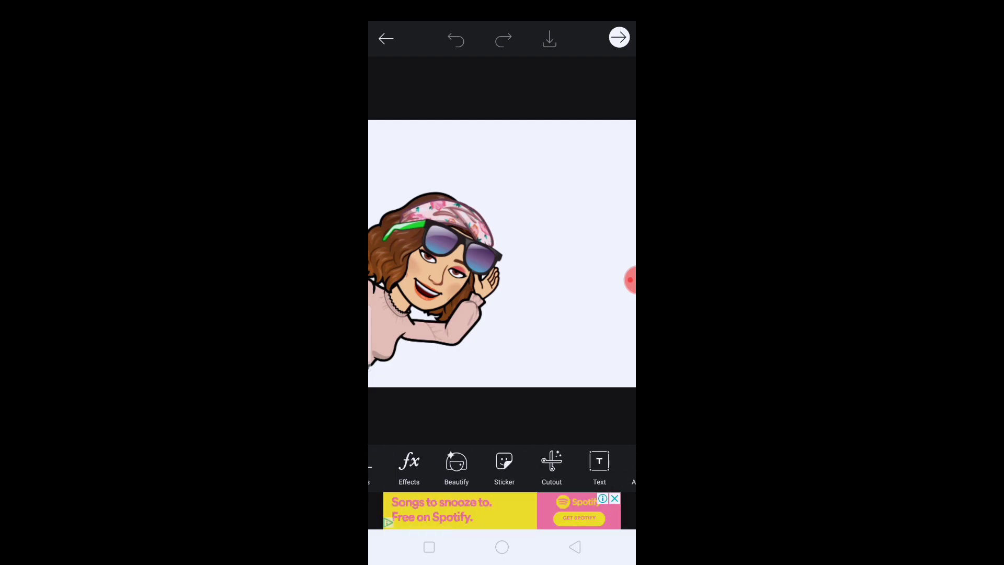
Step: Cut out the sunglasses Bitmoji, save it to My Stickers and leave PicsArt
{"action": "left_click", "coordinate": [551, 465]}
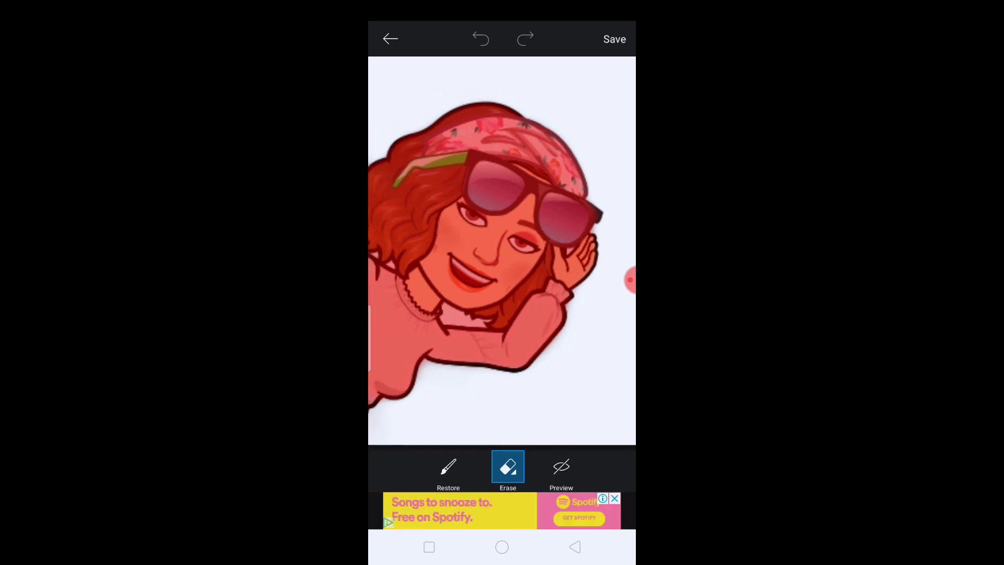
{"action": "left_click", "coordinate": [614, 38]}
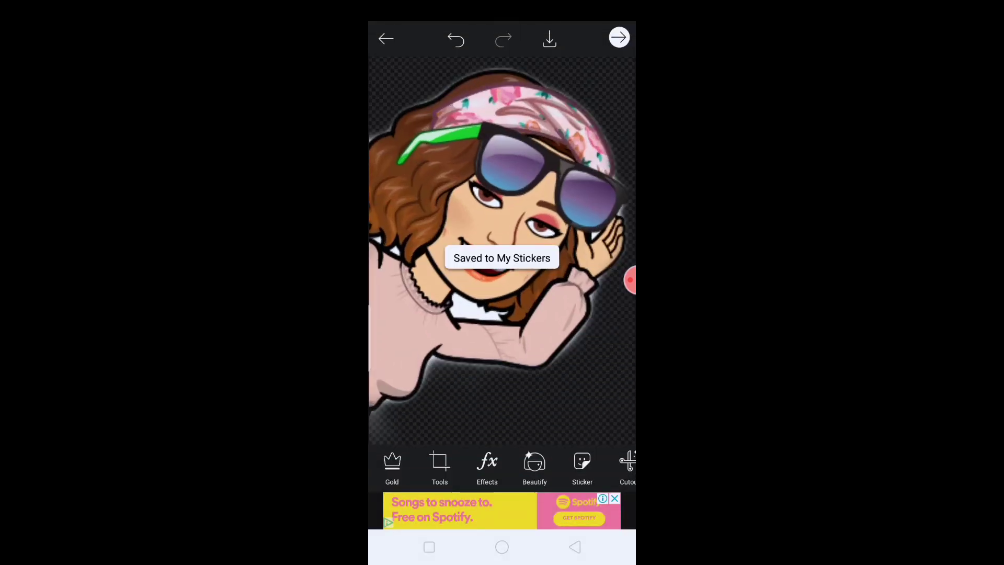
{"action": "left_click", "coordinate": [549, 39]}
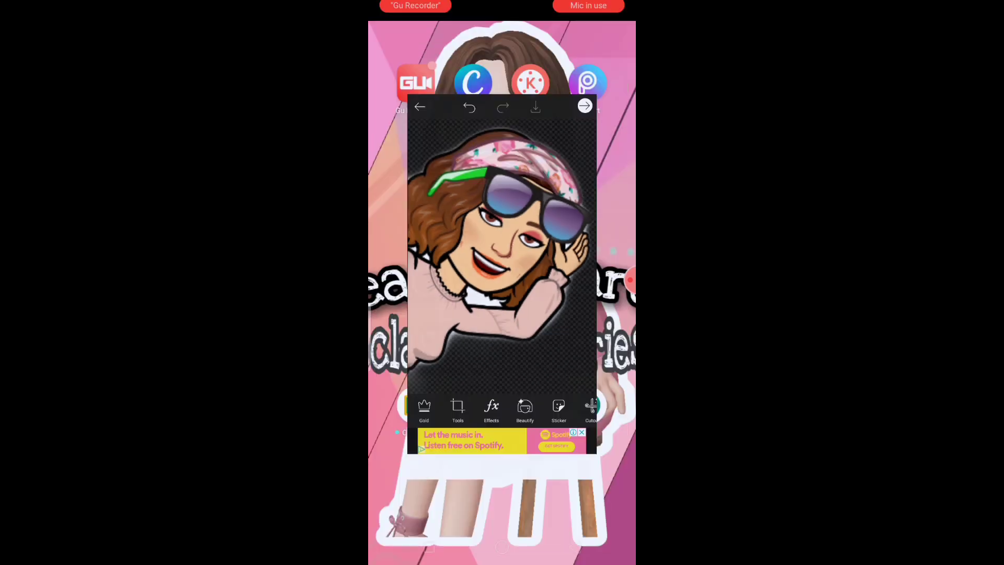
Step: Return to the home screen and launch KineMaster Pro
{"action": "left_click", "coordinate": [420, 107]}
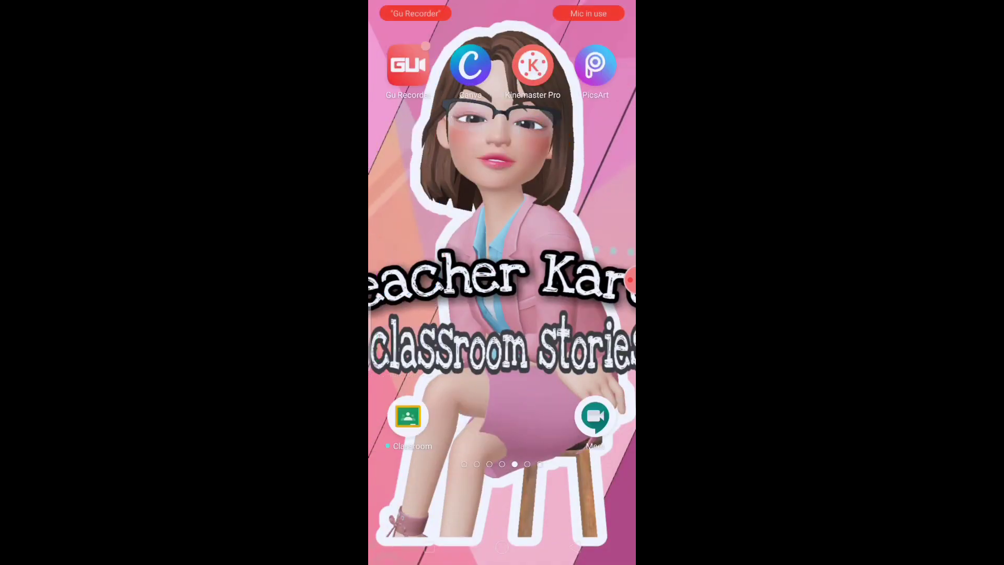
{"action": "left_click", "coordinate": [534, 65]}
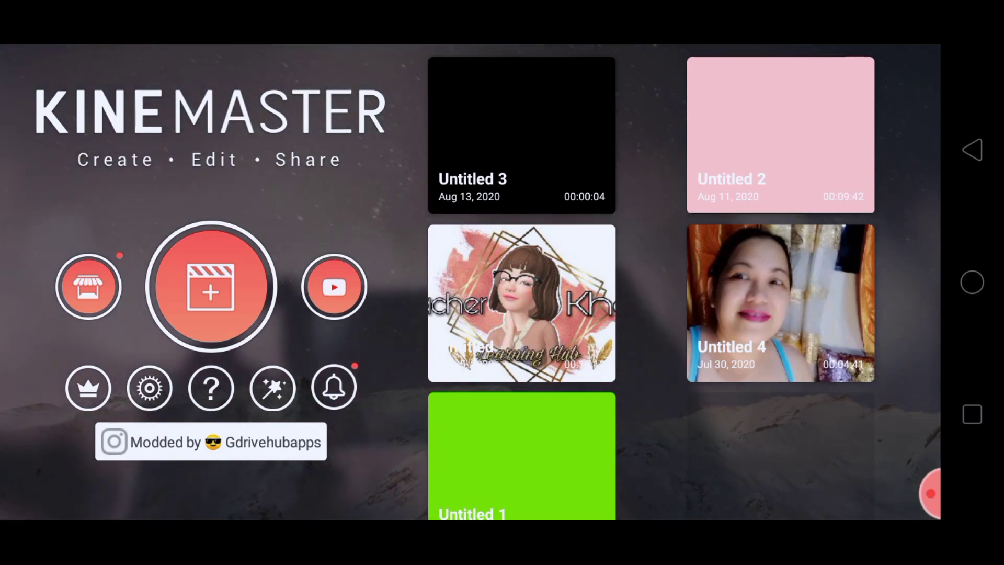
Step: Create a new 16:9 project so the Media Browser appears
{"action": "left_click", "coordinate": [210, 287]}
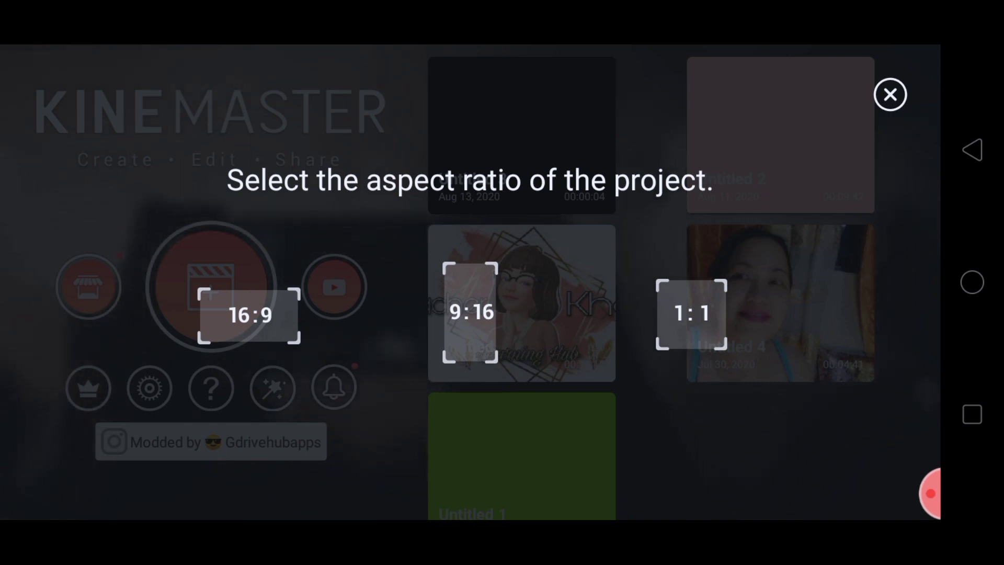
{"action": "left_click", "coordinate": [889, 94]}
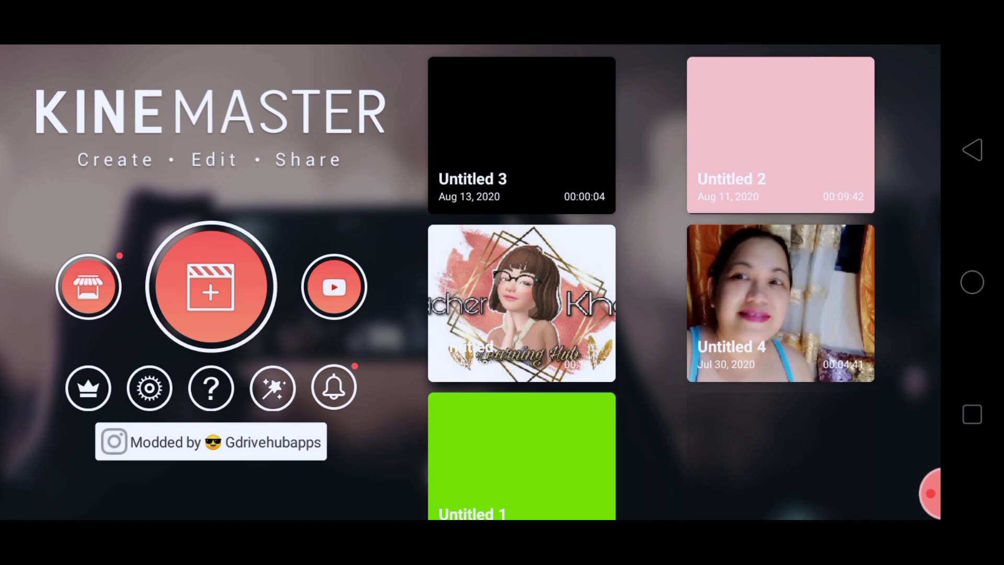
{"action": "left_click", "coordinate": [210, 287]}
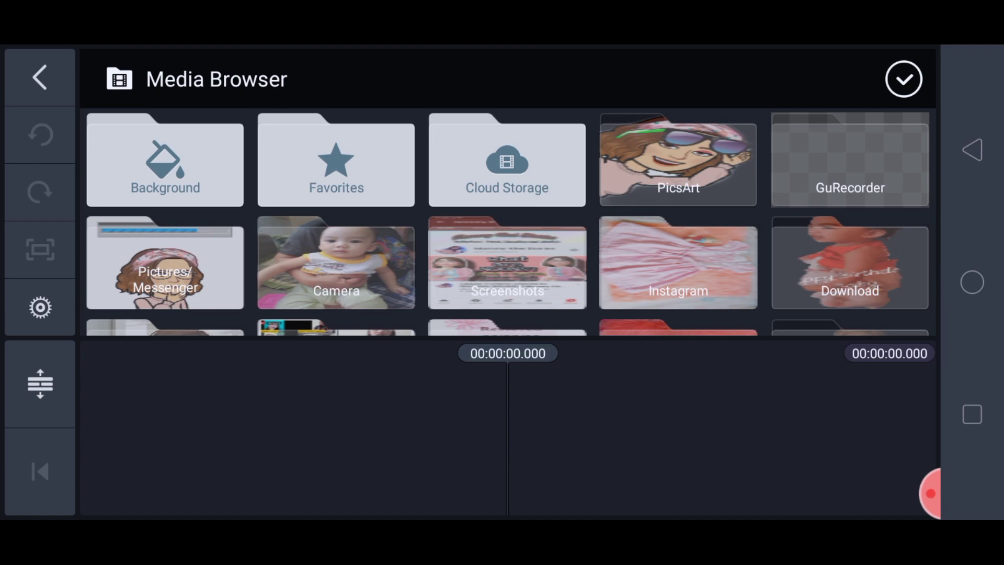
Step: Add the classroom chalkboard image from the Download folder as the first clip
{"action": "left_click", "coordinate": [164, 161]}
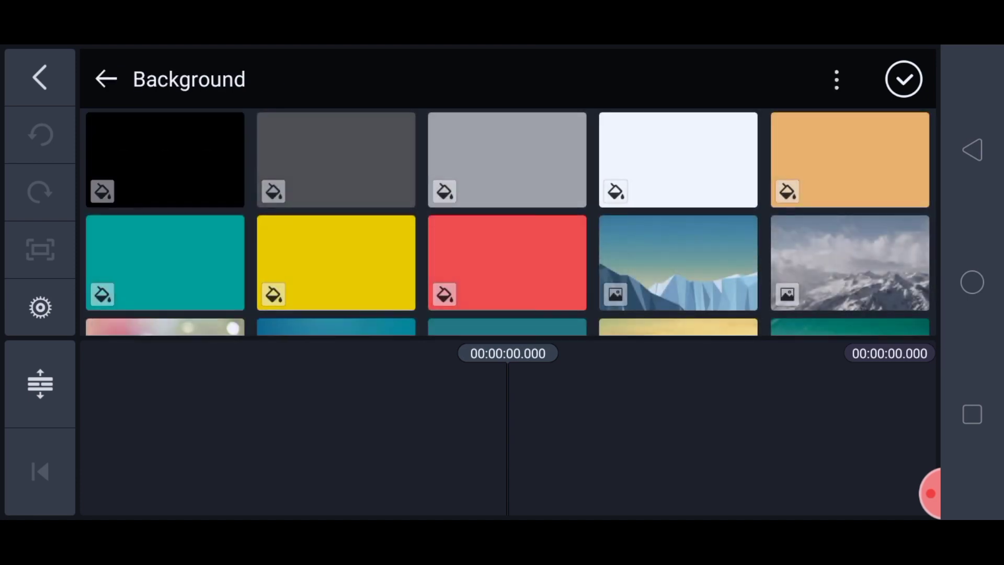
{"action": "scroll", "scroll_direction": "down", "scroll_amount": 3}
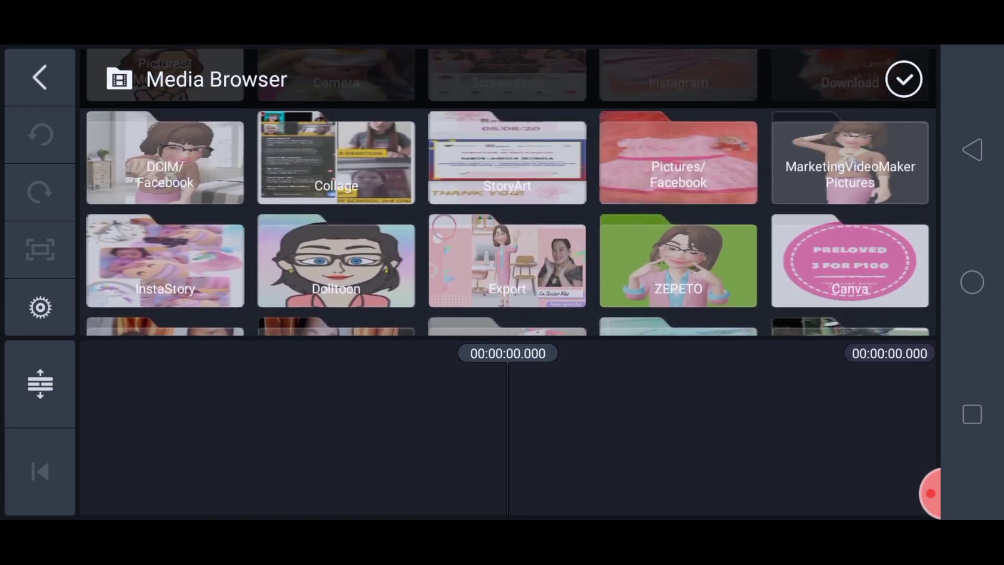
{"action": "scroll", "scroll_direction": "down", "scroll_amount": 3}
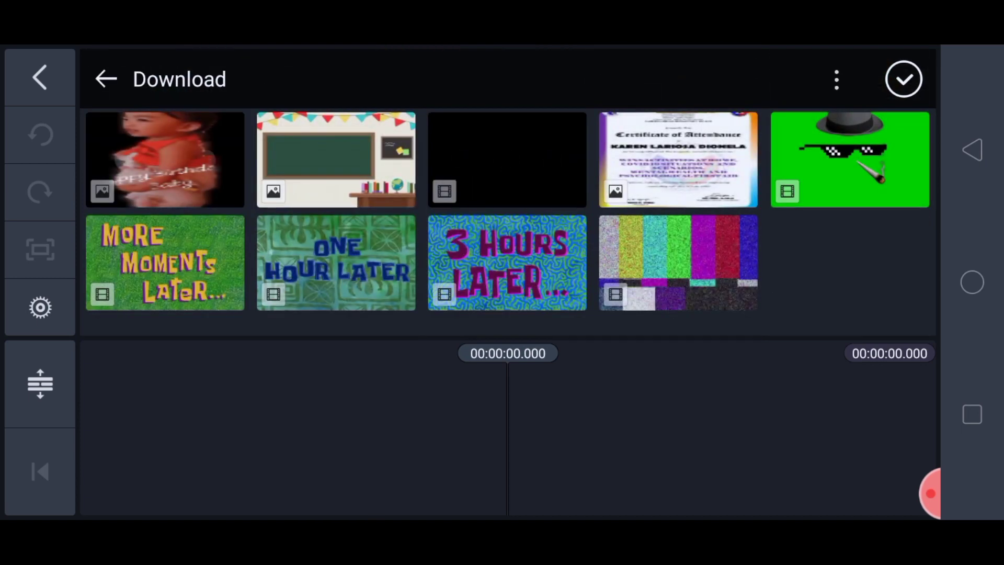
{"action": "left_click", "coordinate": [335, 159]}
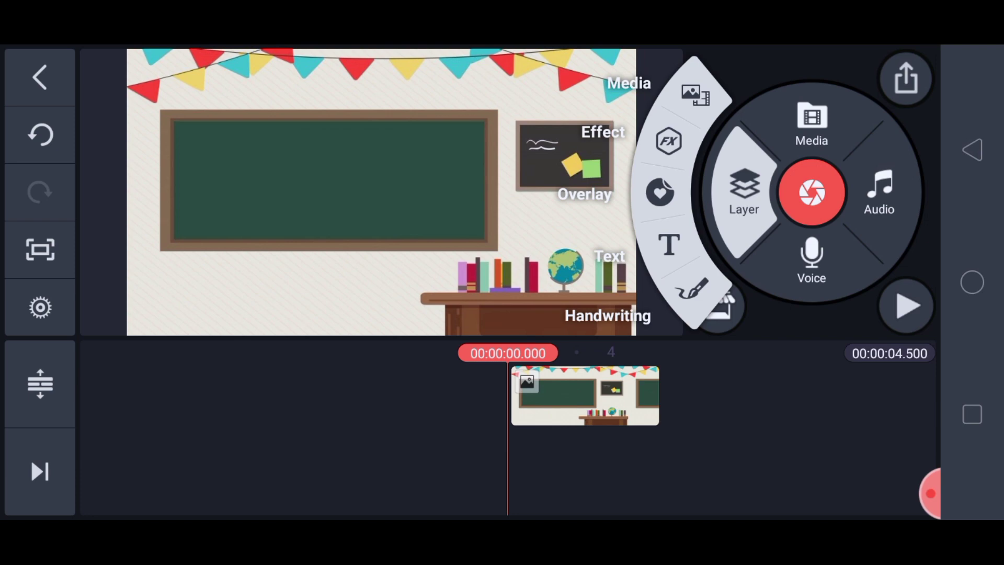
Step: Add the book-holding Bitmoji PNG from the PicsArt folder as a media layer
{"action": "left_click", "coordinate": [811, 121]}
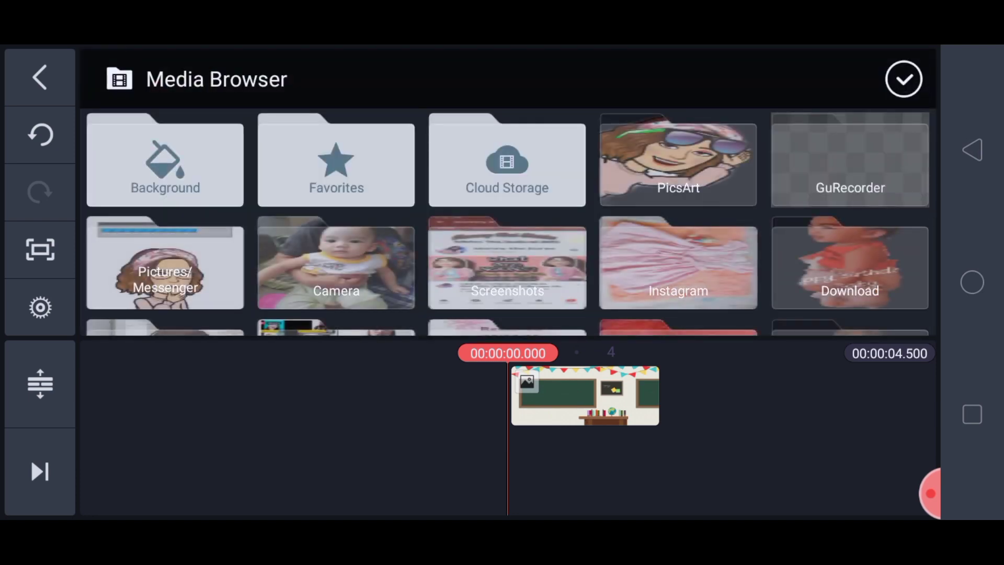
{"action": "left_click", "coordinate": [677, 160]}
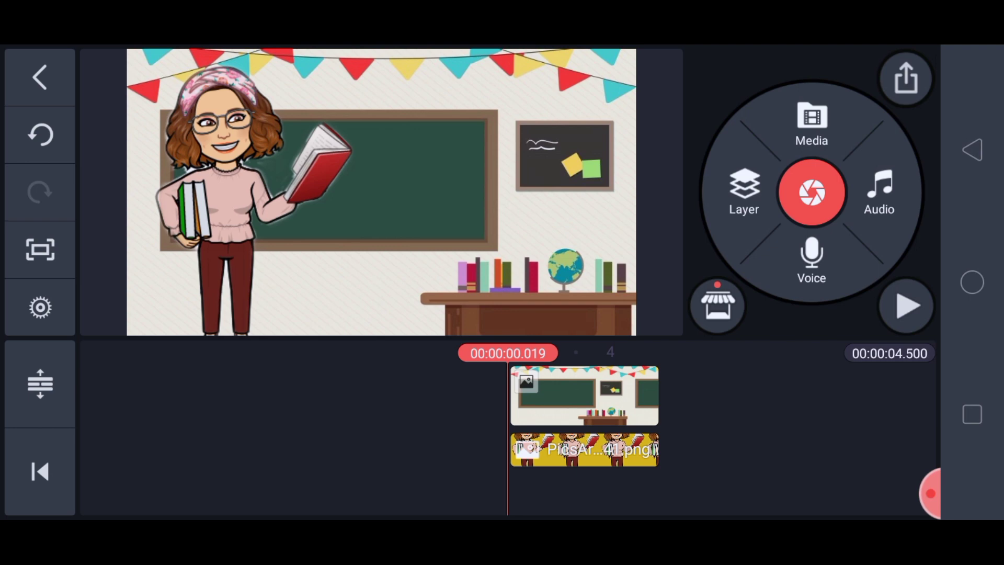
Step: Browse the Layer > Overlay collections down to the Doodle at School set
{"action": "left_click", "coordinate": [743, 193]}
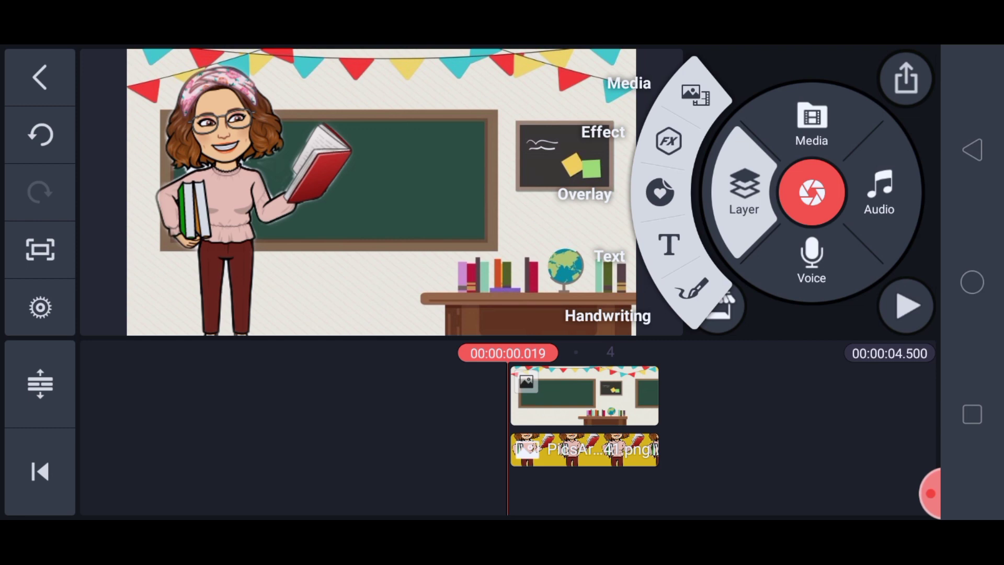
{"action": "left_click", "coordinate": [583, 195]}
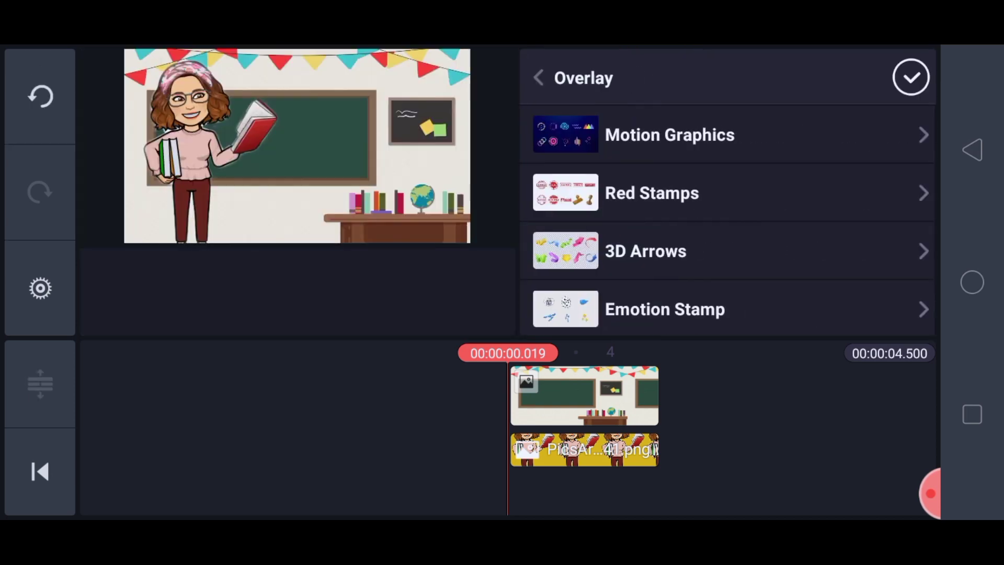
{"action": "scroll", "scroll_direction": "down", "scroll_amount": 3}
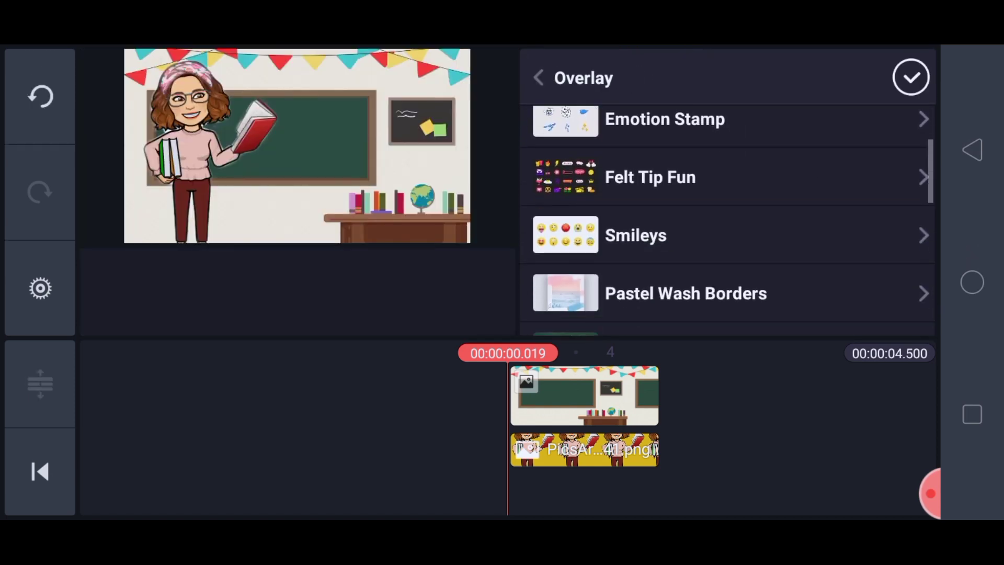
{"action": "scroll", "scroll_direction": "down", "scroll_amount": 3}
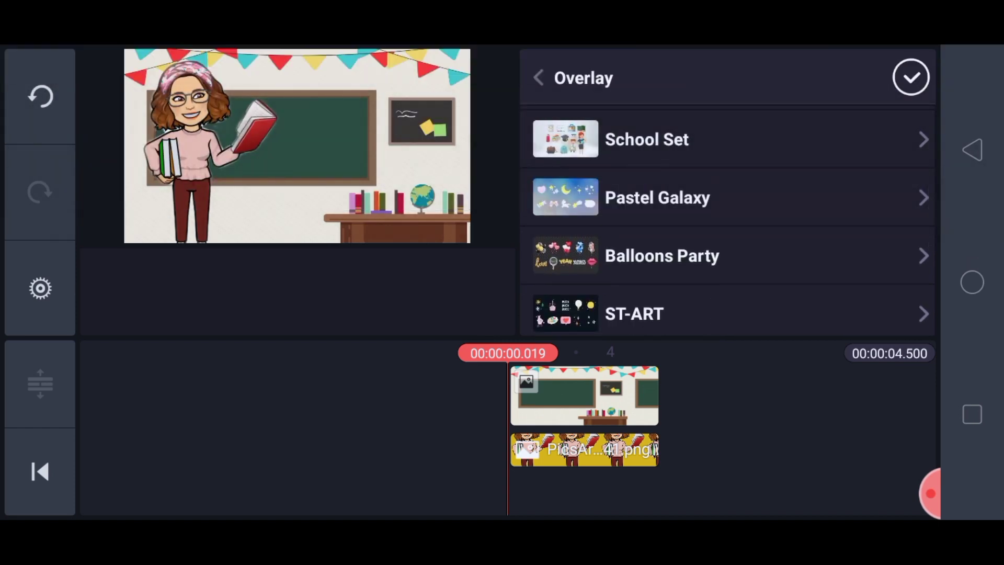
{"action": "scroll", "scroll_direction": "down", "scroll_amount": 3}
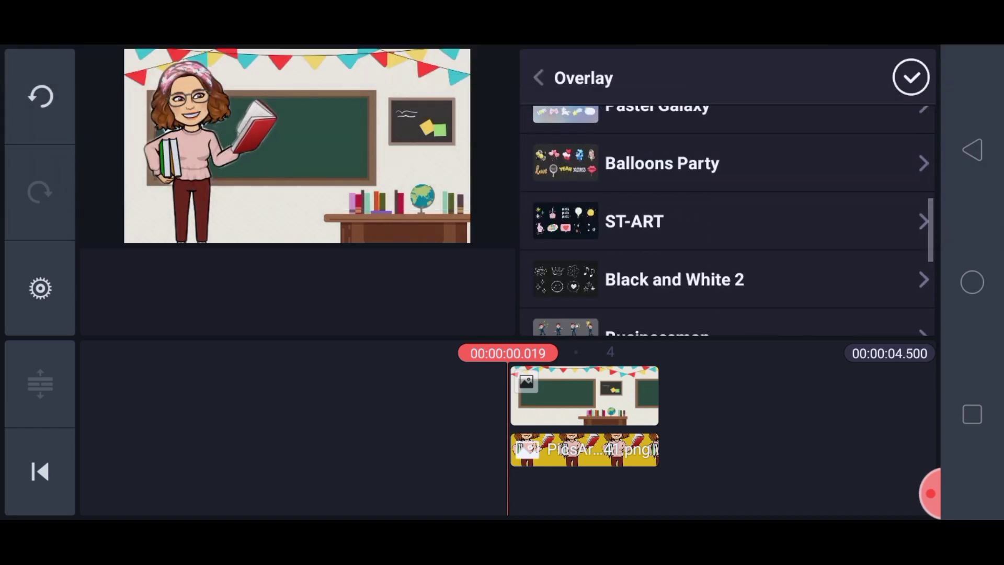
{"action": "scroll", "scroll_direction": "down", "scroll_amount": 3}
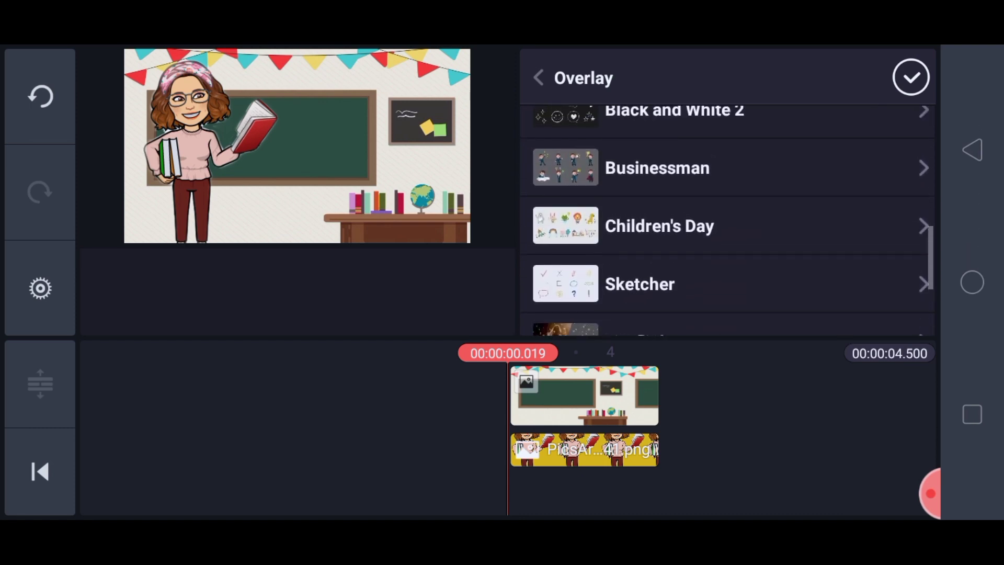
{"action": "scroll", "scroll_direction": "down", "scroll_amount": 3}
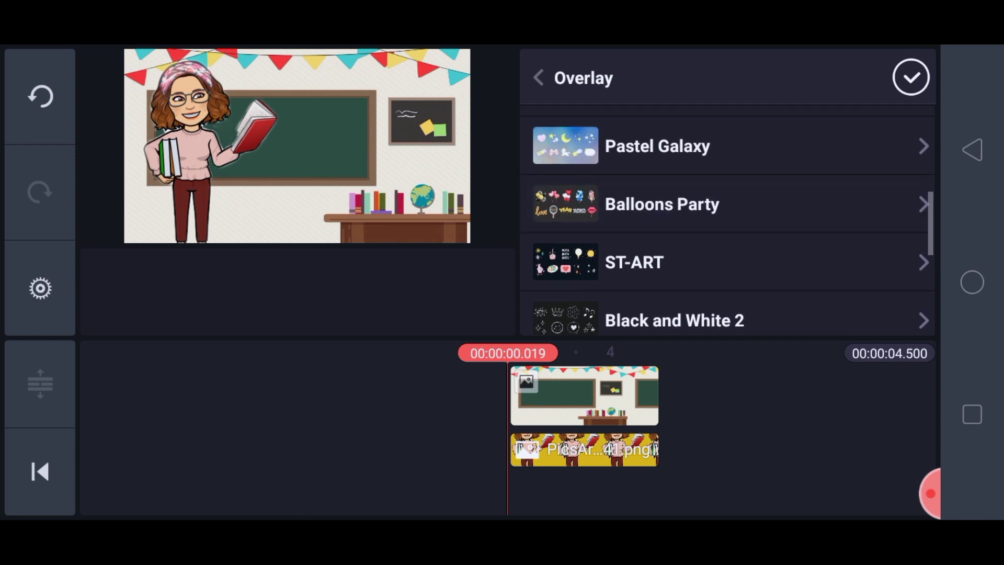
{"action": "scroll", "scroll_direction": "down", "scroll_amount": 3}
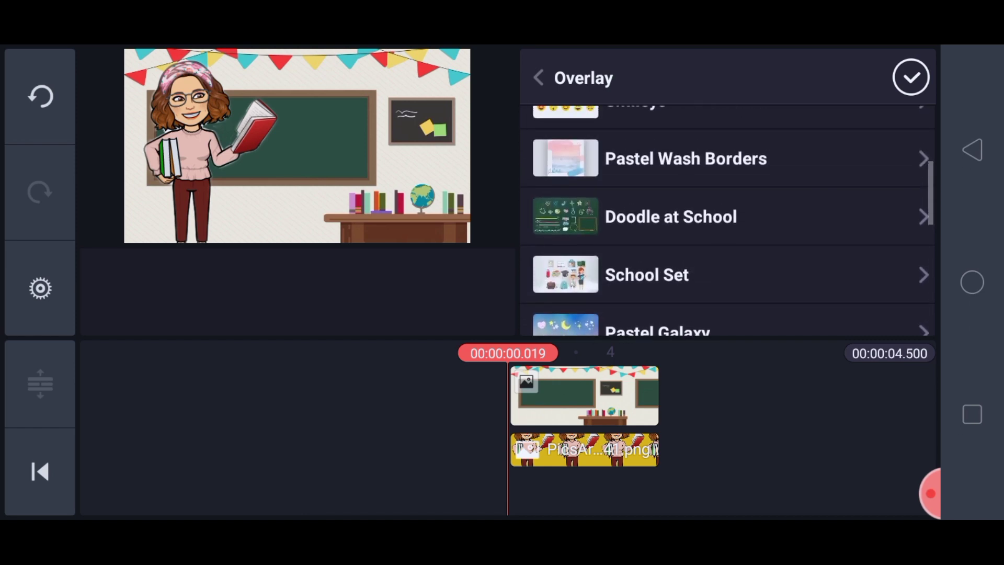
{"action": "left_click", "coordinate": [647, 275]}
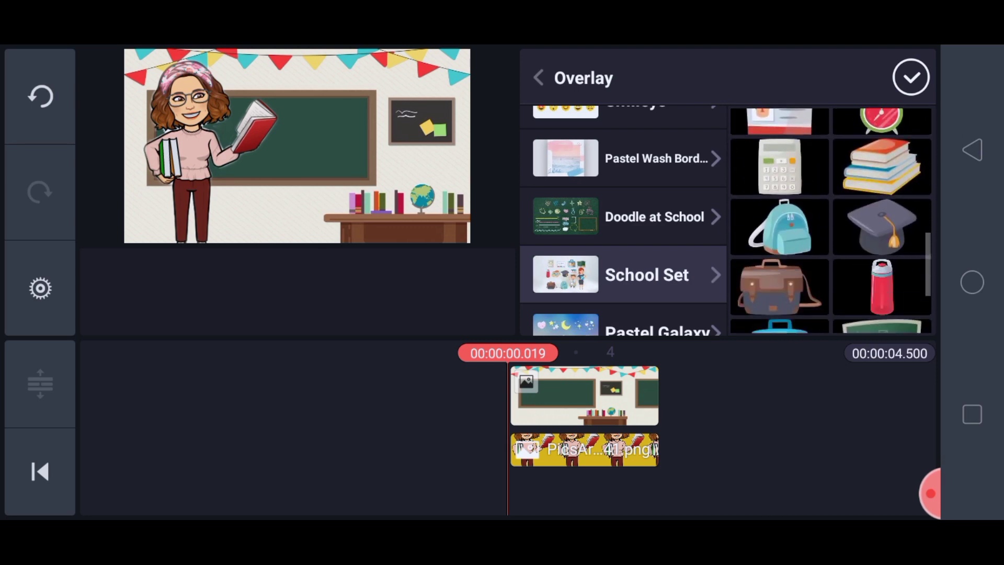
Step: Add the white speech-balloon doodle, enlarge it and place it top-middle beside the teacher
{"action": "scroll", "scroll_direction": "down", "scroll_amount": 3}
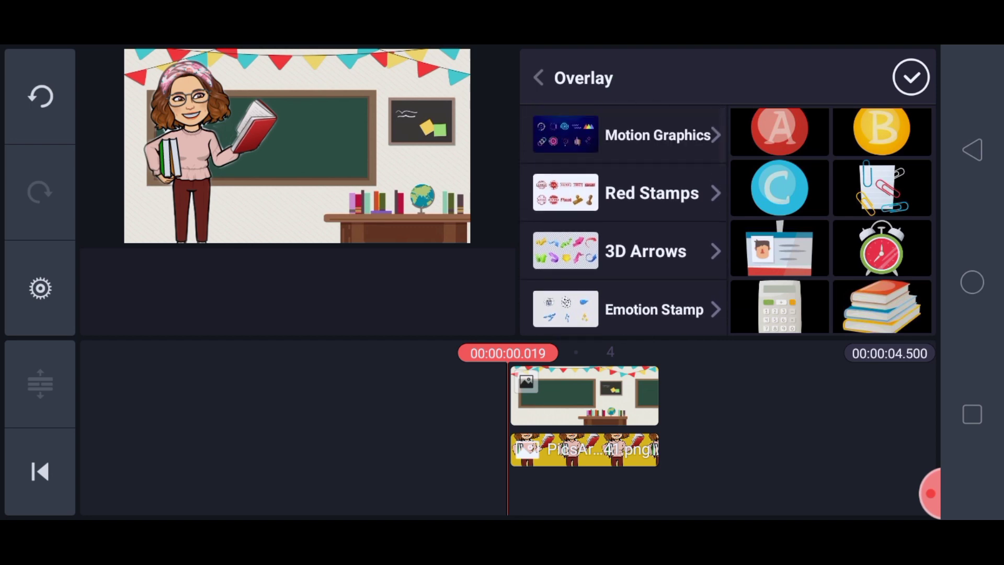
{"action": "scroll", "scroll_direction": "down", "scroll_amount": 3}
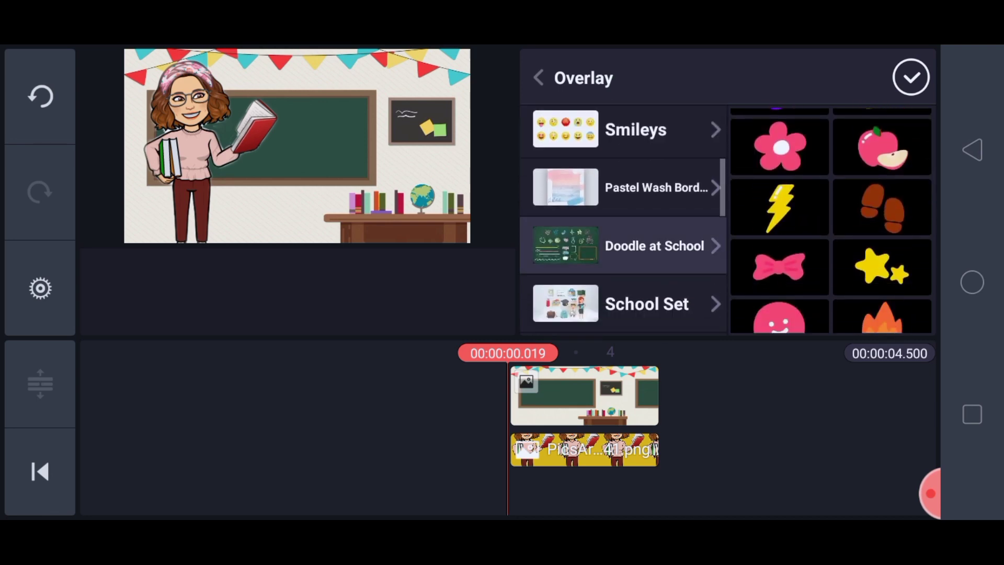
{"action": "scroll", "scroll_direction": "down", "scroll_amount": 3}
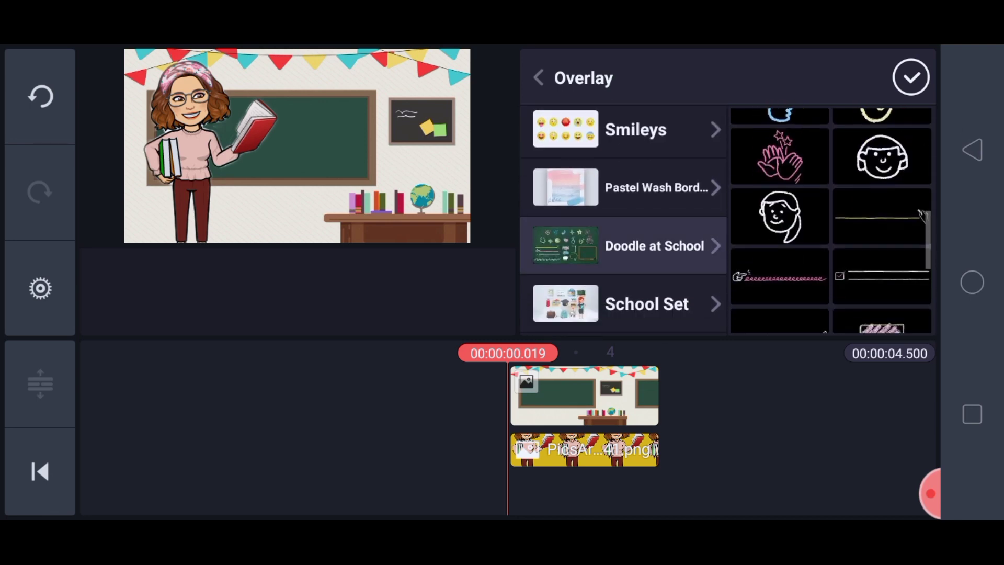
{"action": "scroll", "scroll_direction": "down", "scroll_amount": 3}
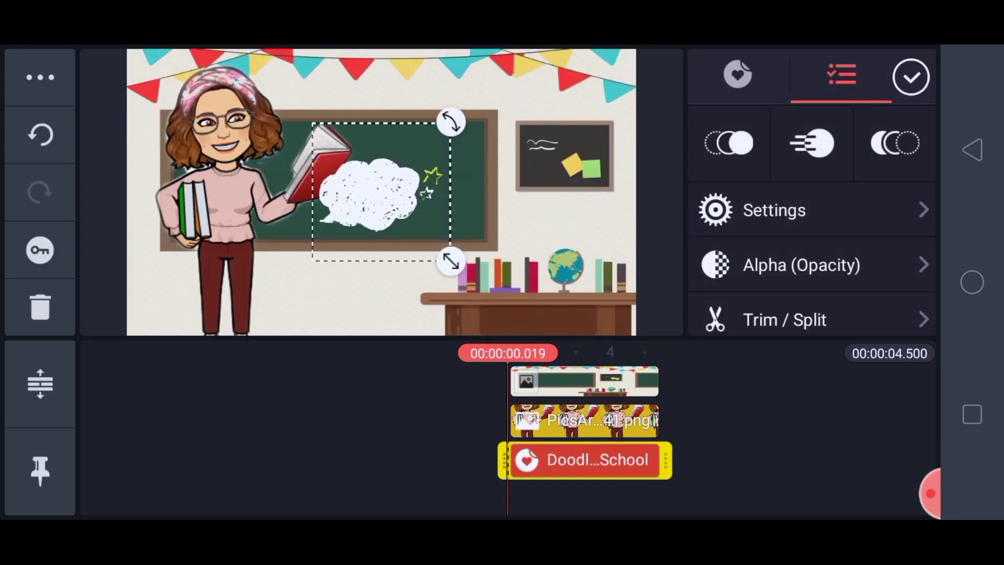
{"action": "left_click_drag", "start_coordinate": [451, 262], "coordinate": [602, 275]}
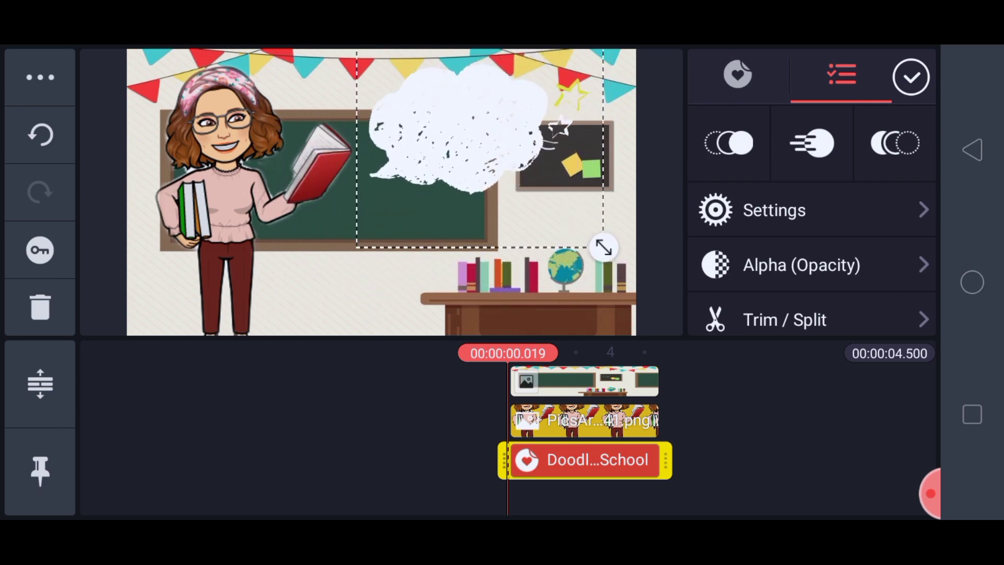
{"action": "left_click_drag", "start_coordinate": [605, 247], "coordinate": [589, 259]}
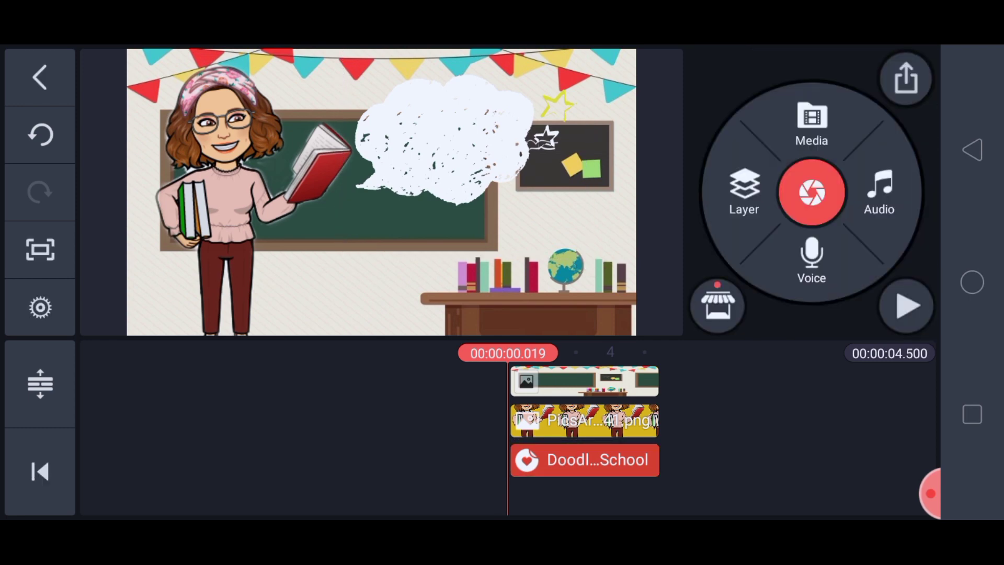
Step: Add a text layer reading 'Hi Kids!' near the speech balloon
{"action": "left_click", "coordinate": [744, 192]}
{"action": "type", "text": "Hi Kids!"}
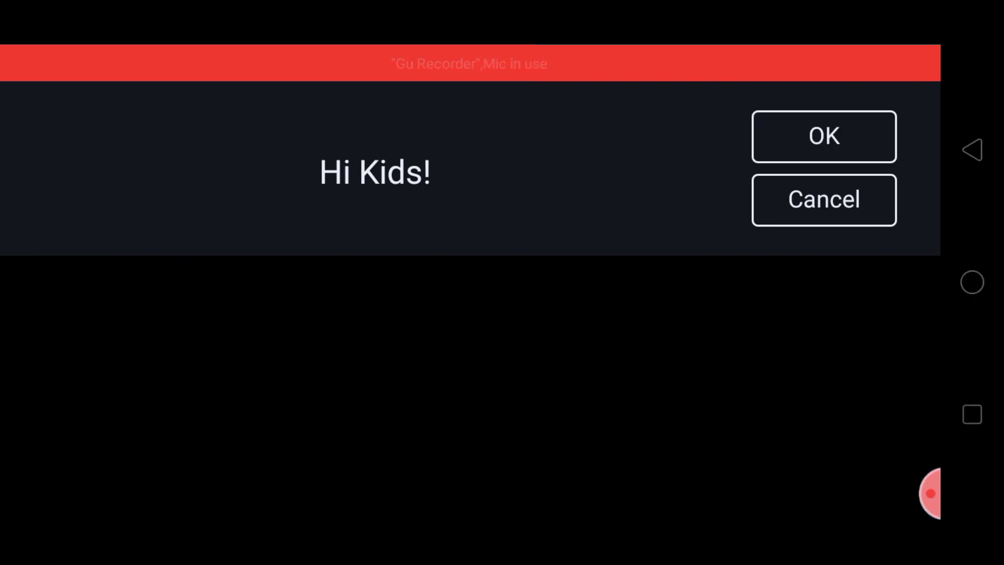
{"action": "left_click", "coordinate": [824, 136]}
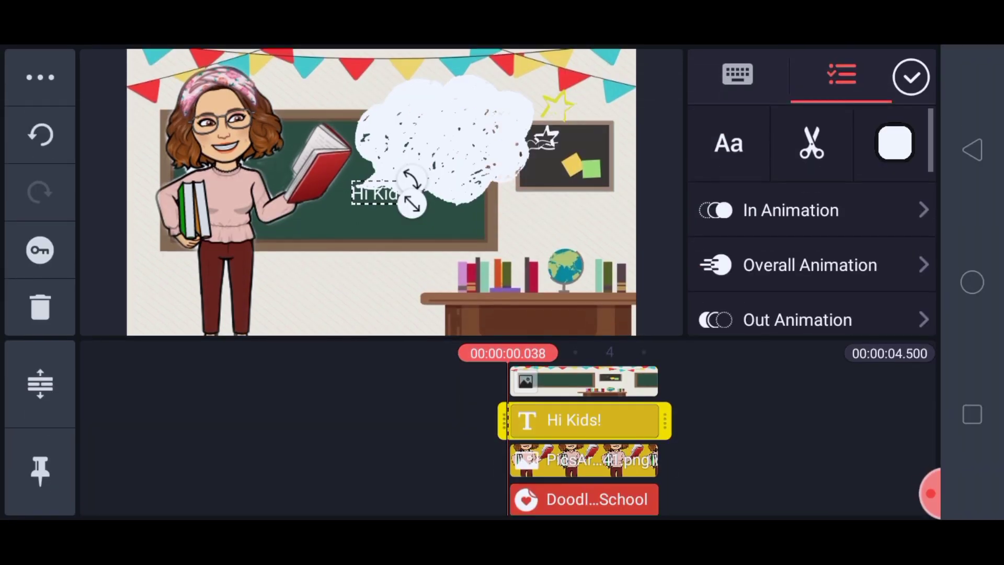
Step: Give the 'Hi Kids!' text a typewriter-style display font
{"action": "left_click", "coordinate": [728, 143]}
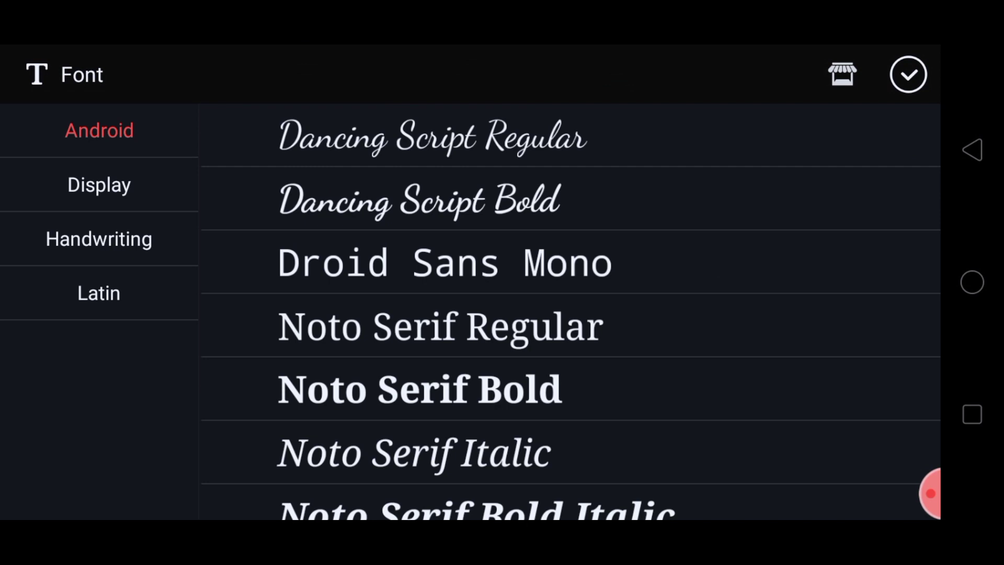
{"action": "left_click", "coordinate": [98, 184]}
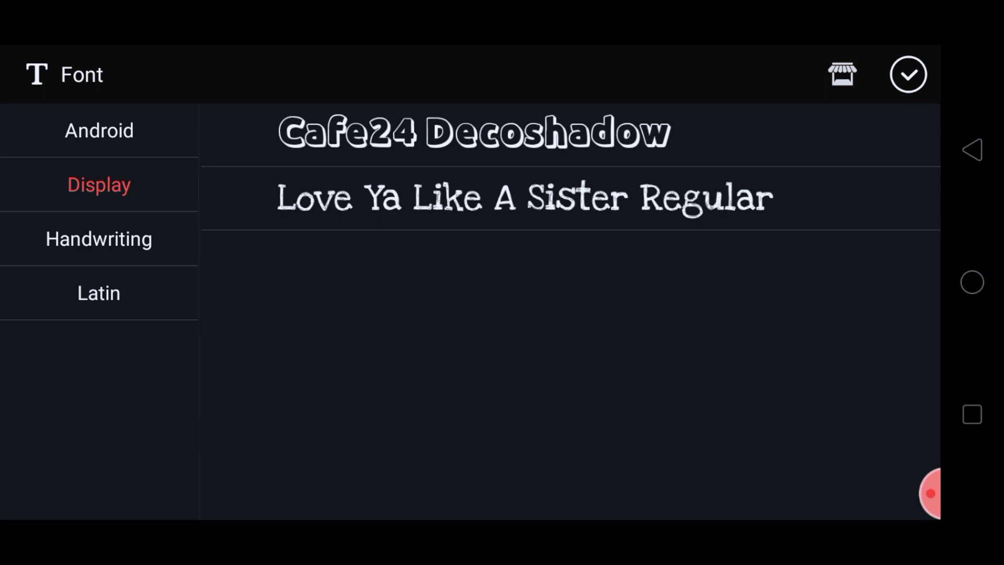
{"action": "left_click", "coordinate": [525, 198]}
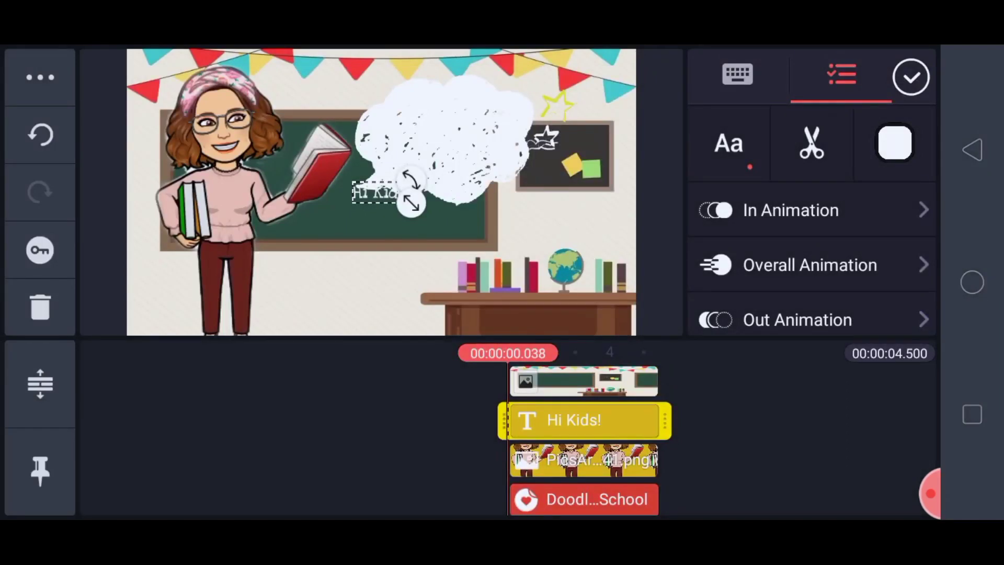
Step: Enlarge the 'Hi Kids!' text and set it on the chalkboard below the balloon
{"action": "left_click_drag", "start_coordinate": [390, 193], "coordinate": [449, 138]}
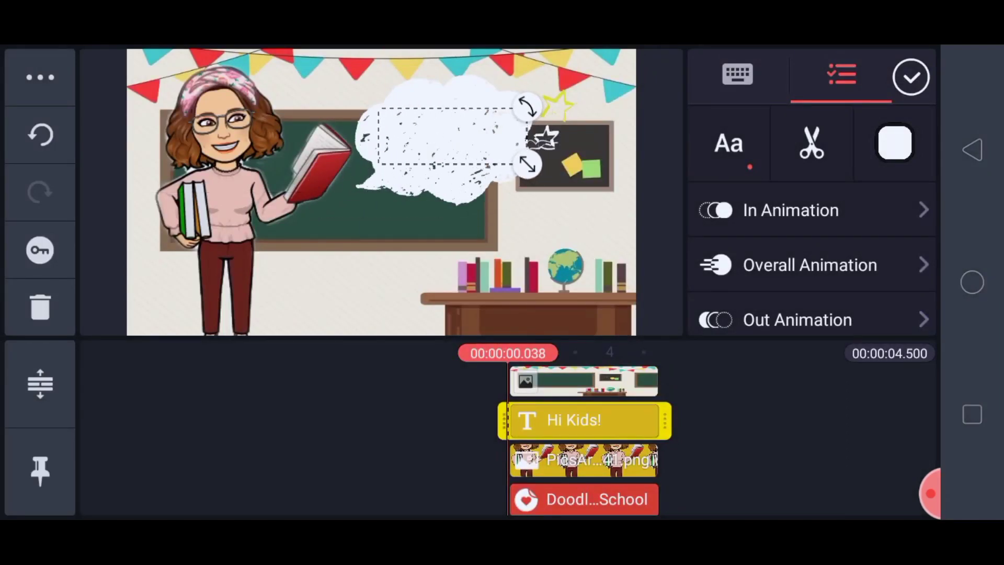
{"action": "left_click_drag", "start_coordinate": [455, 144], "coordinate": [381, 288]}
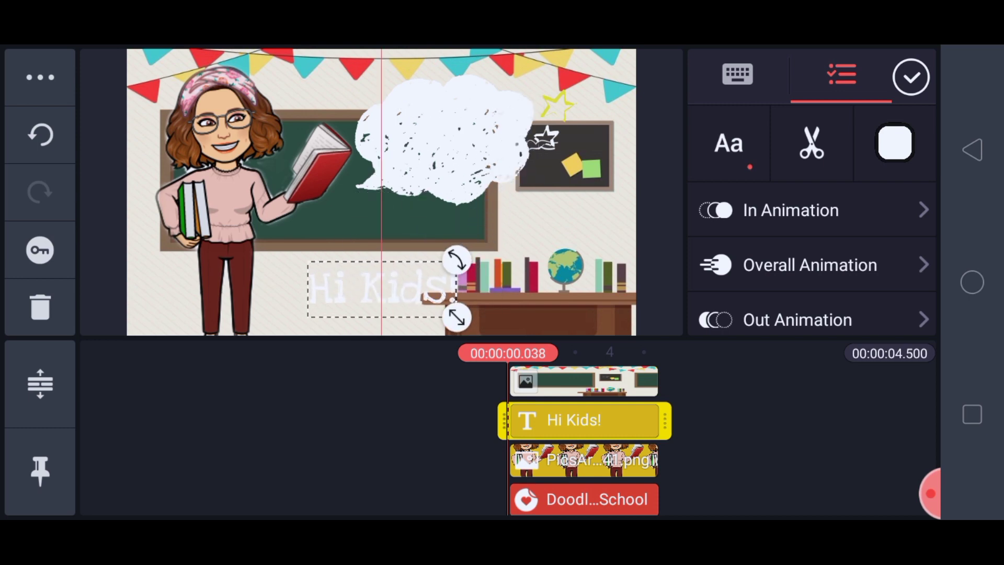
{"action": "left_click_drag", "start_coordinate": [378, 291], "coordinate": [378, 230]}
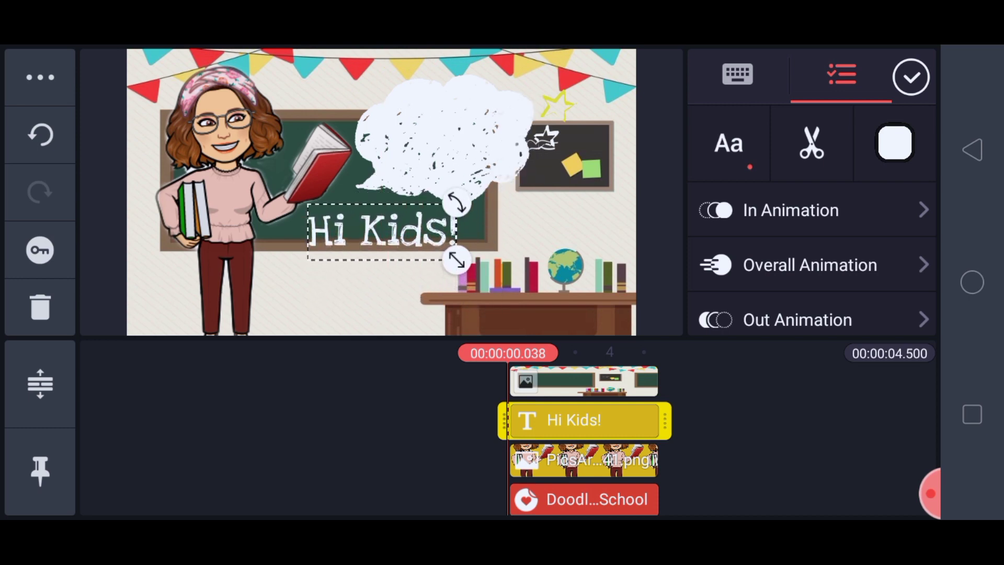
{"action": "left_click", "coordinate": [930, 492]}
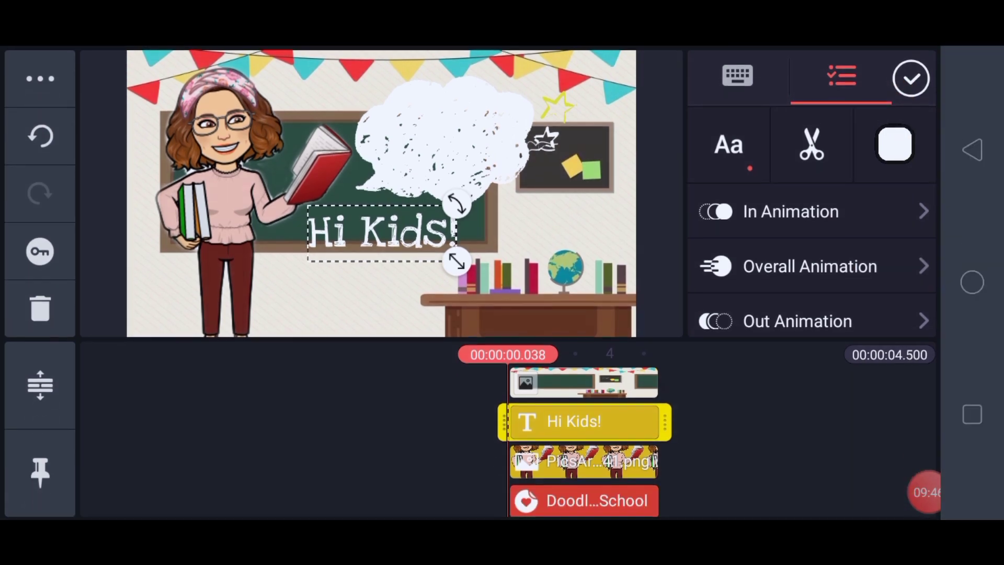
Step: Colour the 'Hi Kids!' text red
{"action": "left_click", "coordinate": [895, 145]}
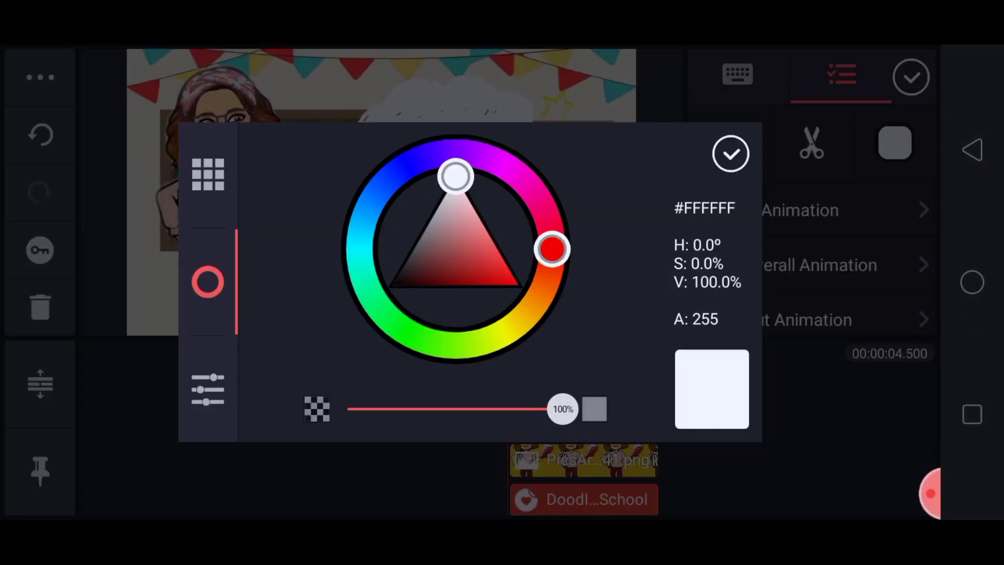
{"action": "left_click_drag", "start_coordinate": [458, 175], "coordinate": [492, 269]}
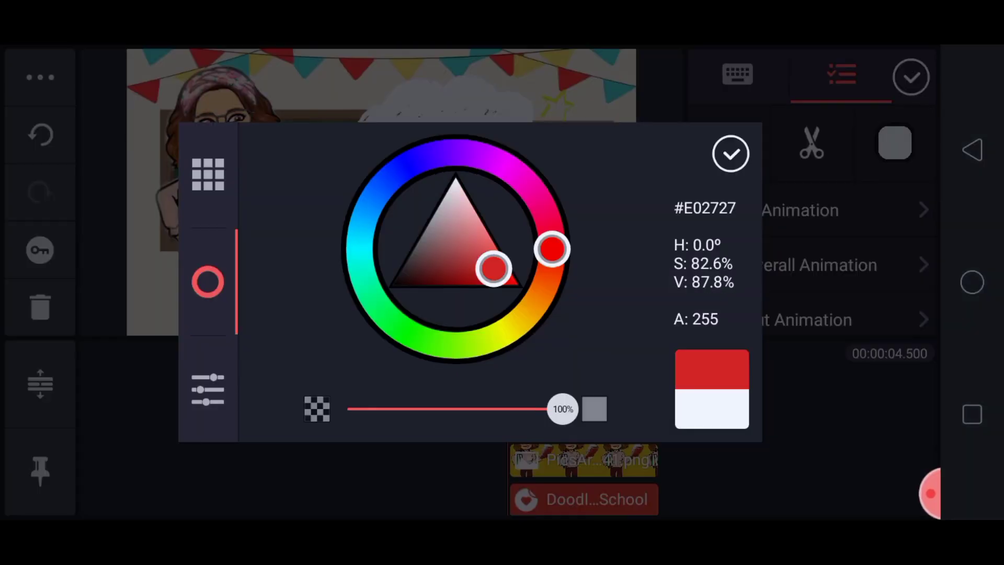
{"action": "left_click", "coordinate": [731, 154]}
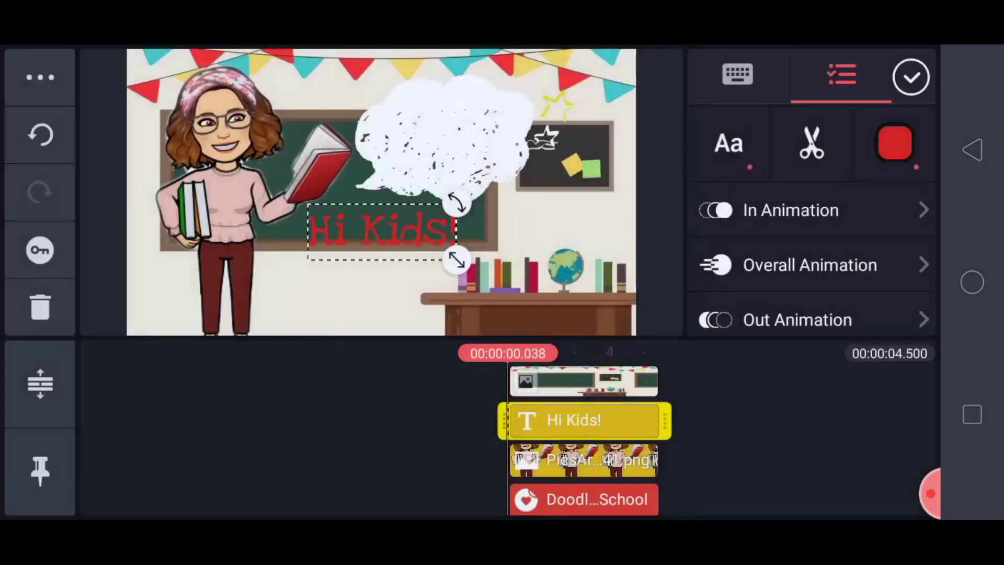
Step: Give the text a black outline at weight 15 and centre it inside the speech balloon
{"action": "scroll", "scroll_direction": "down", "scroll_amount": 3}
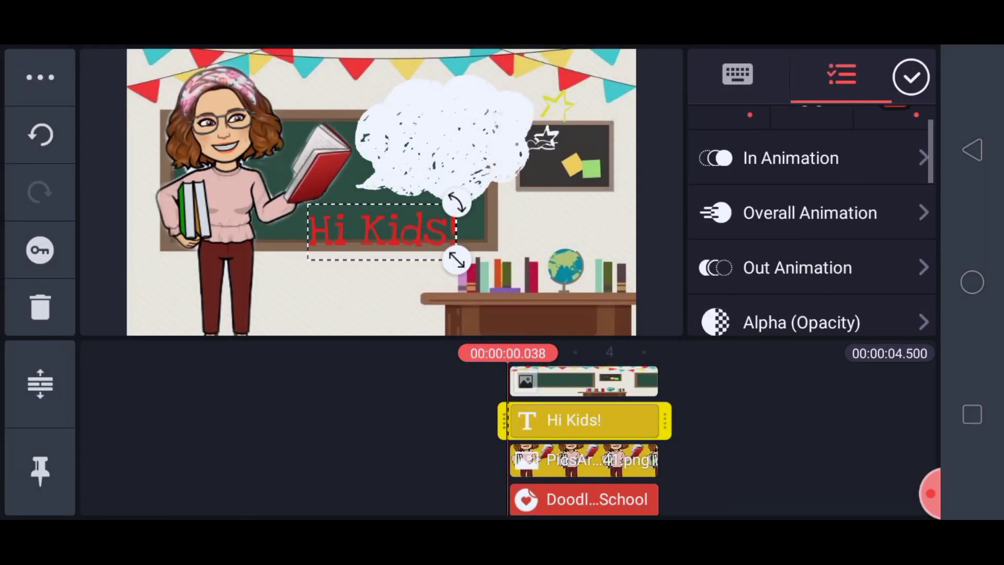
{"action": "scroll", "scroll_direction": "down", "scroll_amount": 3}
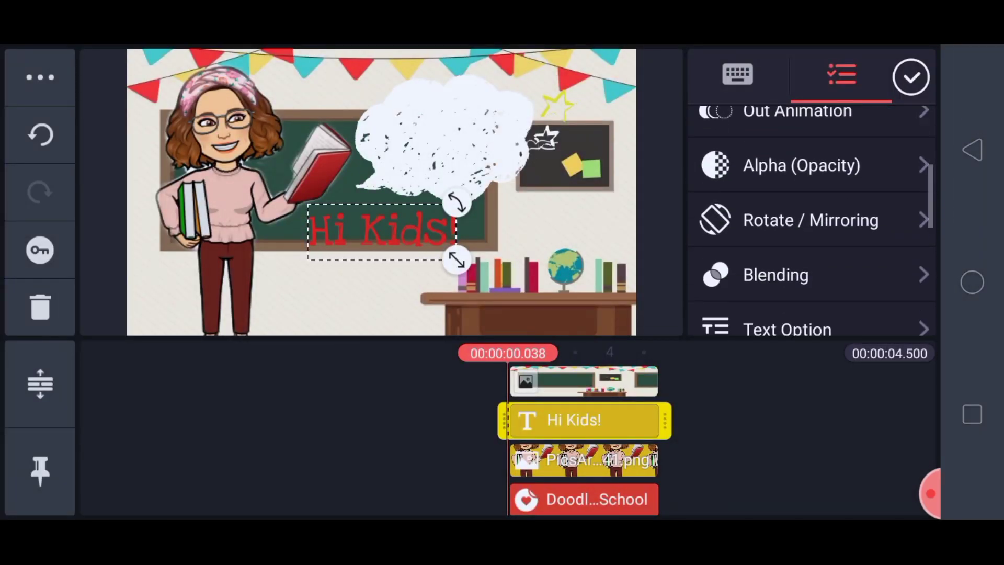
{"action": "scroll", "scroll_direction": "down", "scroll_amount": 3}
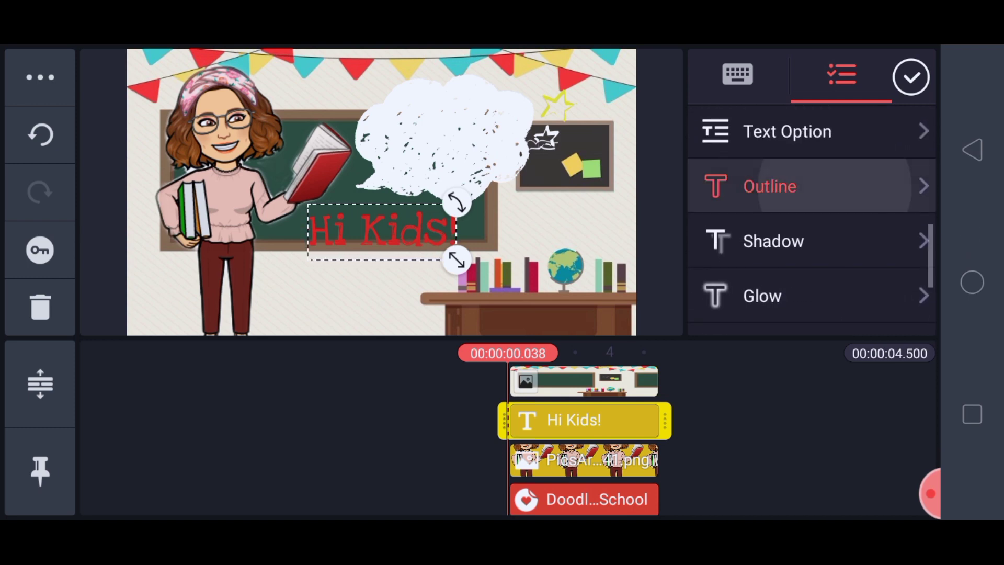
{"action": "left_click", "coordinate": [769, 186]}
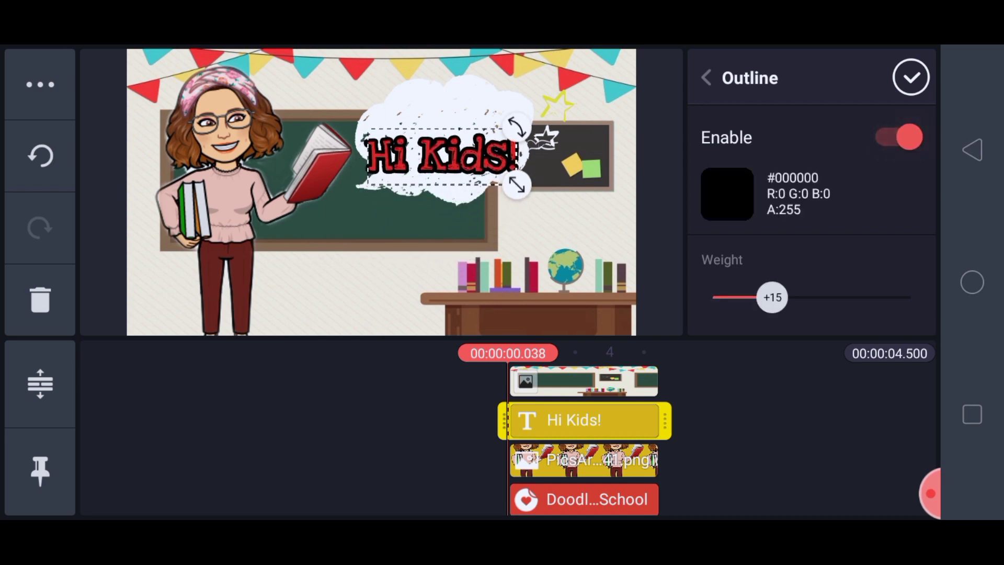
{"action": "left_click_drag", "start_coordinate": [441, 154], "coordinate": [441, 131]}
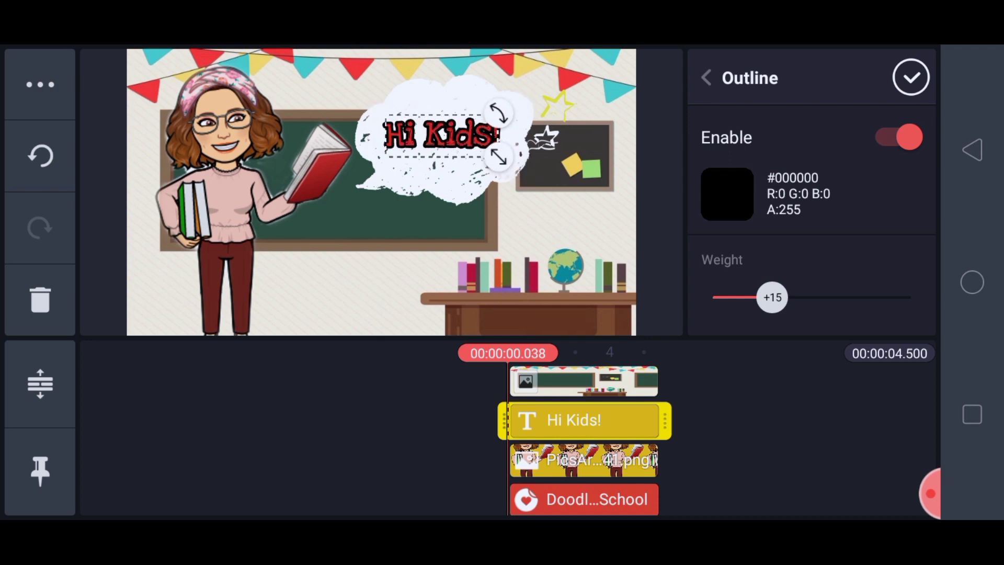
{"action": "left_click", "coordinate": [911, 77]}
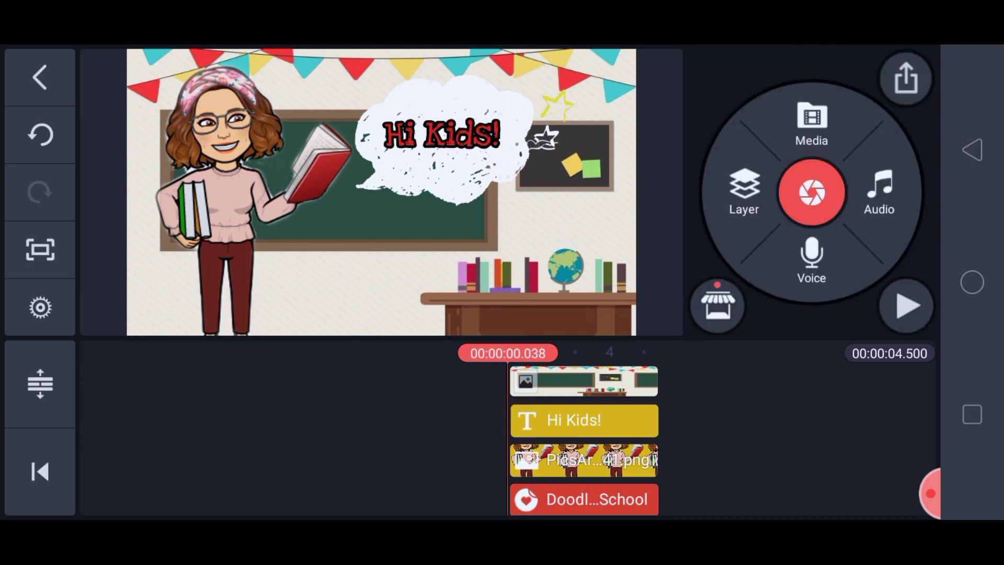
{"action": "left_click", "coordinate": [906, 305]}
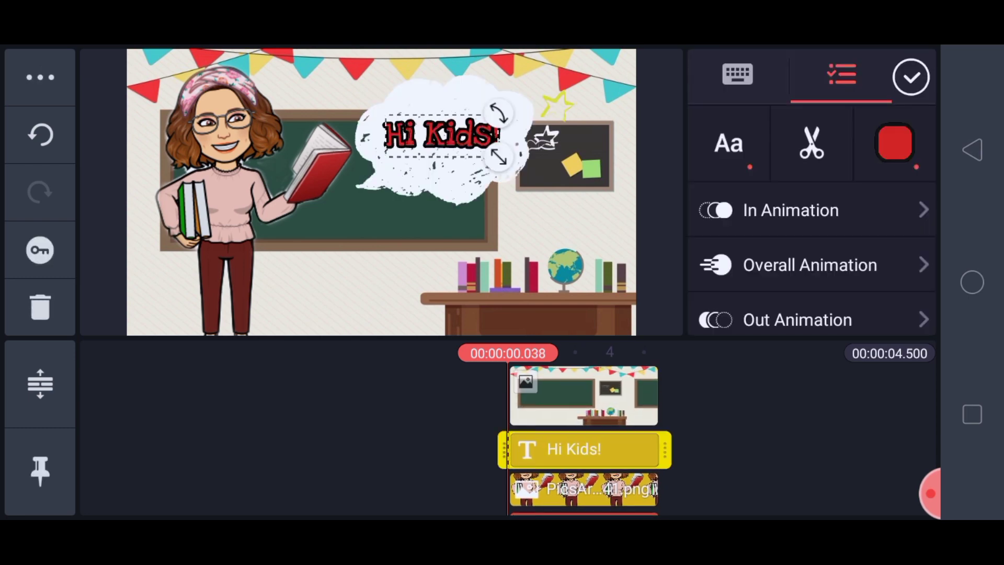
{"action": "left_click", "coordinate": [790, 210]}
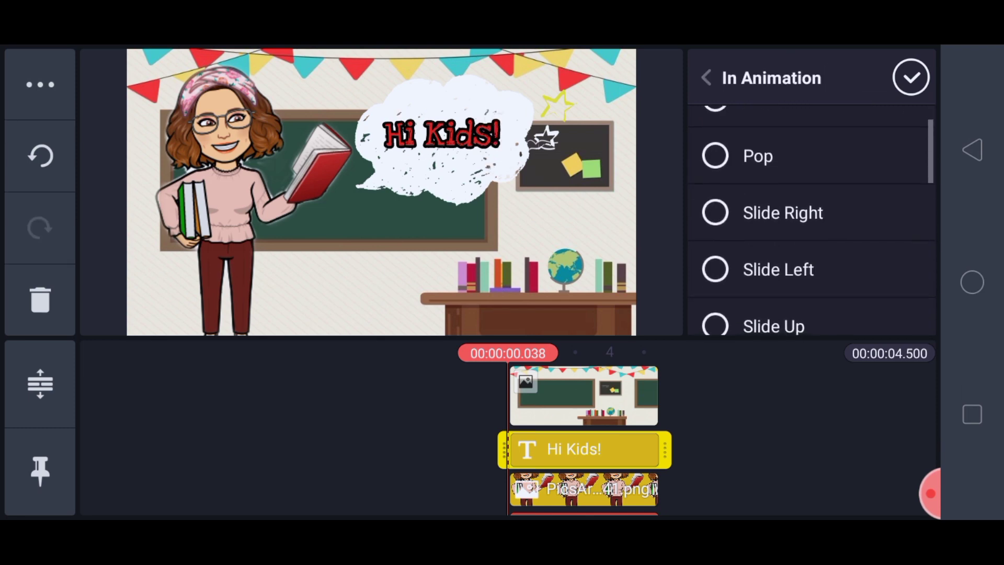
{"action": "scroll", "scroll_direction": "down", "scroll_amount": 3}
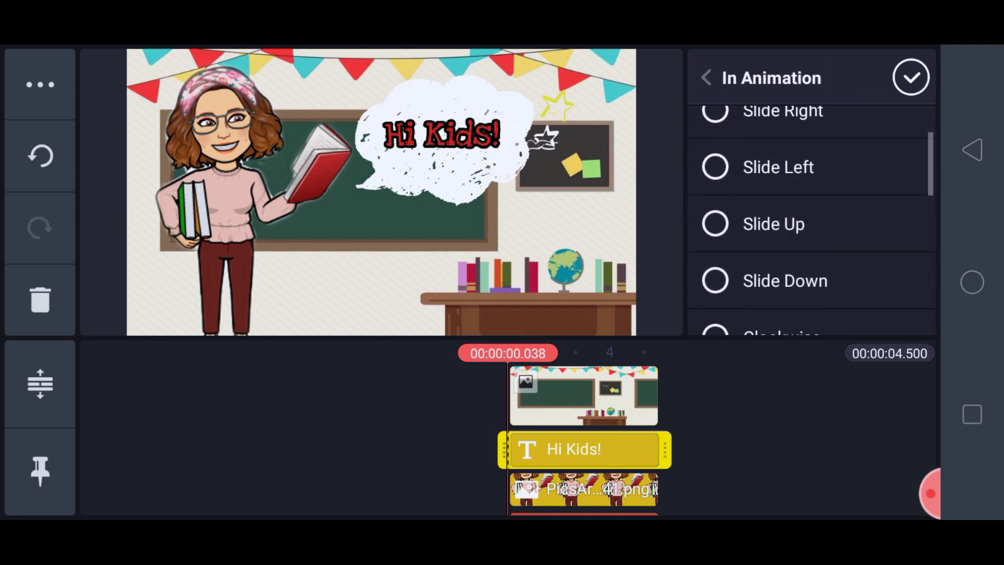
{"action": "scroll", "scroll_direction": "down", "scroll_amount": 3}
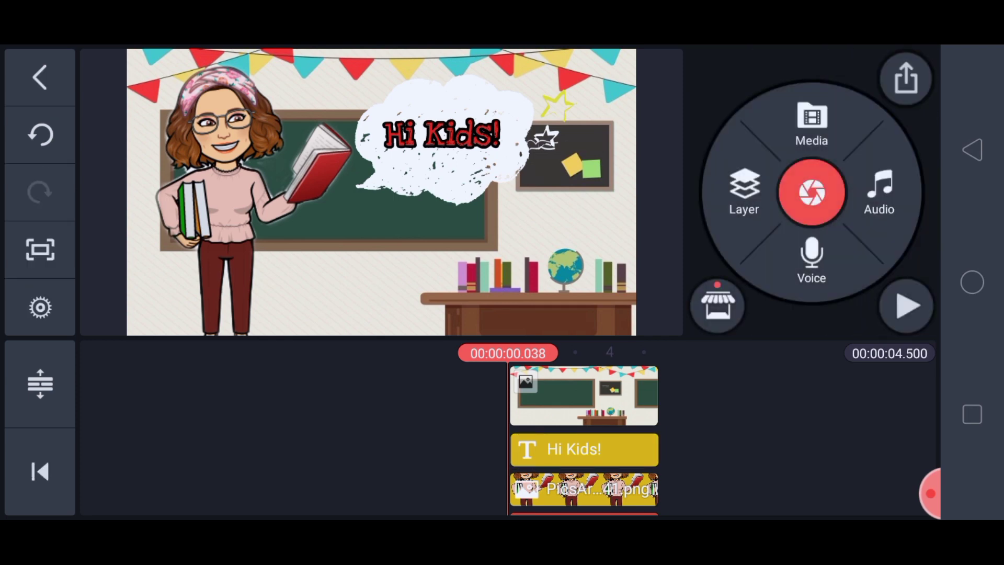
{"action": "left_click", "coordinate": [584, 449]}
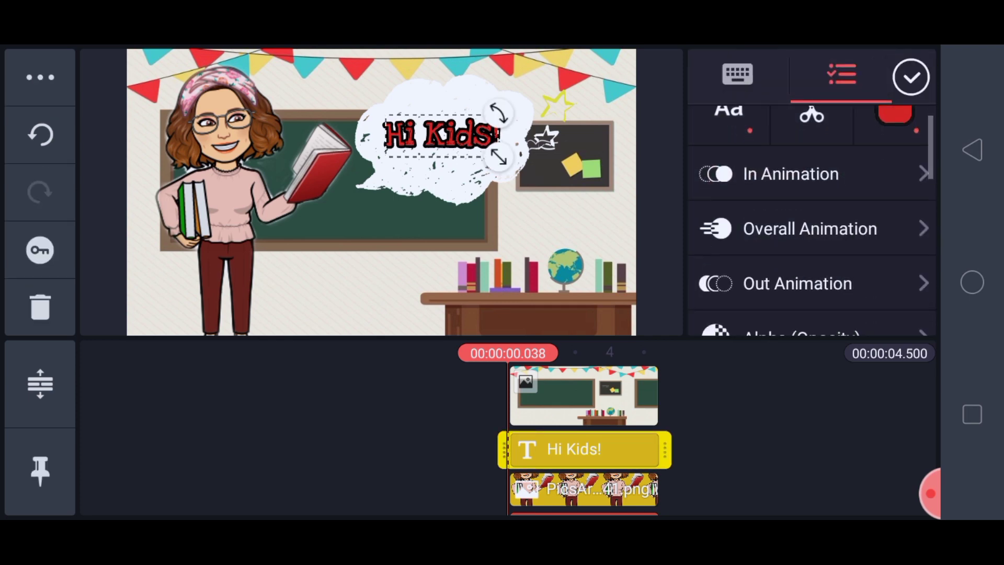
{"action": "left_click", "coordinate": [809, 229]}
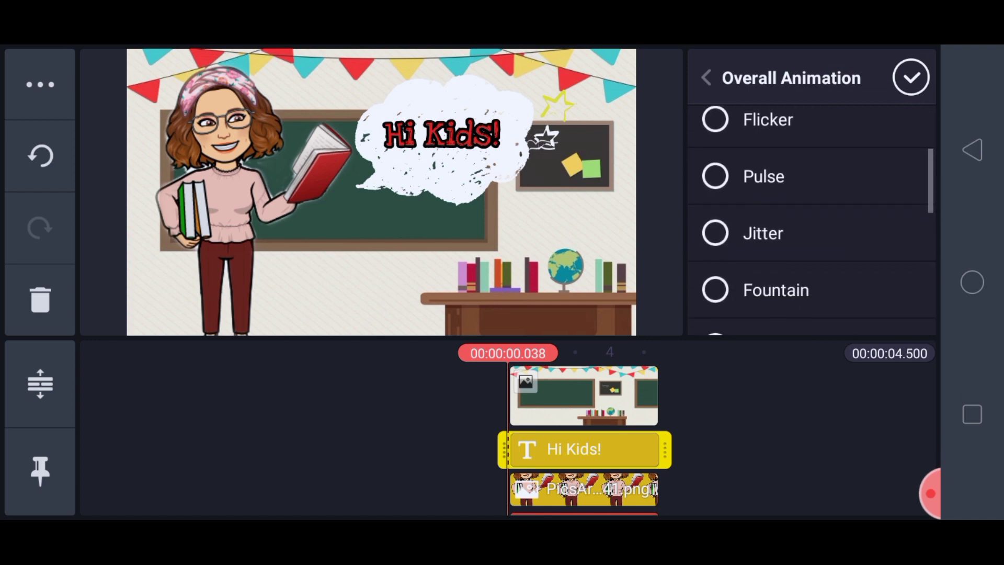
{"action": "scroll", "scroll_direction": "down", "scroll_amount": 3}
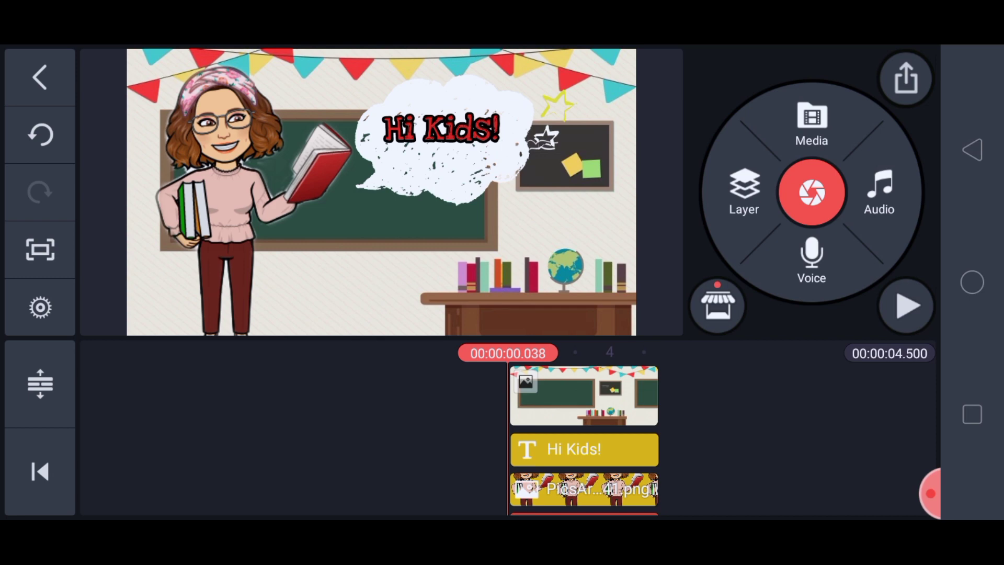
{"action": "left_click", "coordinate": [905, 305]}
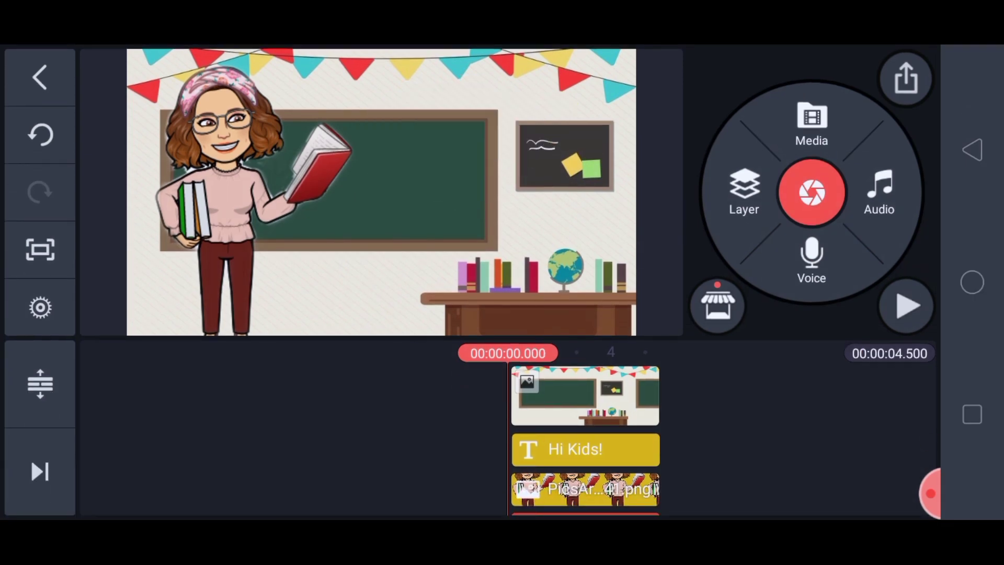
{"action": "left_click", "coordinate": [810, 256]}
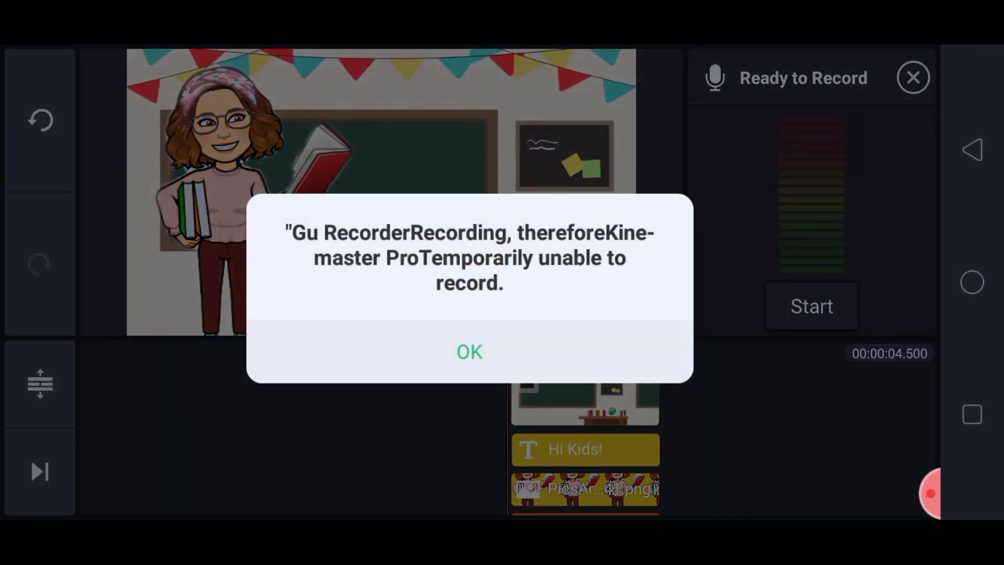
{"action": "left_click", "coordinate": [469, 352]}
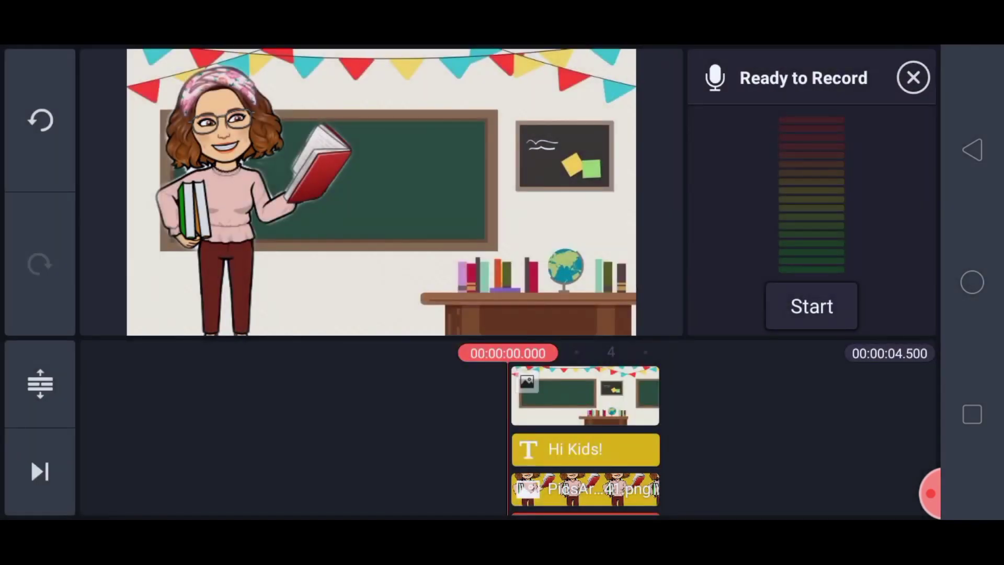
{"action": "left_click", "coordinate": [812, 306]}
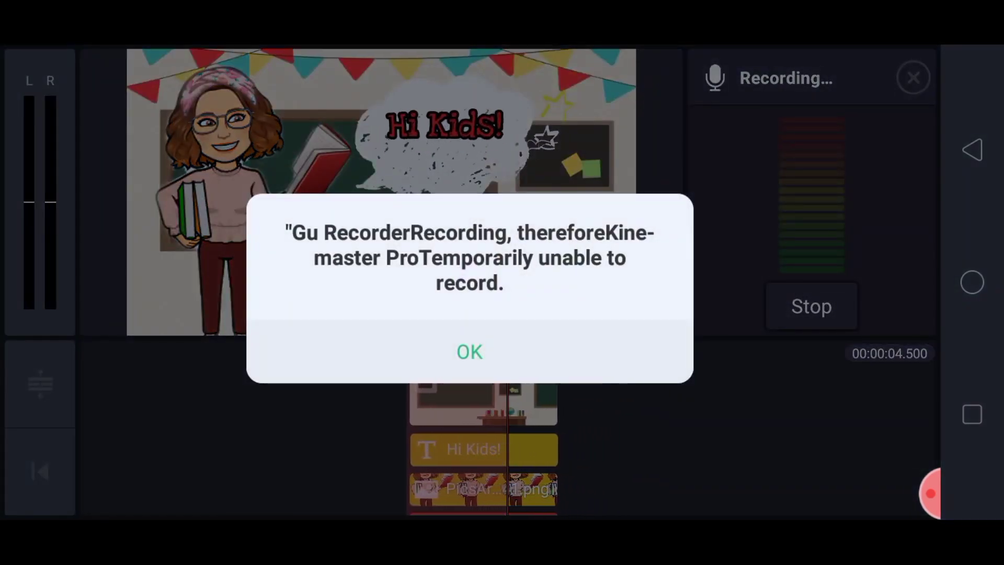
{"action": "left_click", "coordinate": [468, 352]}
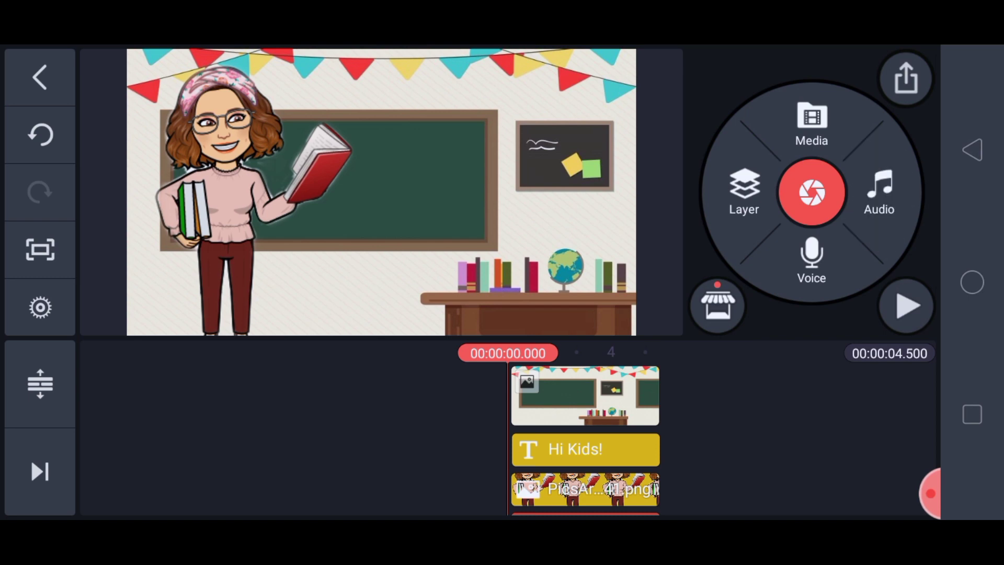
Step: Preview the Kids Run track in Music Assets and add it as background music
{"action": "left_click", "coordinate": [879, 192]}
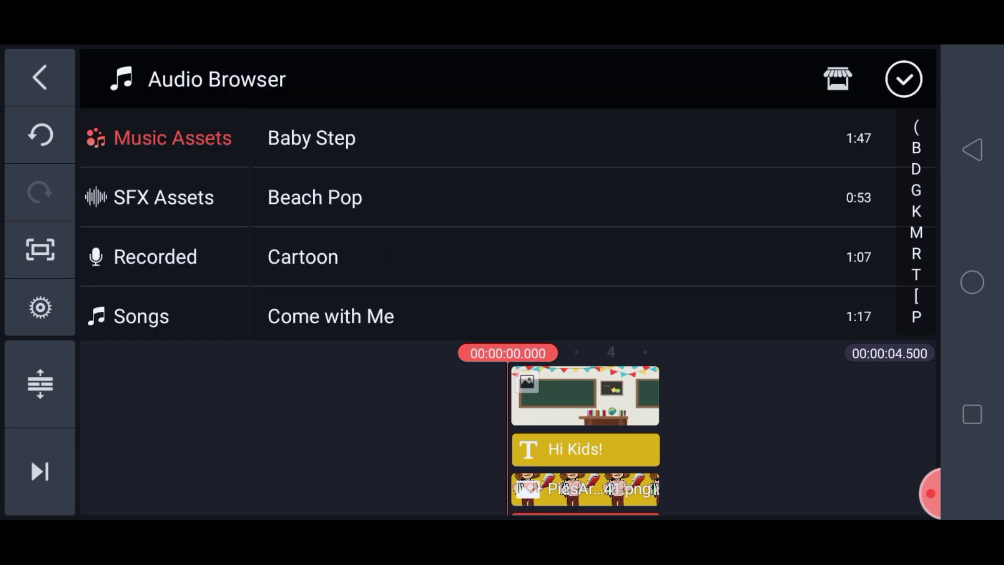
{"action": "scroll", "scroll_direction": "down", "scroll_amount": 3}
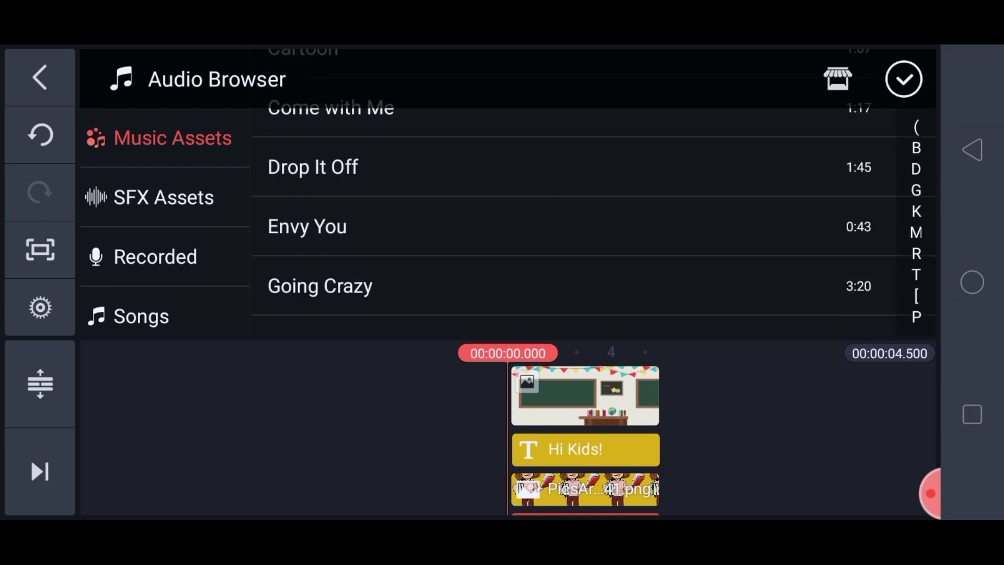
{"action": "scroll", "scroll_direction": "down", "scroll_amount": 3}
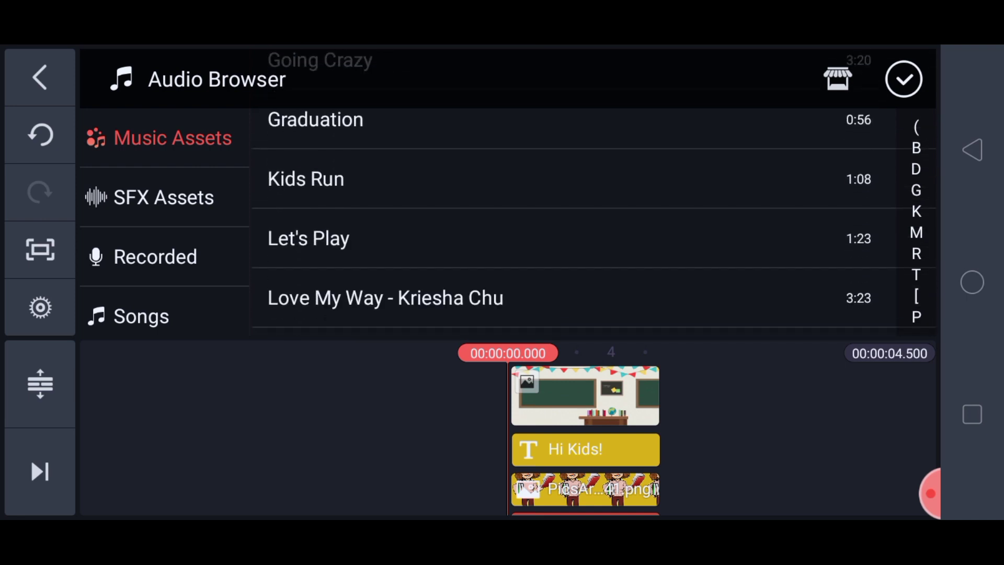
{"action": "left_click", "coordinate": [305, 179]}
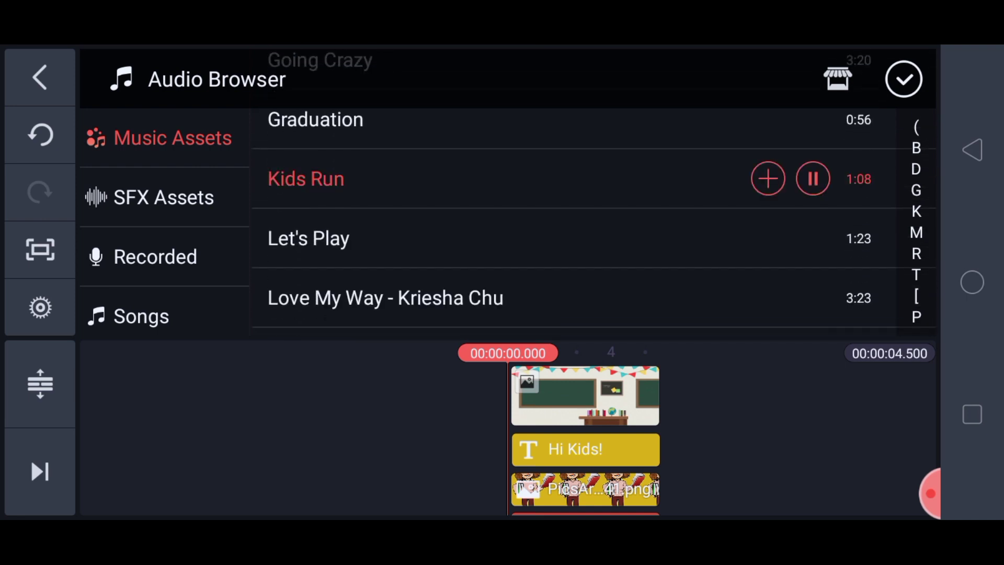
{"action": "left_click", "coordinate": [813, 178]}
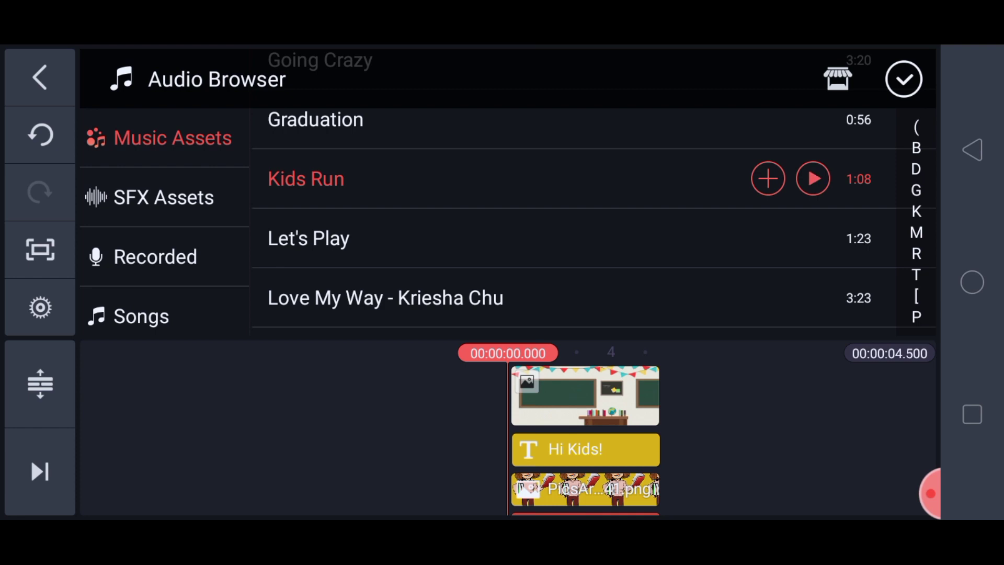
{"action": "left_click", "coordinate": [768, 179]}
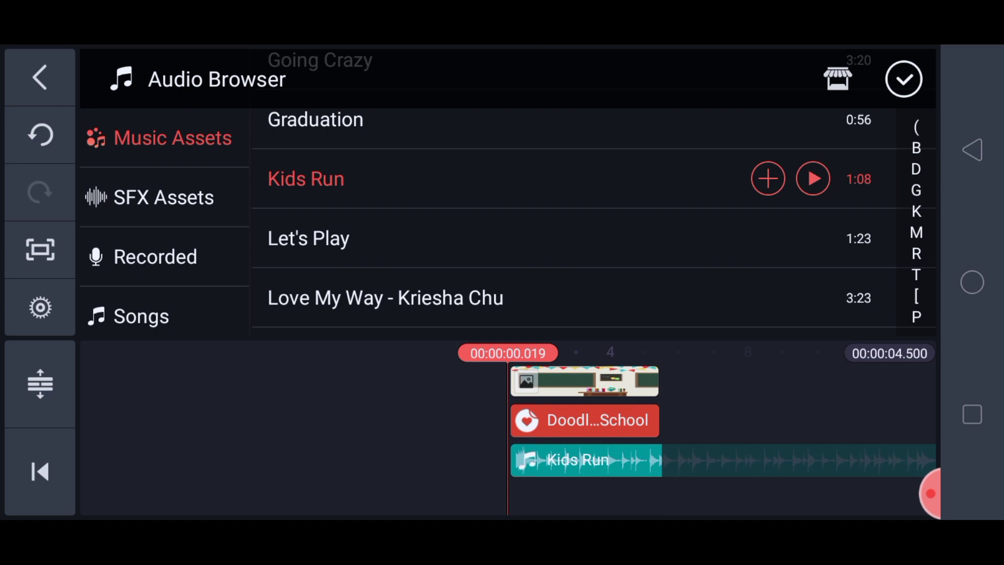
Step: Return to the editor and play the project to check the scene with music
{"action": "left_click", "coordinate": [903, 78]}
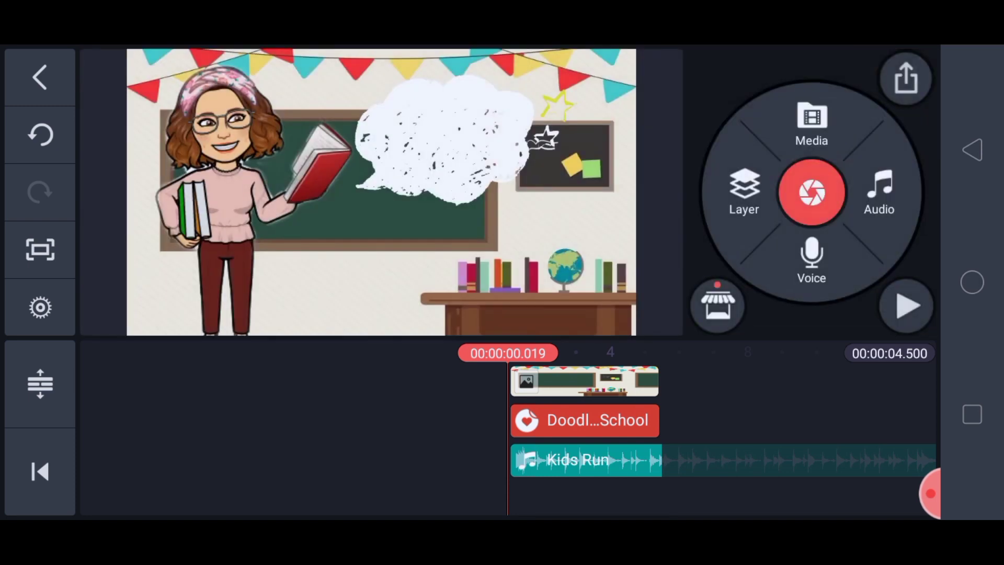
{"action": "left_click", "coordinate": [905, 307]}
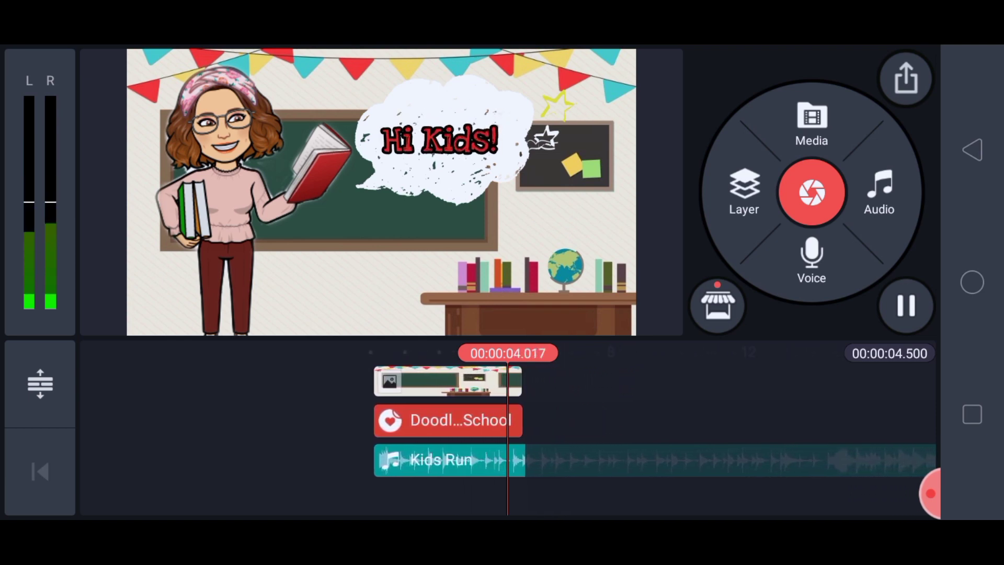
{"action": "left_click", "coordinate": [904, 306]}
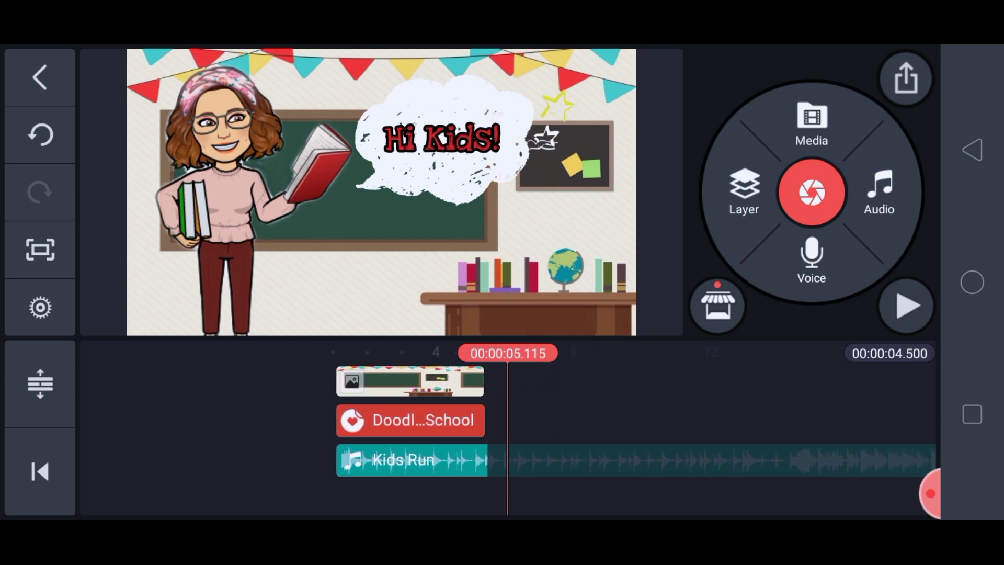
{"action": "left_click", "coordinate": [812, 124]}
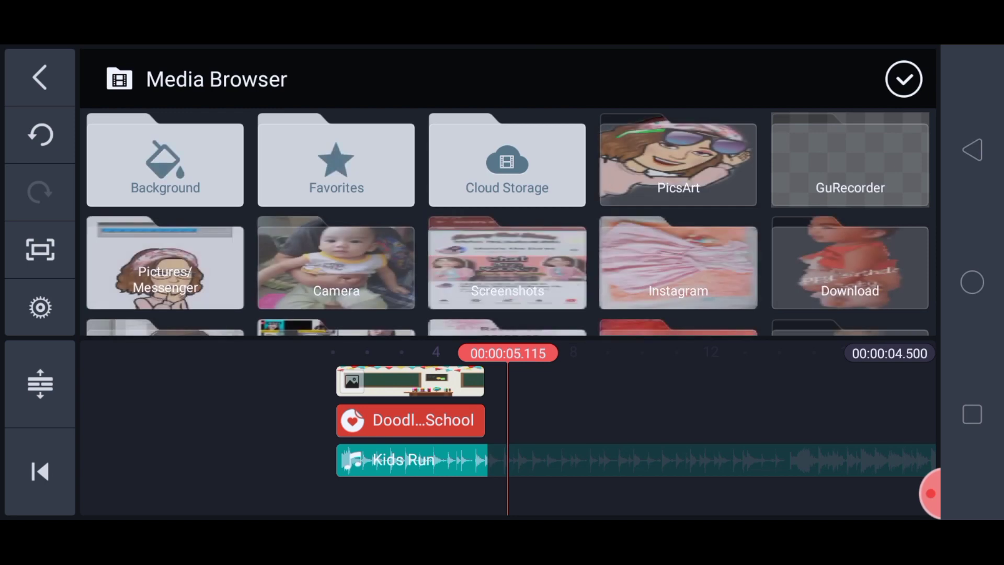
{"action": "left_click", "coordinate": [678, 159]}
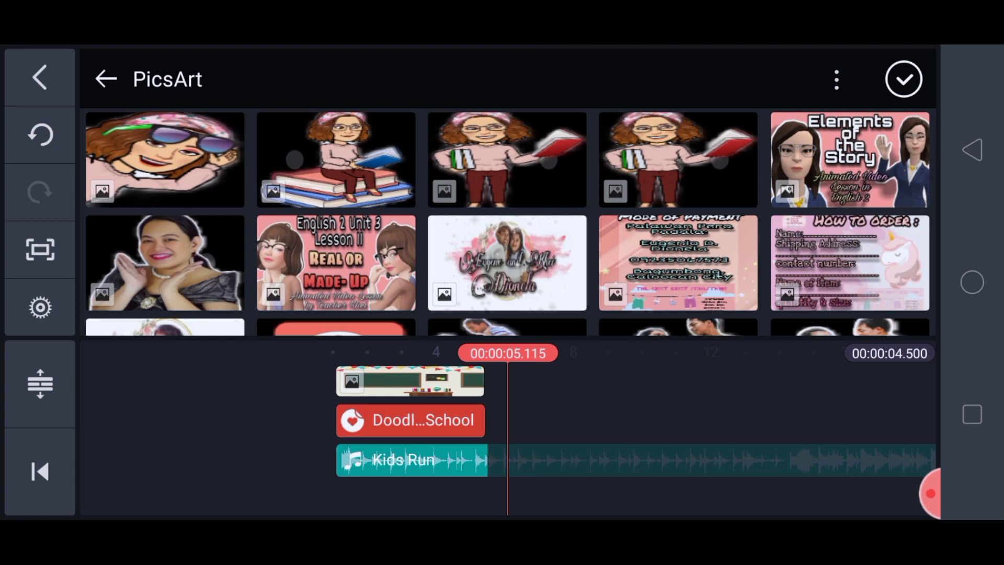
{"action": "left_click", "coordinate": [104, 78]}
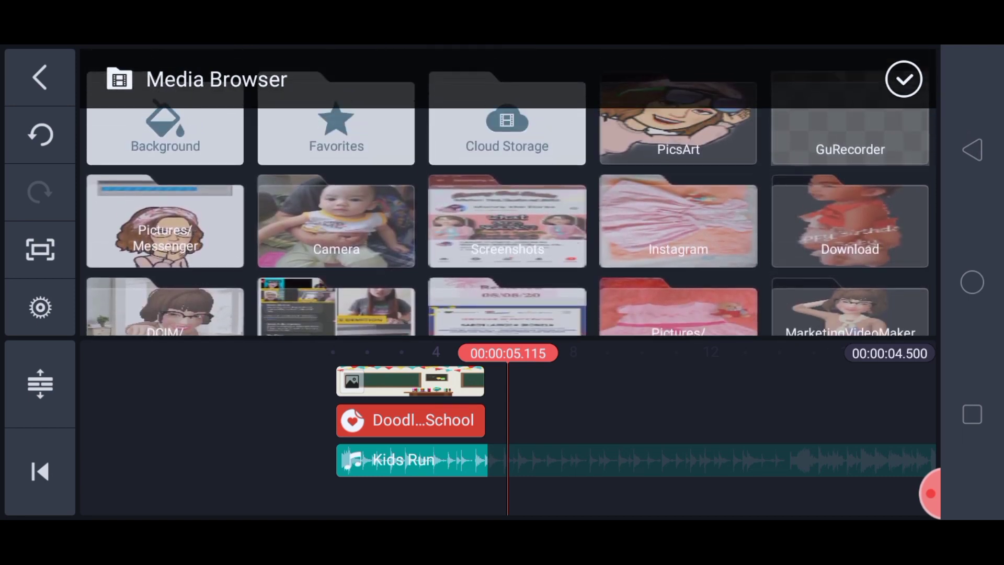
{"action": "scroll", "scroll_direction": "down", "scroll_amount": 3}
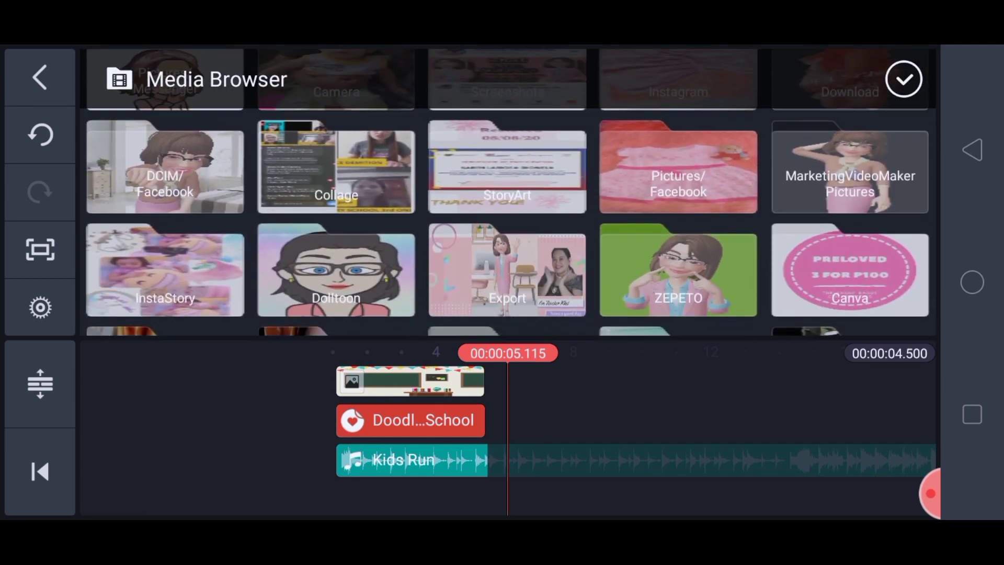
{"action": "left_click", "coordinate": [164, 168]}
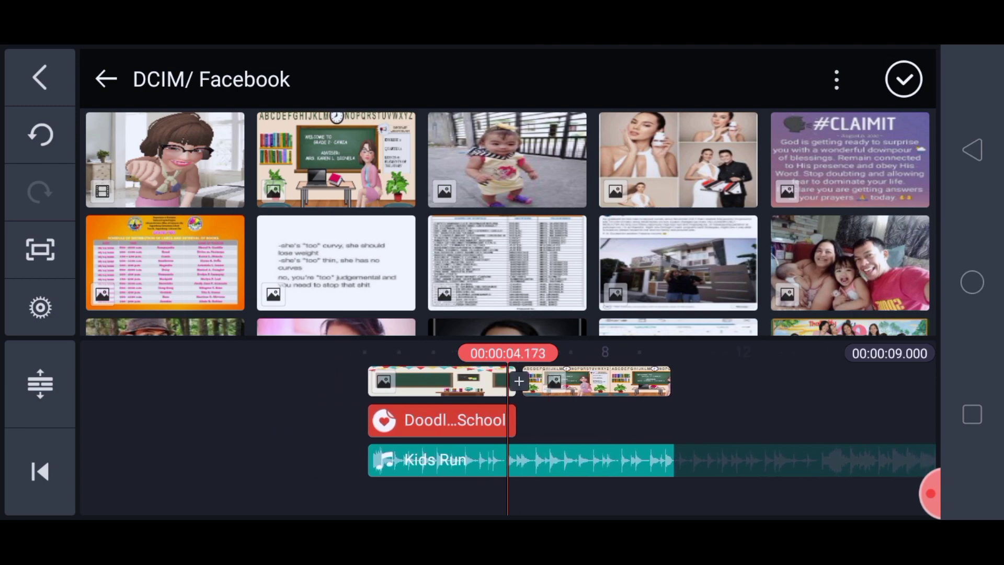
{"action": "left_click", "coordinate": [904, 79]}
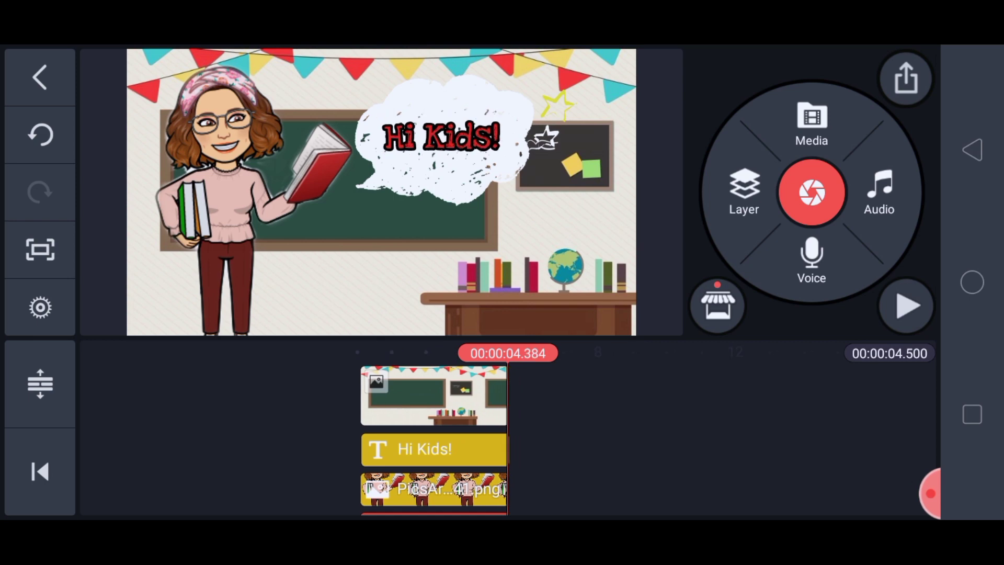
Step: Browse the media library folders, checking DCIM/Facebook for the classroom image
{"action": "left_click", "coordinate": [810, 124]}
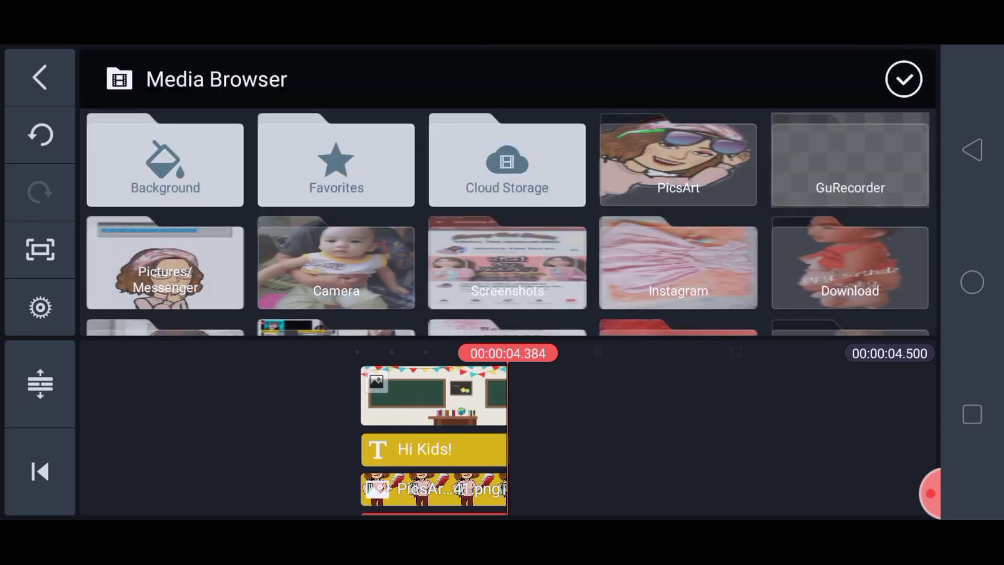
{"action": "left_click", "coordinate": [164, 160]}
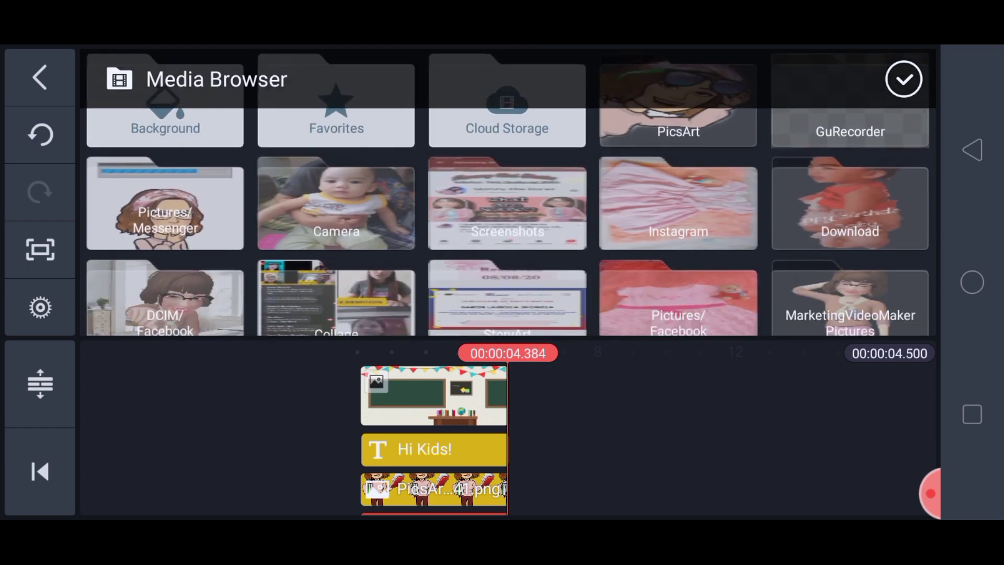
{"action": "scroll", "scroll_direction": "down", "scroll_amount": 3}
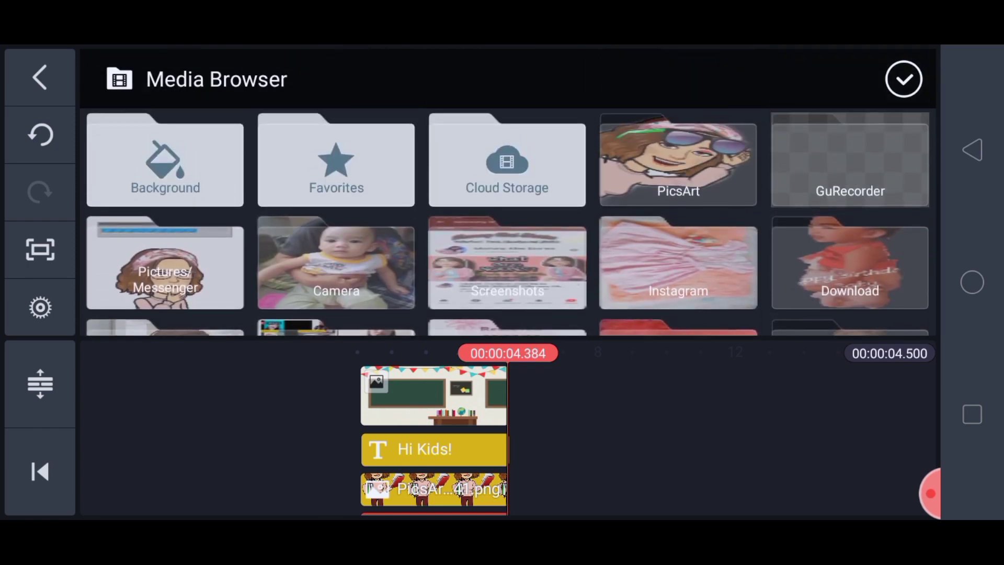
{"action": "left_click", "coordinate": [164, 160]}
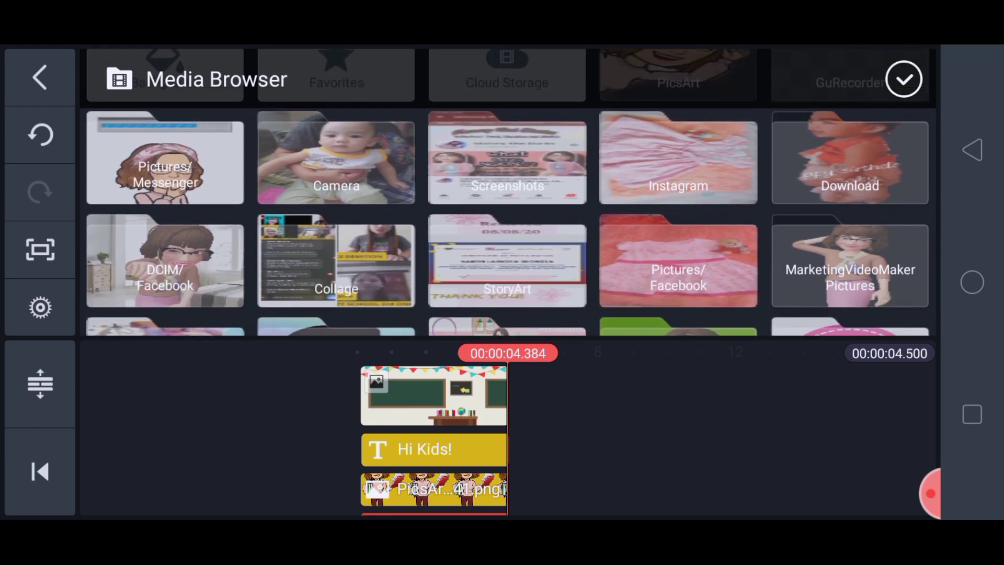
{"action": "left_click", "coordinate": [164, 262]}
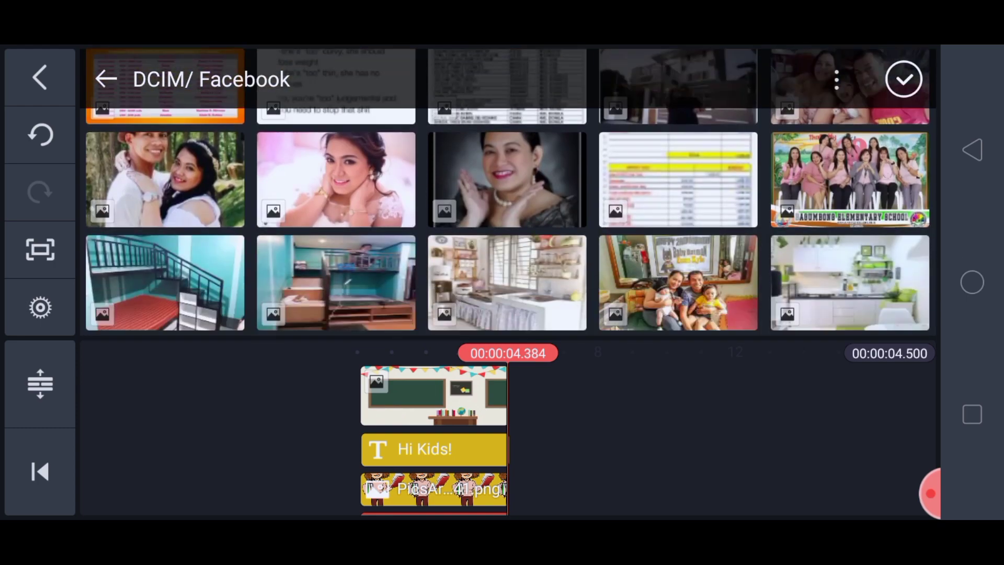
{"action": "scroll", "scroll_direction": "down", "scroll_amount": 3}
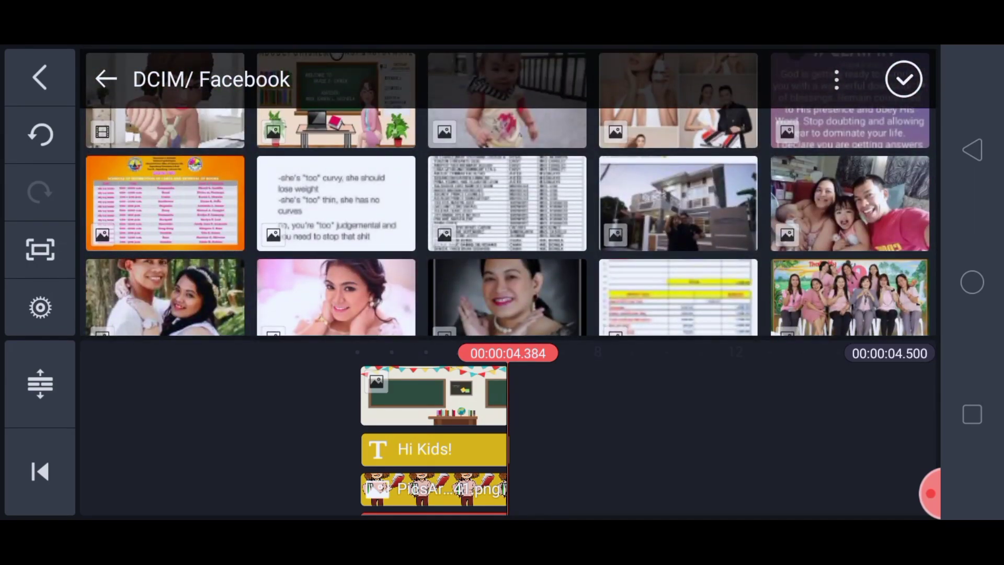
{"action": "left_click", "coordinate": [105, 79]}
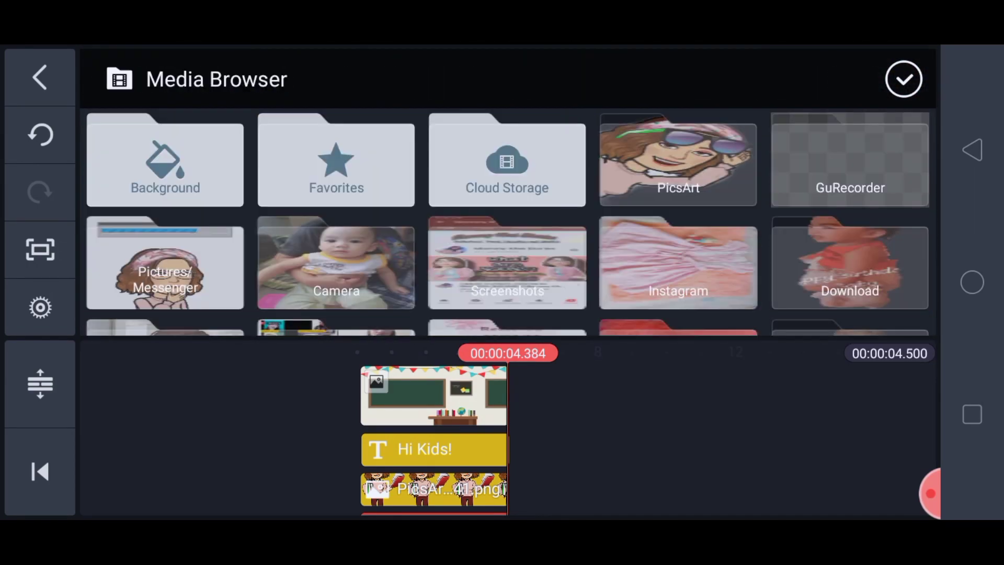
Step: Add the classroom background from Screenshots as a second clip, making the project nine seconds
{"action": "scroll", "scroll_direction": "down", "scroll_amount": 3}
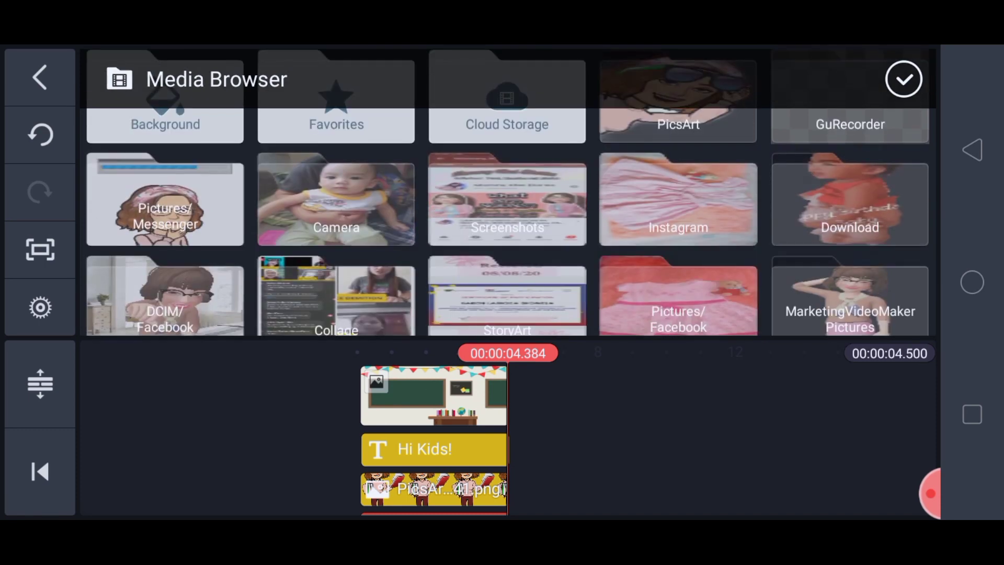
{"action": "left_click", "coordinate": [336, 201]}
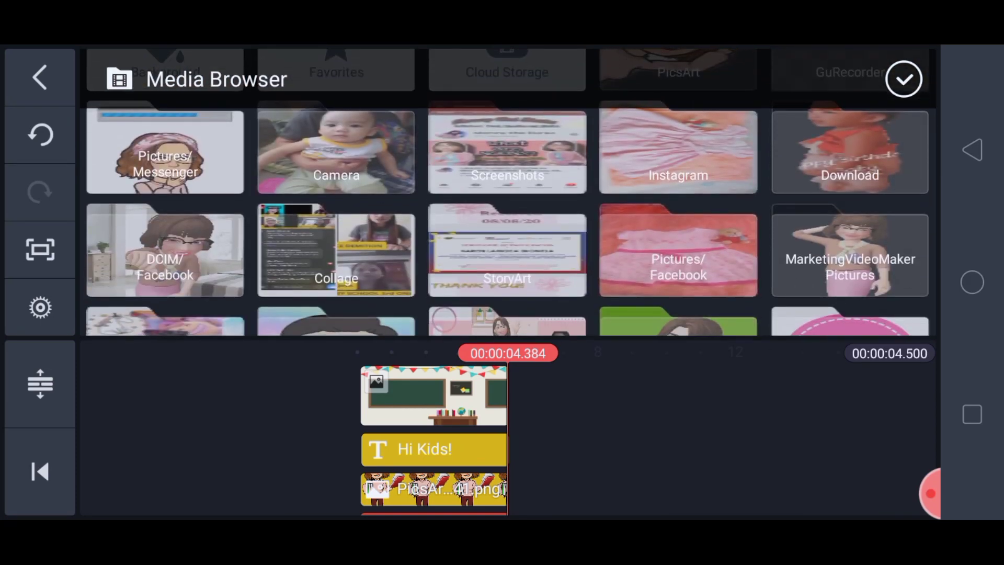
{"action": "scroll", "scroll_direction": "down", "scroll_amount": 3}
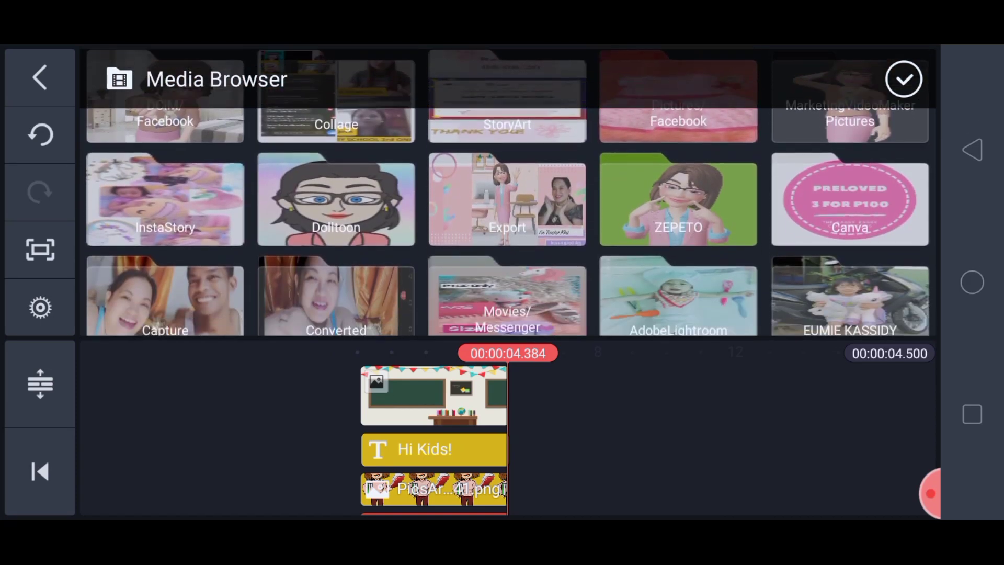
{"action": "scroll", "scroll_direction": "down", "scroll_amount": 3}
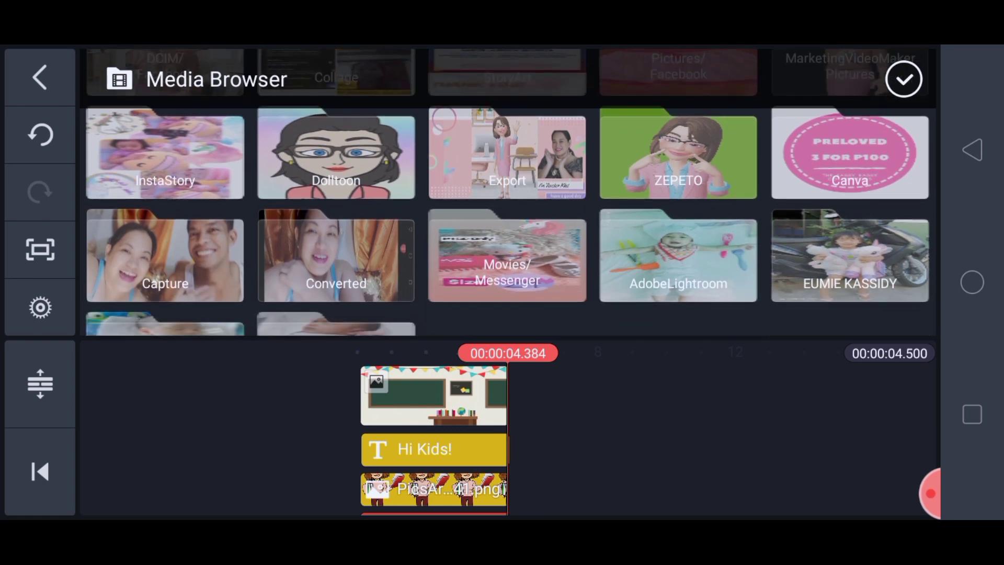
{"action": "scroll", "scroll_direction": "down", "scroll_amount": 3}
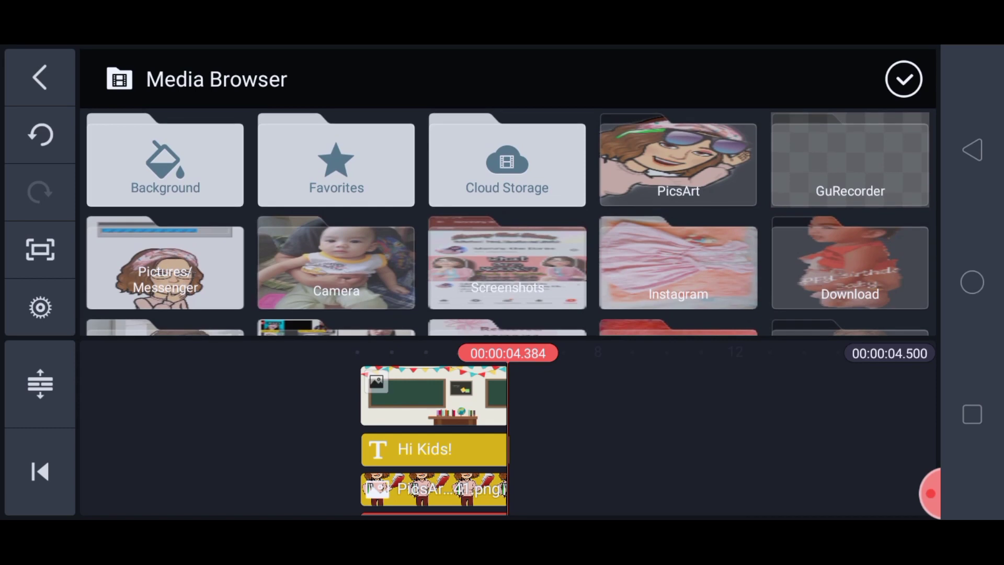
{"action": "left_click", "coordinate": [506, 263]}
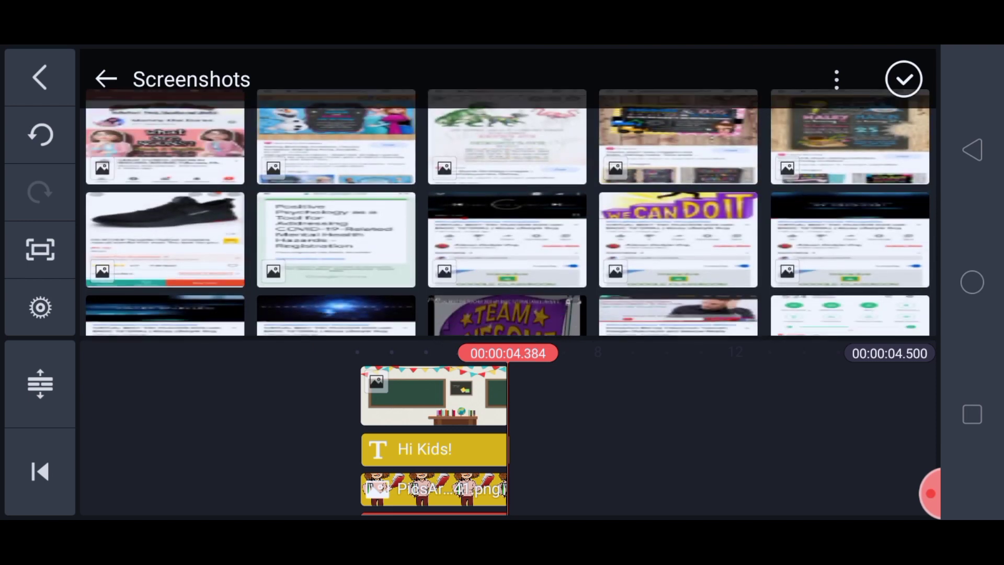
{"action": "left_click", "coordinate": [39, 77]}
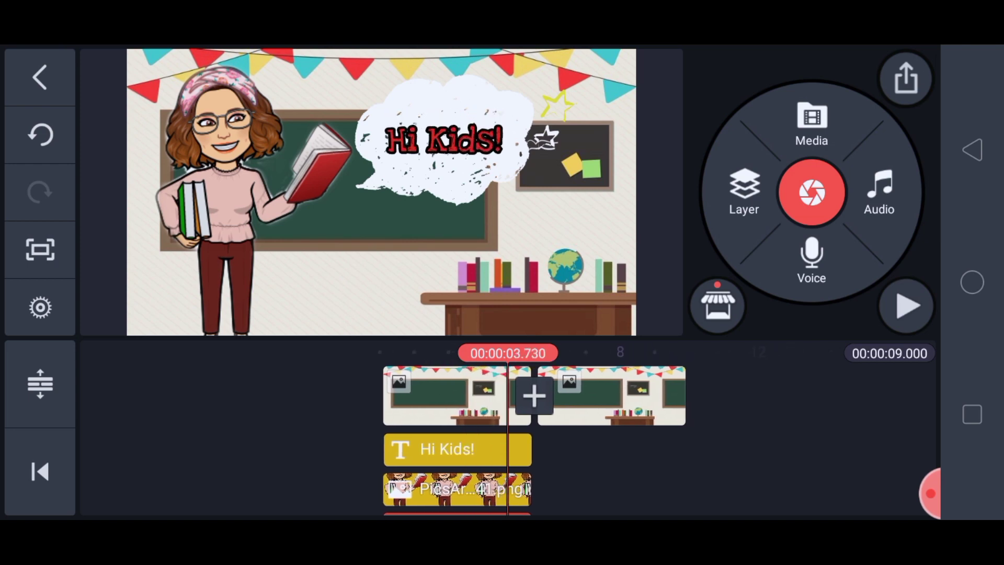
Step: Apply a Chromatic Zoom transition between the two scenes and select the first classroom clip
{"action": "left_click", "coordinate": [930, 493]}
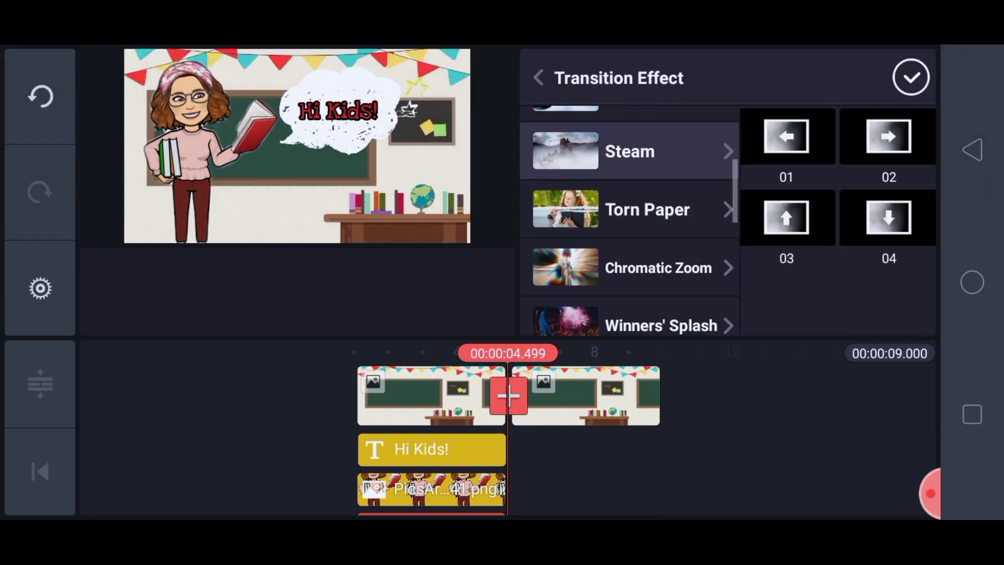
{"action": "scroll", "scroll_direction": "down", "scroll_amount": 3}
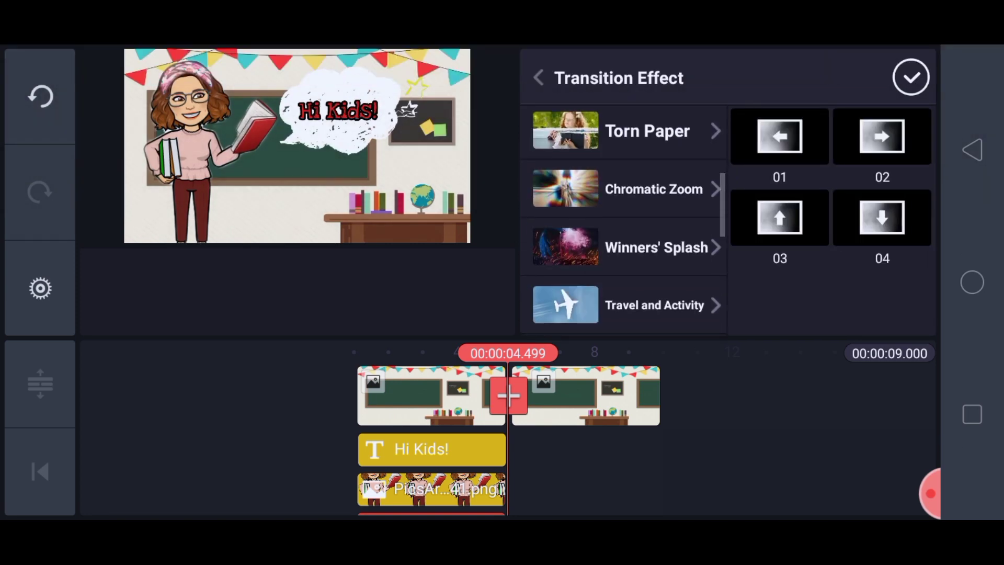
{"action": "left_click", "coordinate": [625, 188]}
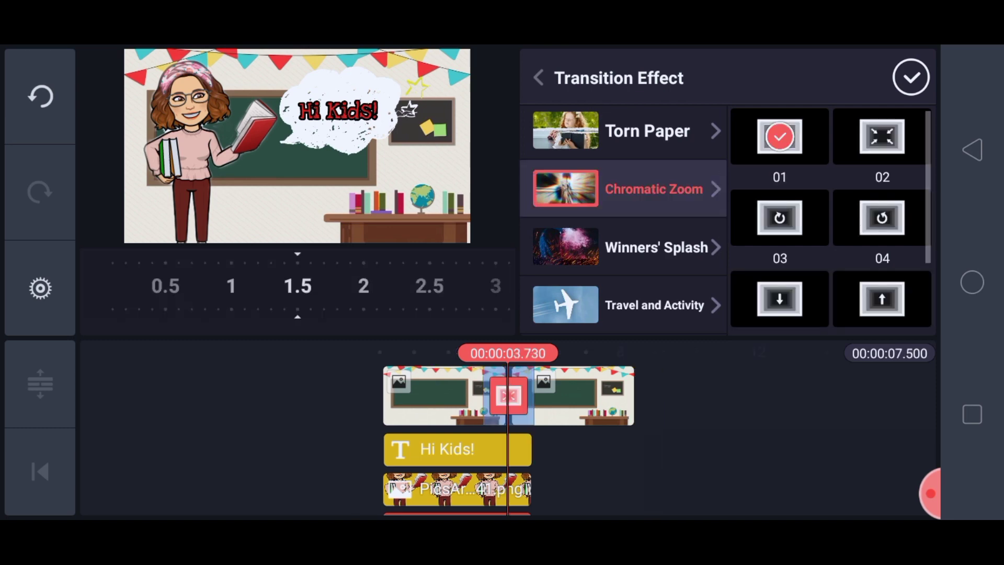
{"action": "left_click", "coordinate": [911, 77]}
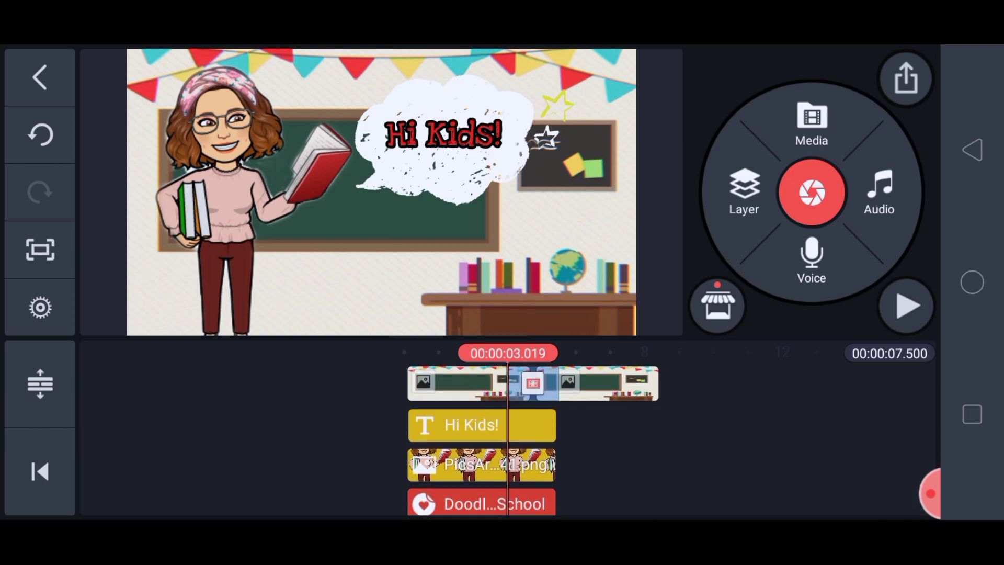
{"action": "left_click", "coordinate": [468, 383]}
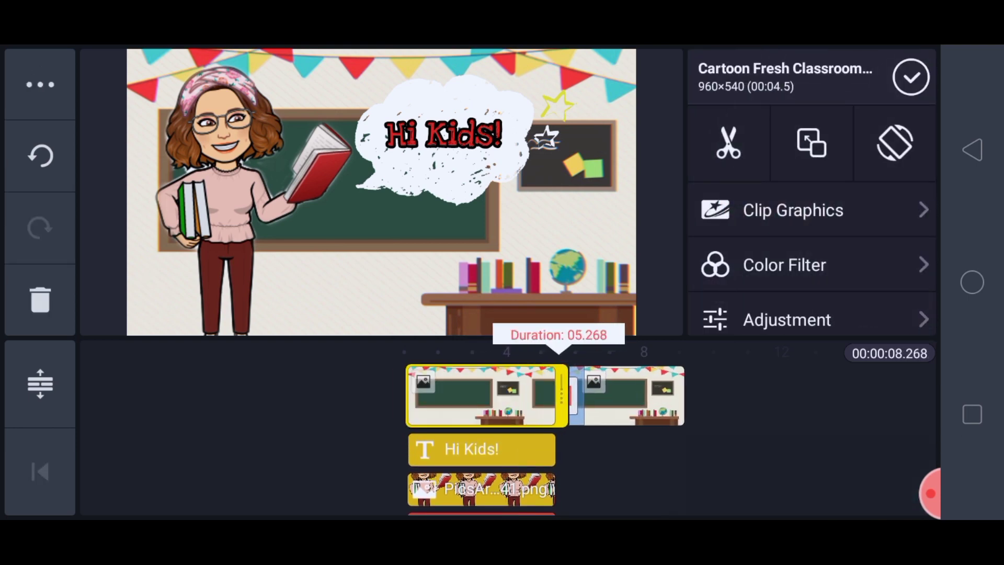
Step: Stretch the first clip further to a 8.768-second project and rewind to preview the transition
{"action": "left_click_drag", "start_coordinate": [567, 395], "coordinate": [585, 396]}
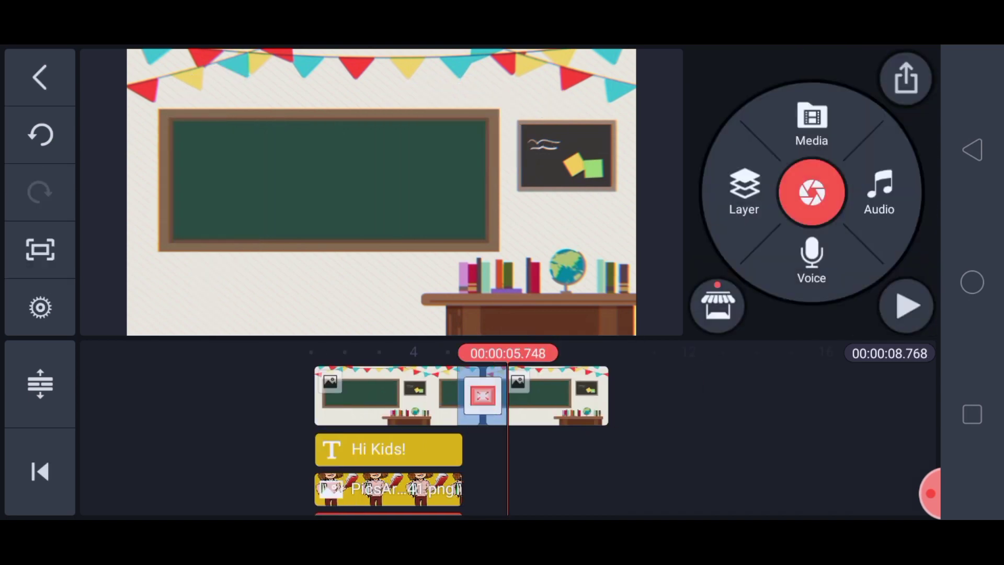
{"action": "left_click", "coordinate": [39, 471]}
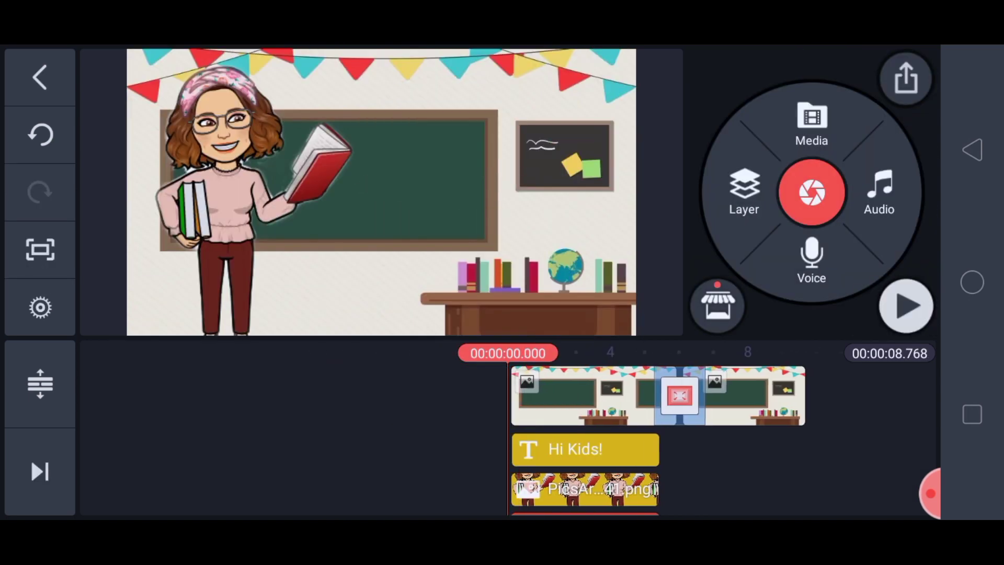
{"action": "left_click", "coordinate": [906, 305]}
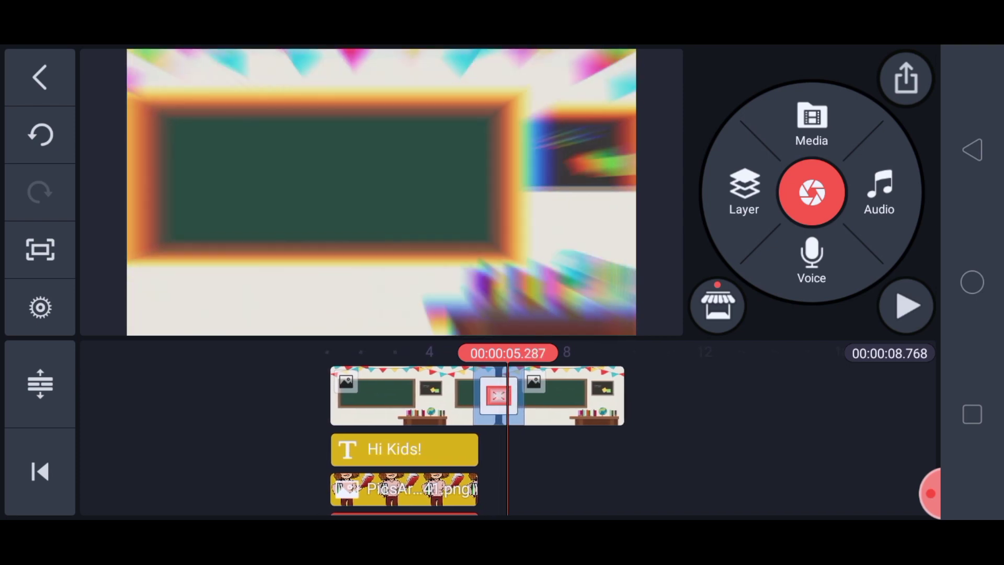
Step: Layer the sunglasses Bitmoji PNG at the left of the second scene and preview the playback
{"action": "left_click", "coordinate": [743, 192]}
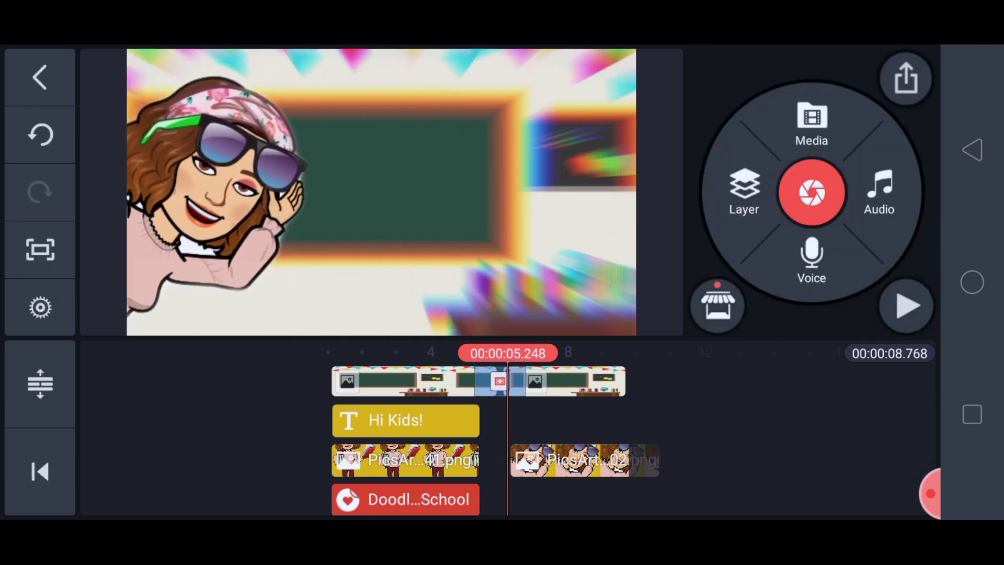
{"action": "left_click", "coordinate": [584, 394]}
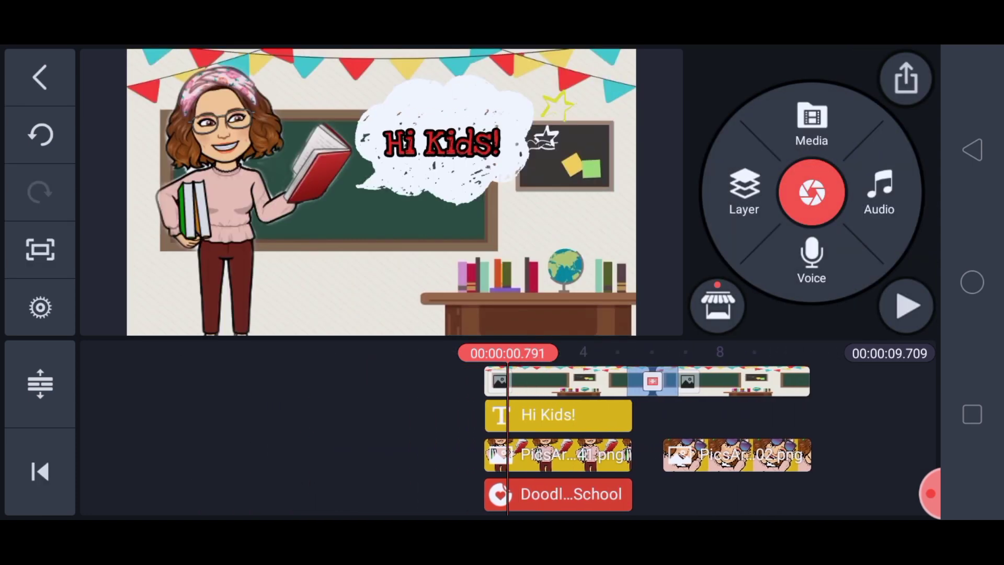
{"action": "left_click", "coordinate": [906, 305]}
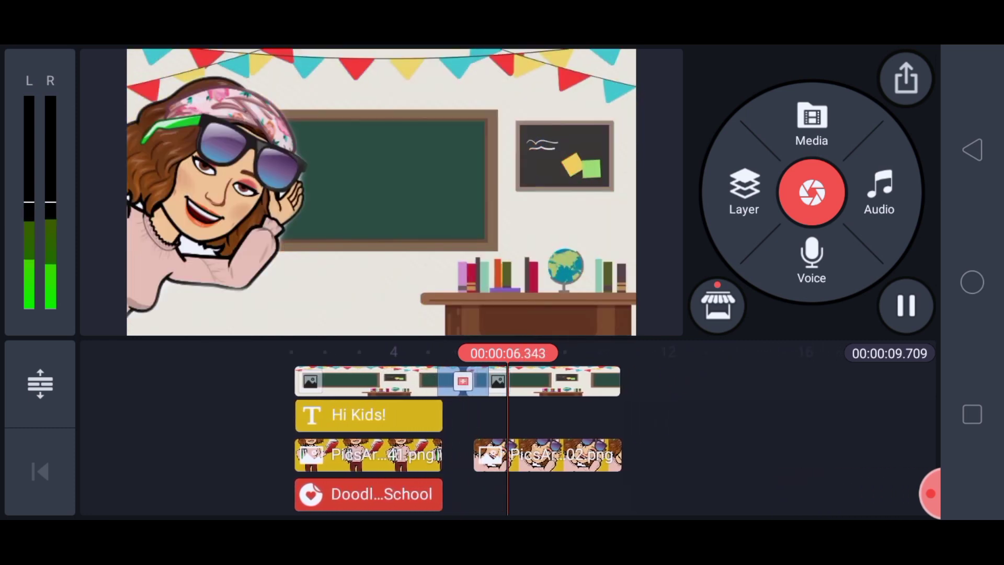
{"action": "left_click", "coordinate": [906, 305]}
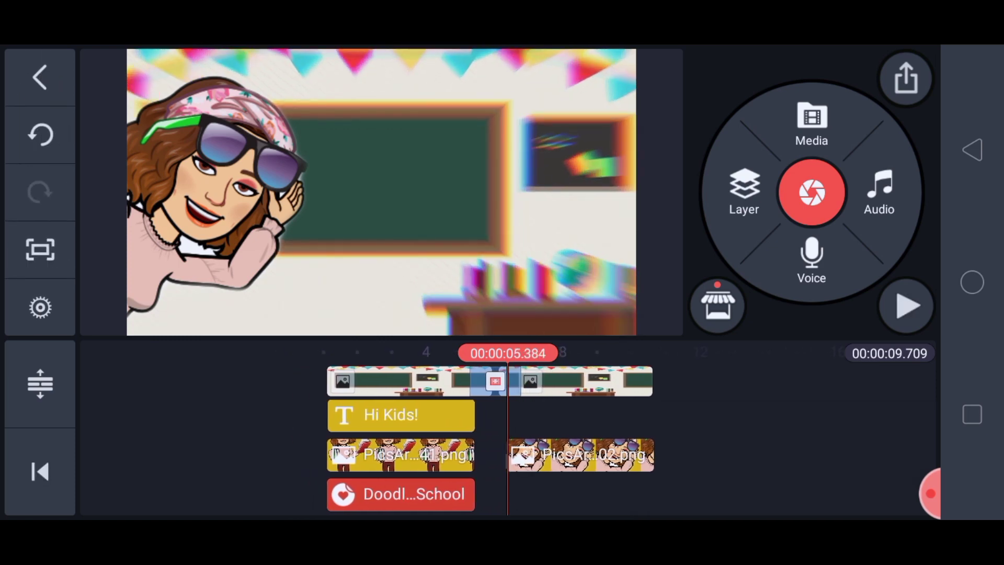
{"action": "left_click", "coordinate": [905, 306]}
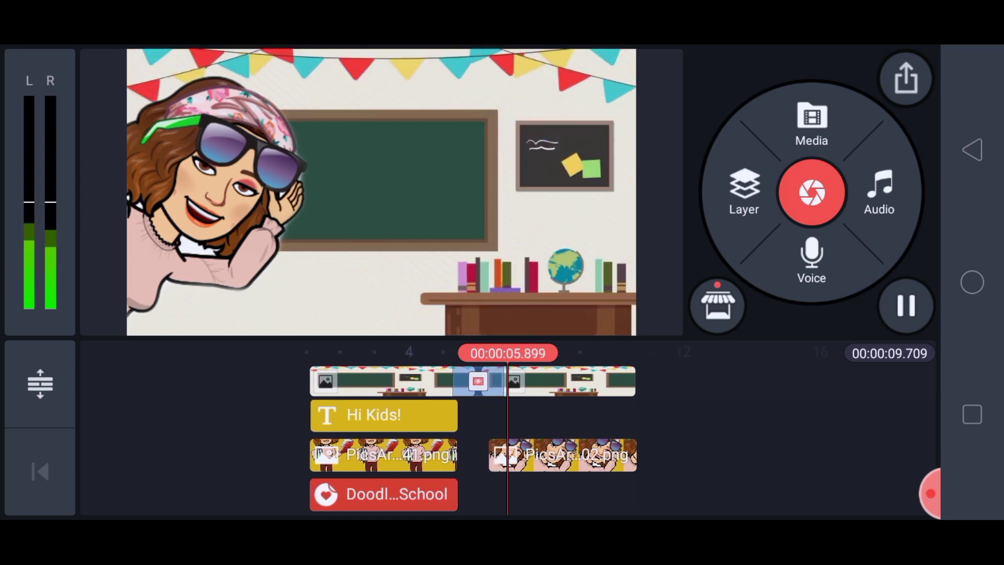
{"action": "left_click", "coordinate": [744, 192]}
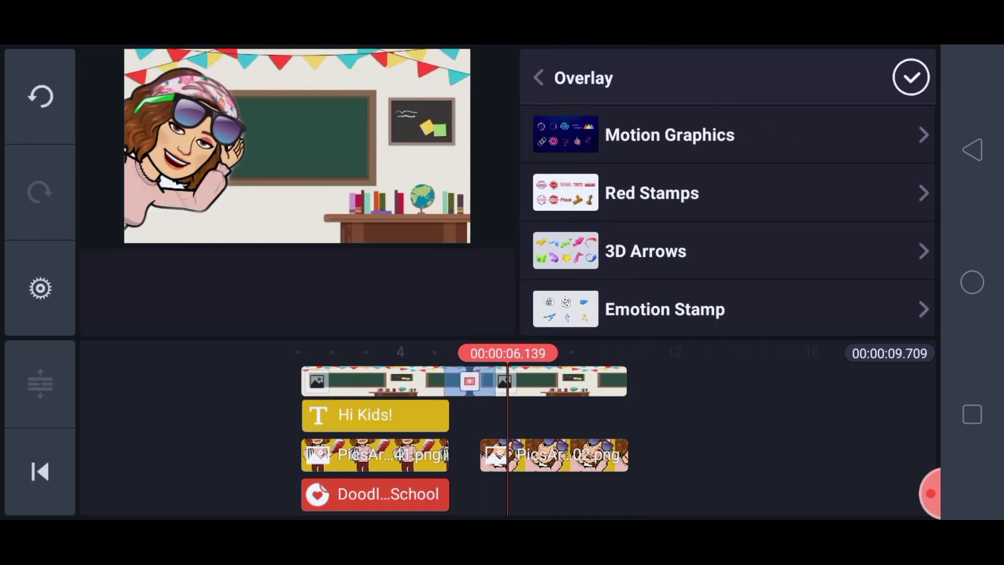
Step: Add the white cloud balloon from Doodle at School and enlarge it over the second scene's blackboard
{"action": "scroll", "scroll_direction": "down", "scroll_amount": 3}
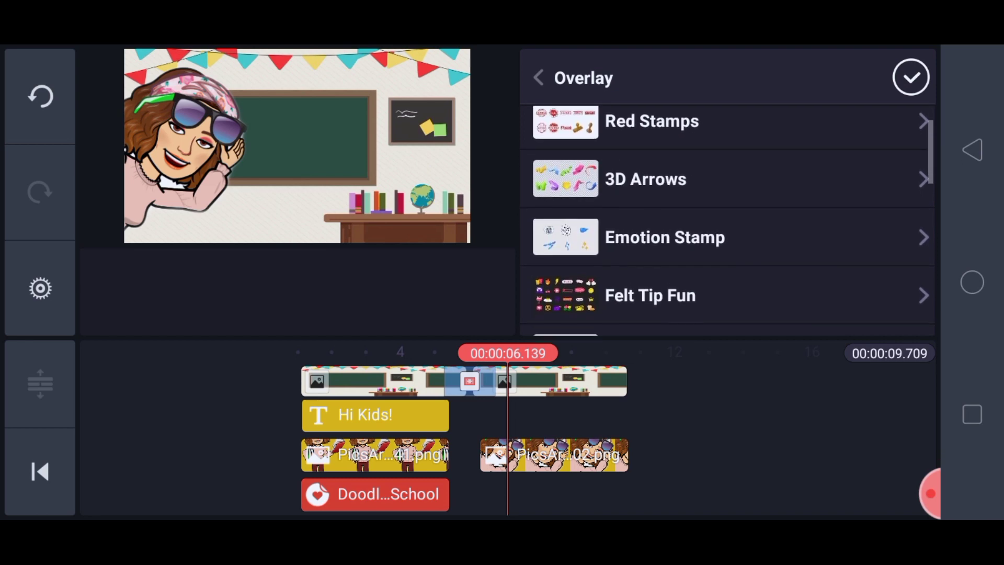
{"action": "scroll", "scroll_direction": "down", "scroll_amount": 3}
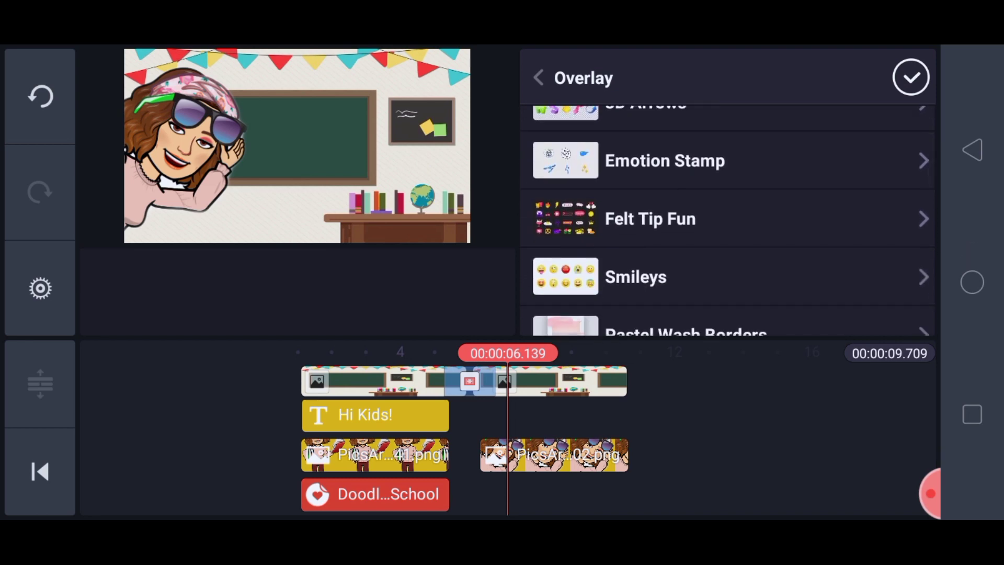
{"action": "left_click", "coordinate": [650, 219]}
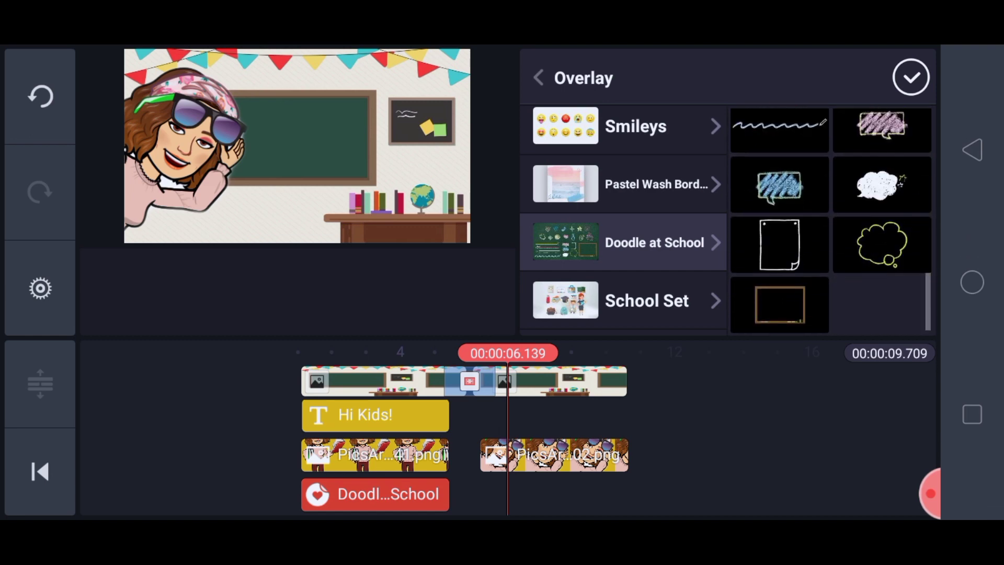
{"action": "left_click", "coordinate": [882, 184]}
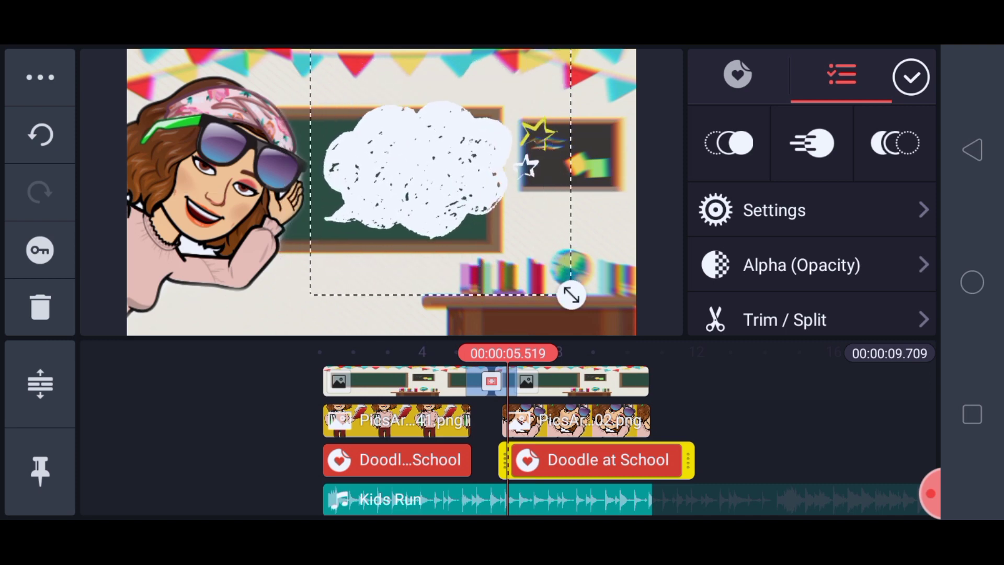
{"action": "left_click_drag", "start_coordinate": [570, 295], "coordinate": [582, 306]}
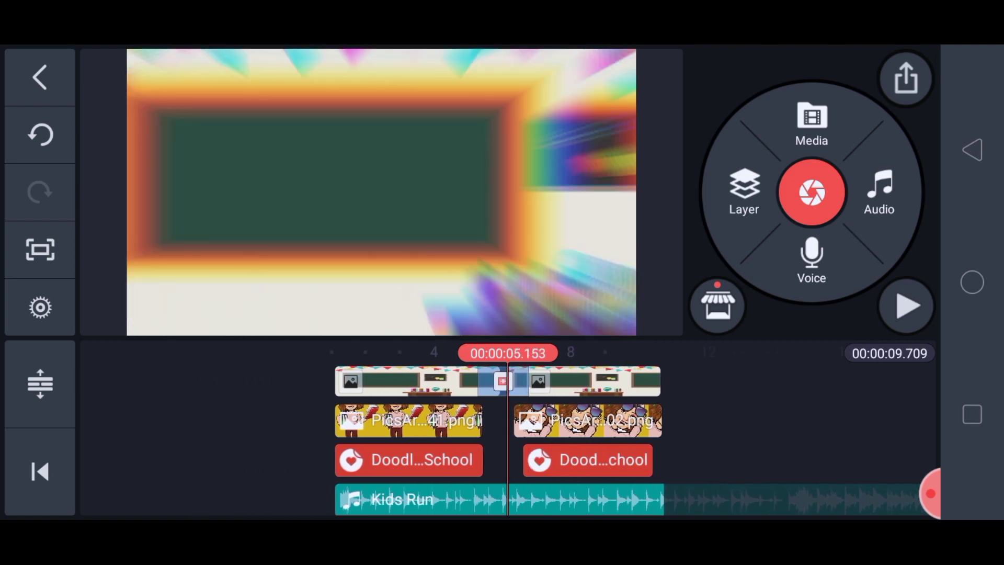
{"action": "left_click", "coordinate": [906, 306]}
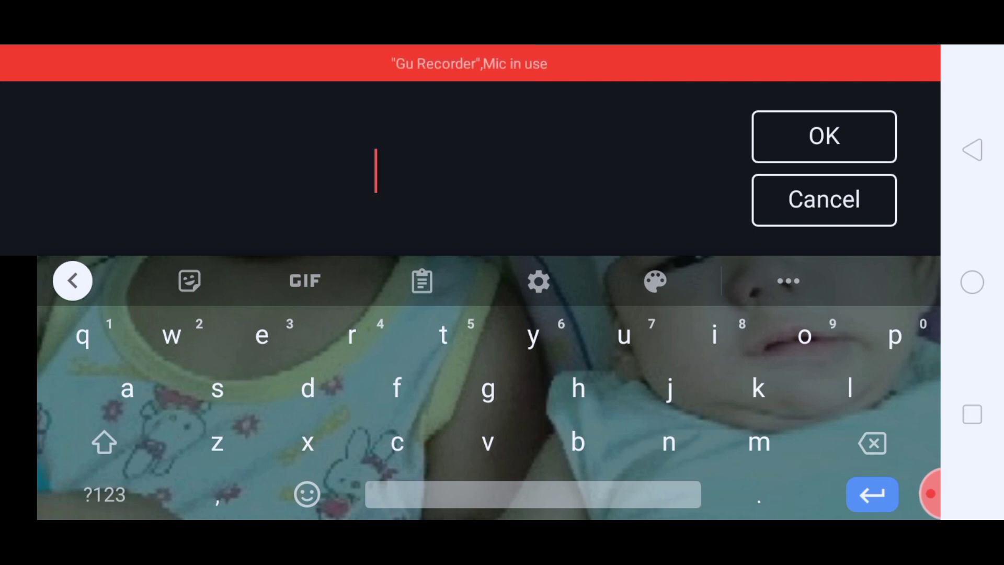
Step: Enter the text 'welcome to our virtual classroom!' with word suggestions and confirm it
{"action": "type", "text": "welcome to"}
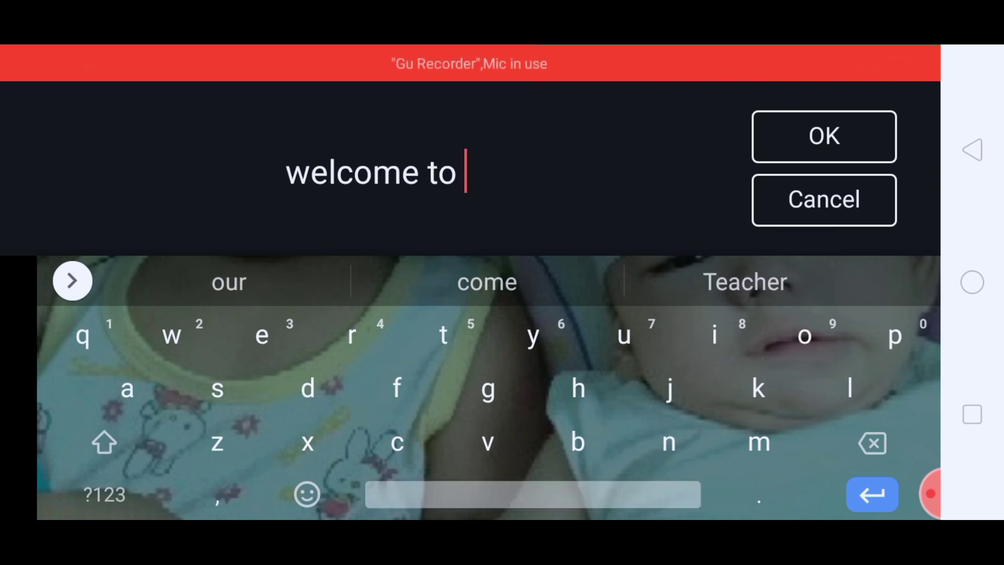
{"action": "left_click", "coordinate": [229, 282]}
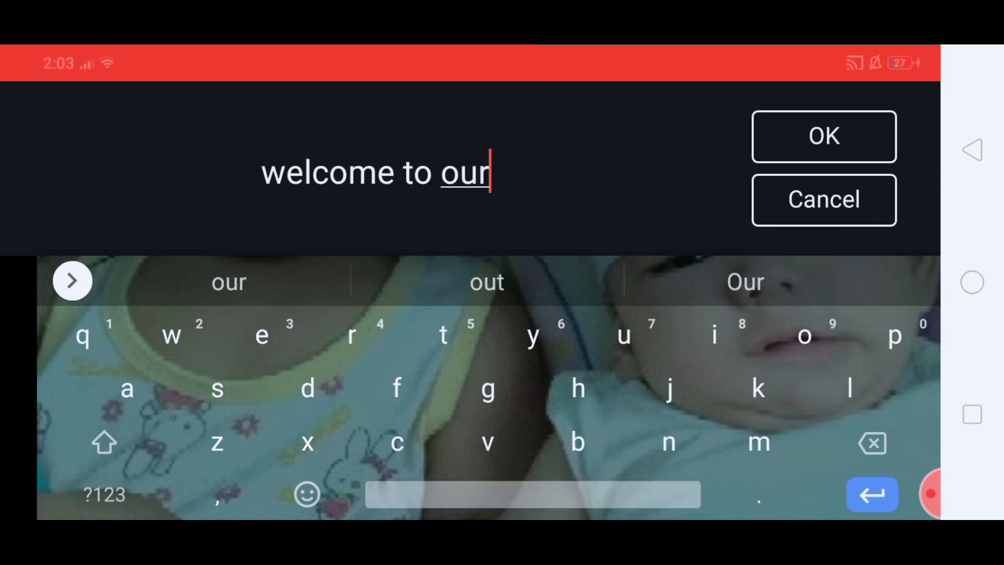
{"action": "type", "text": "virtual"}
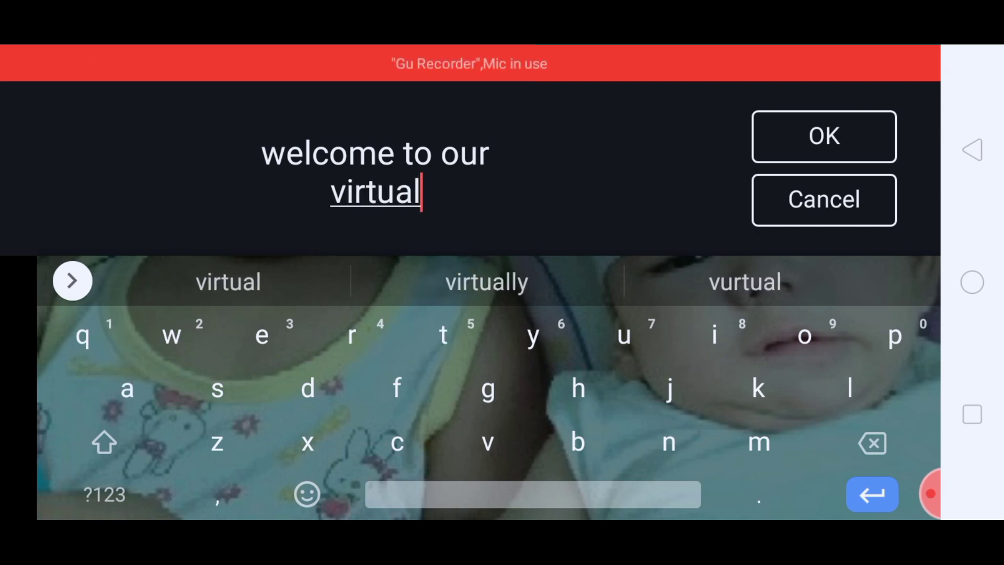
{"action": "type", "text": "cla"}
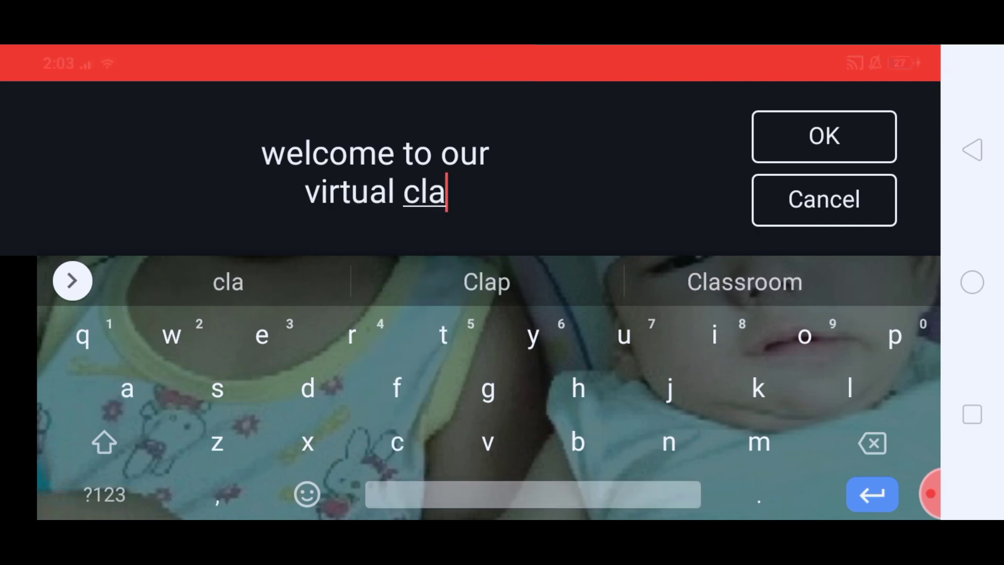
{"action": "left_click", "coordinate": [227, 281]}
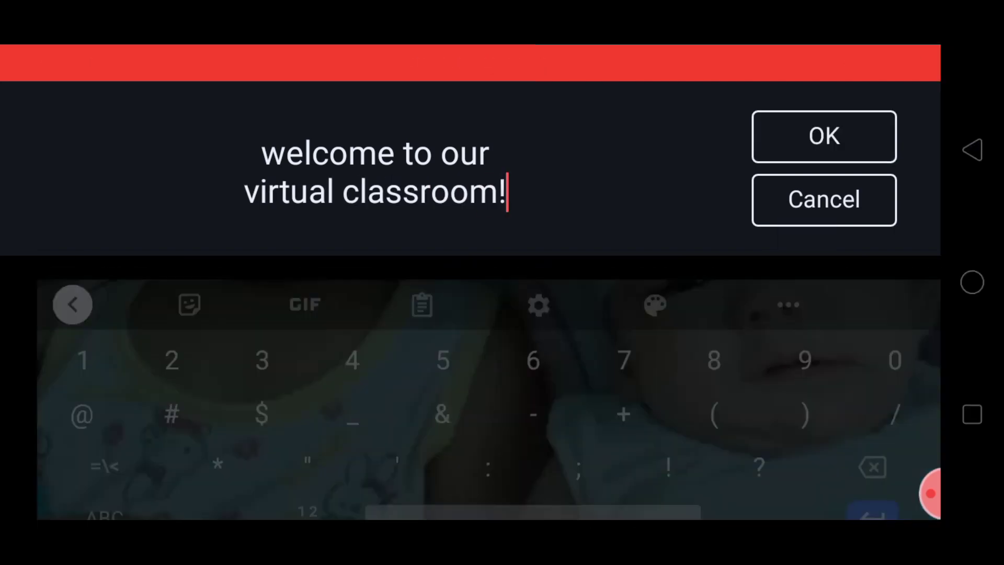
{"action": "left_click", "coordinate": [823, 136]}
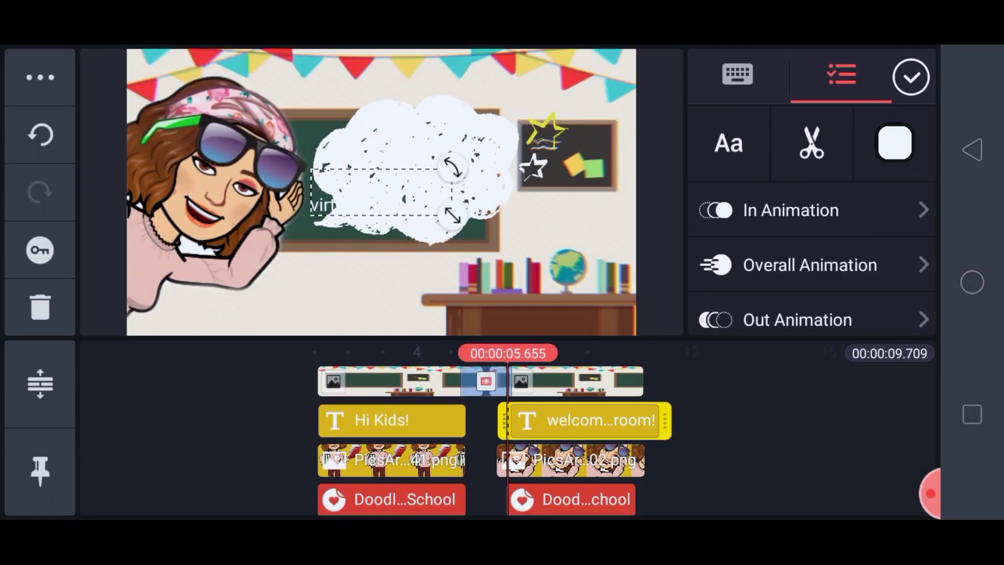
Step: Give the welcome text a typewriter-style font and red (#DD2424) colour
{"action": "left_click", "coordinate": [728, 143]}
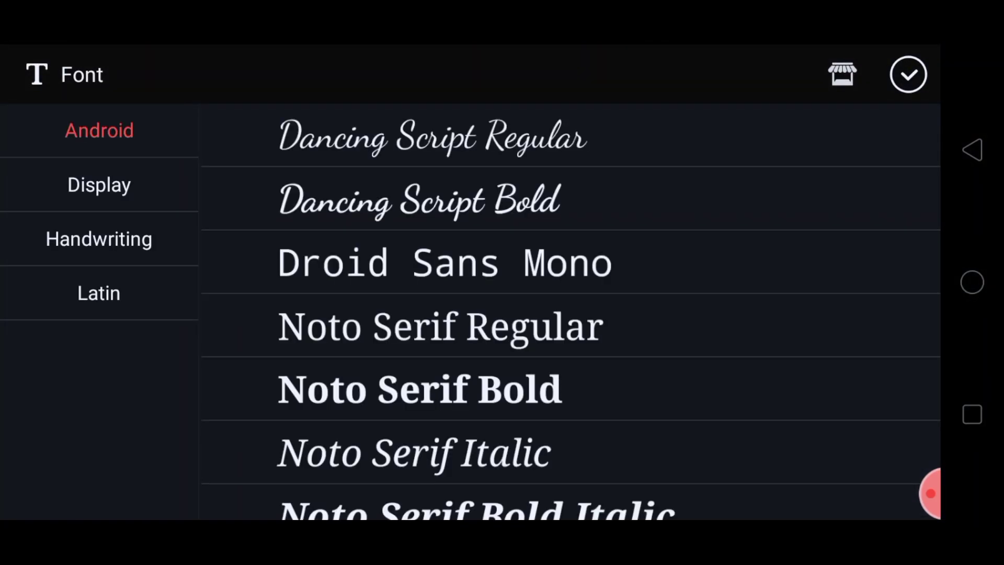
{"action": "left_click", "coordinate": [98, 184]}
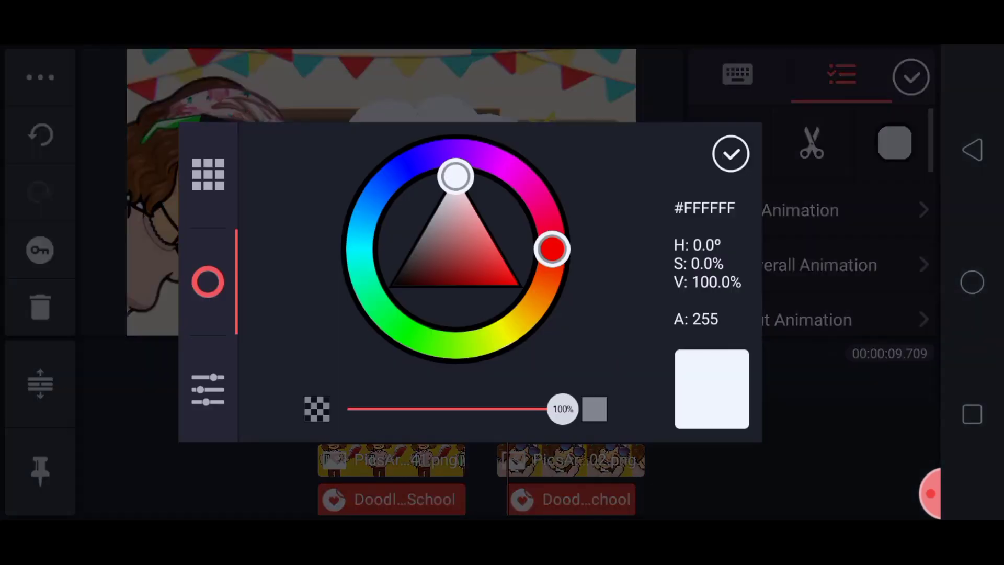
{"action": "left_click_drag", "start_coordinate": [457, 175], "coordinate": [493, 271]}
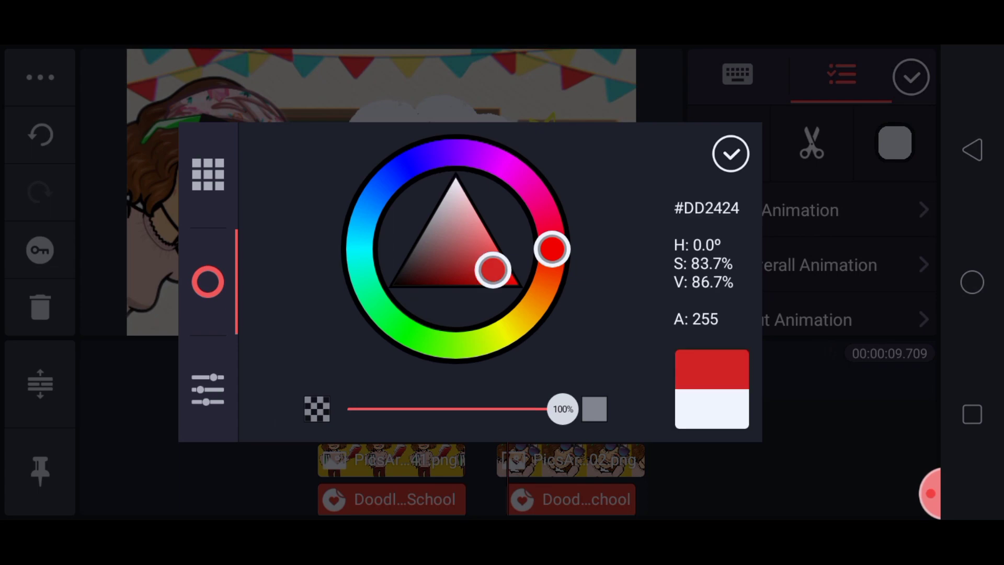
{"action": "left_click", "coordinate": [730, 152]}
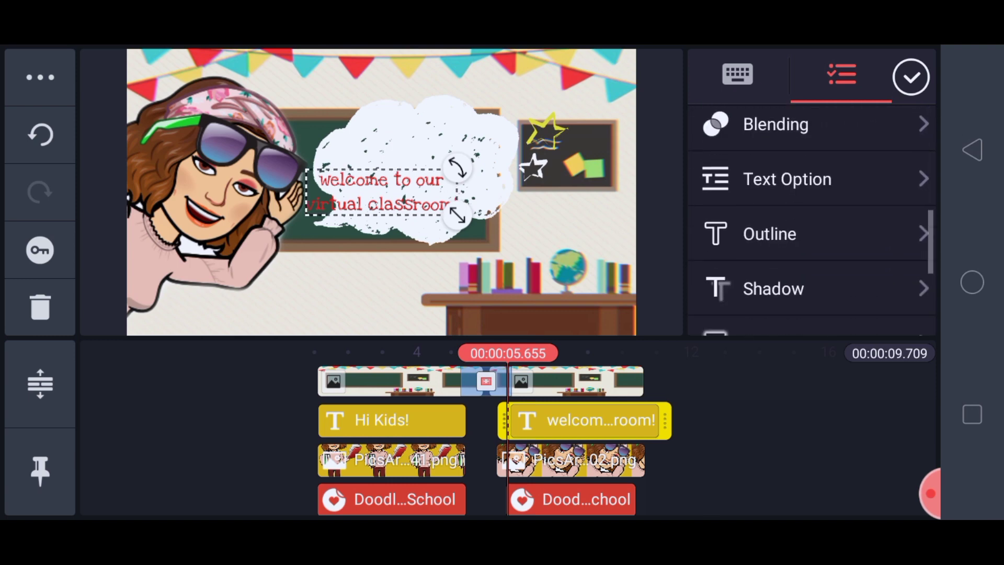
Step: Add a black outline to the welcome text and review its shadow settings
{"action": "left_click", "coordinate": [768, 233]}
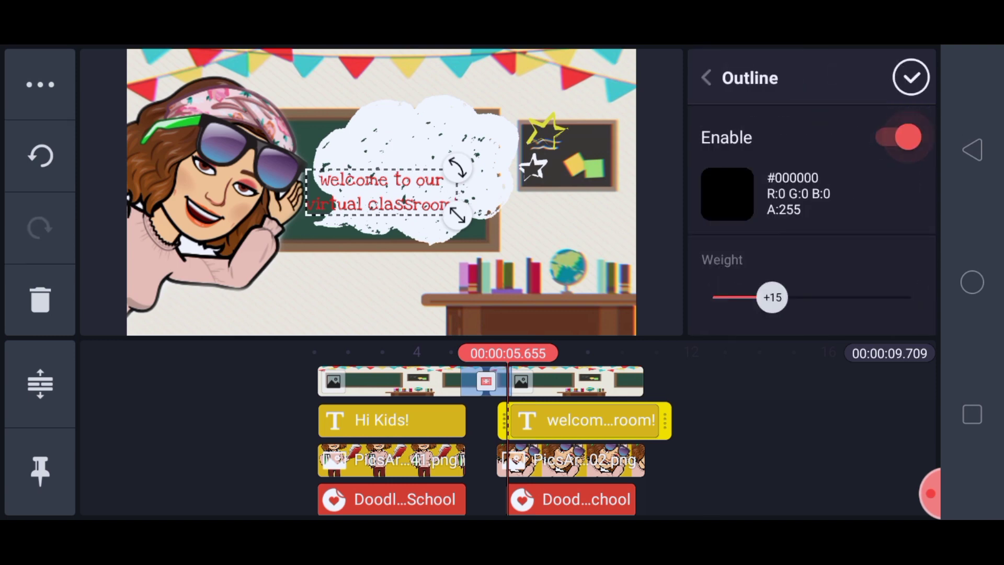
{"action": "left_click", "coordinate": [705, 77]}
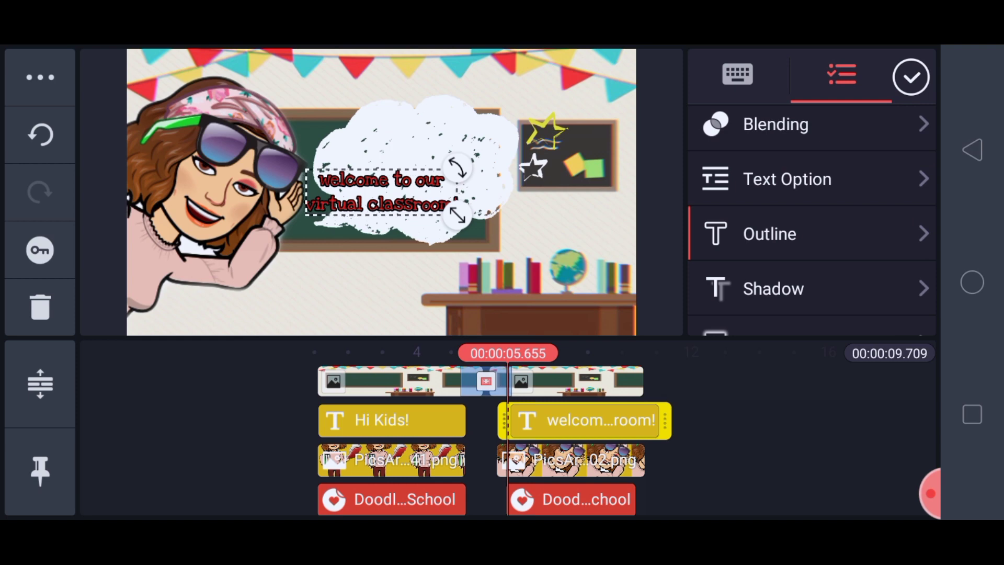
{"action": "left_click", "coordinate": [773, 289]}
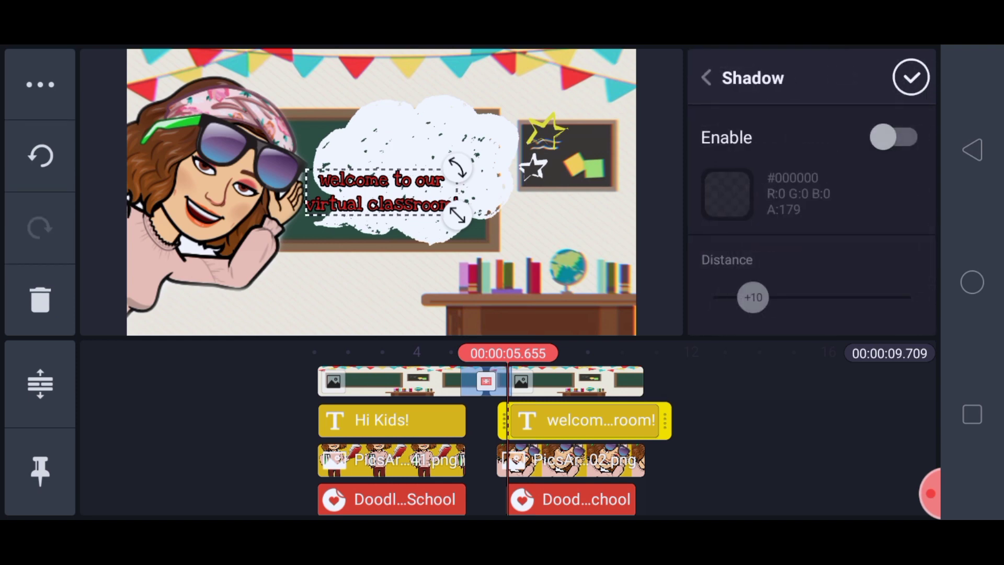
{"action": "left_click", "coordinate": [896, 137]}
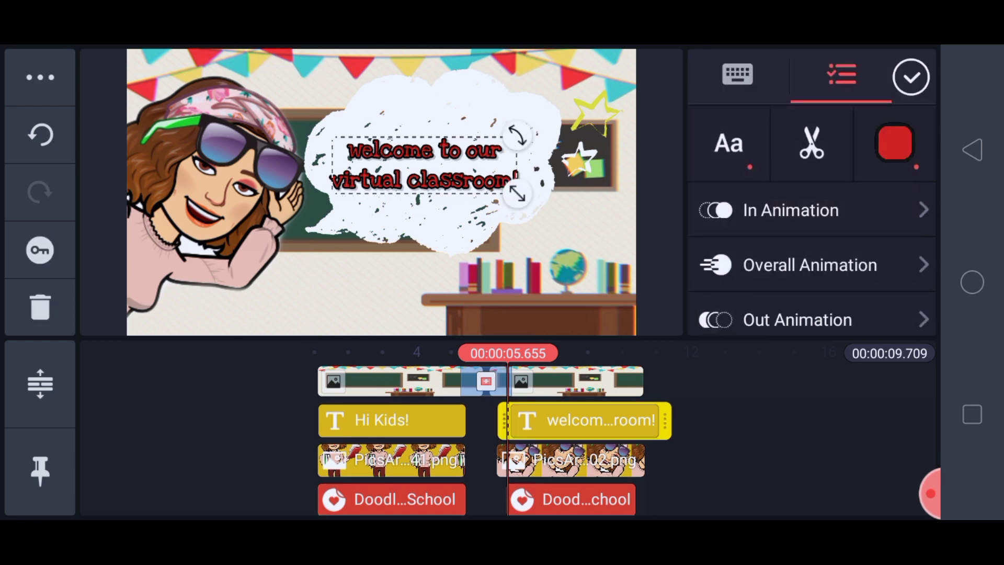
Step: Recolour the welcome text from red to yellow on the colour wheel and finish editing it
{"action": "left_click", "coordinate": [895, 142]}
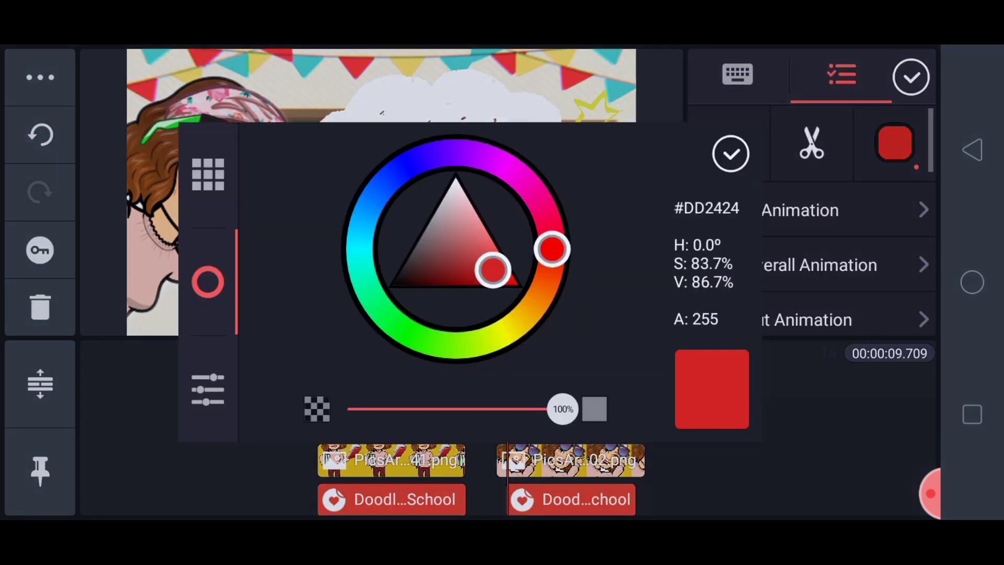
{"action": "left_click_drag", "start_coordinate": [554, 250], "coordinate": [509, 330]}
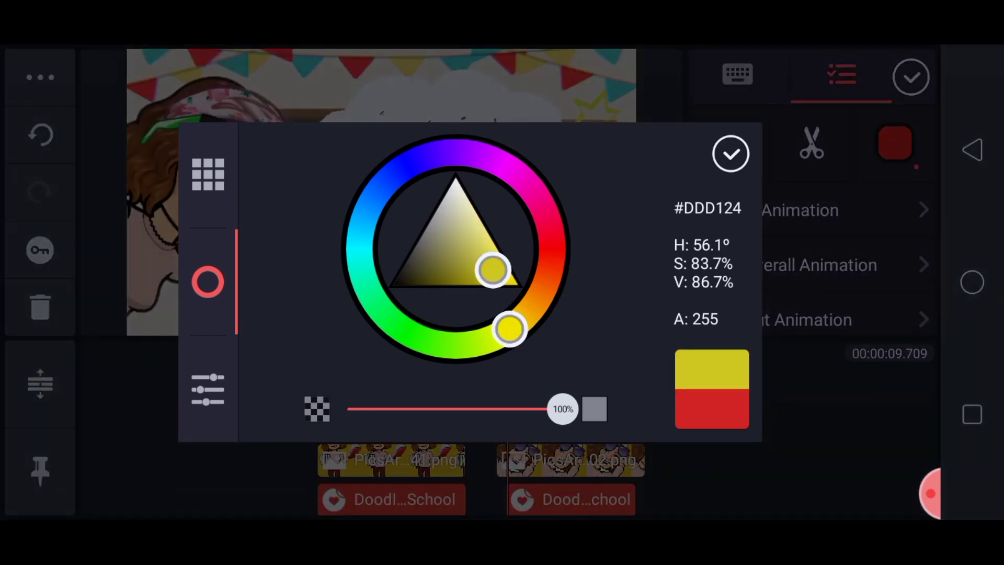
{"action": "left_click", "coordinate": [730, 153]}
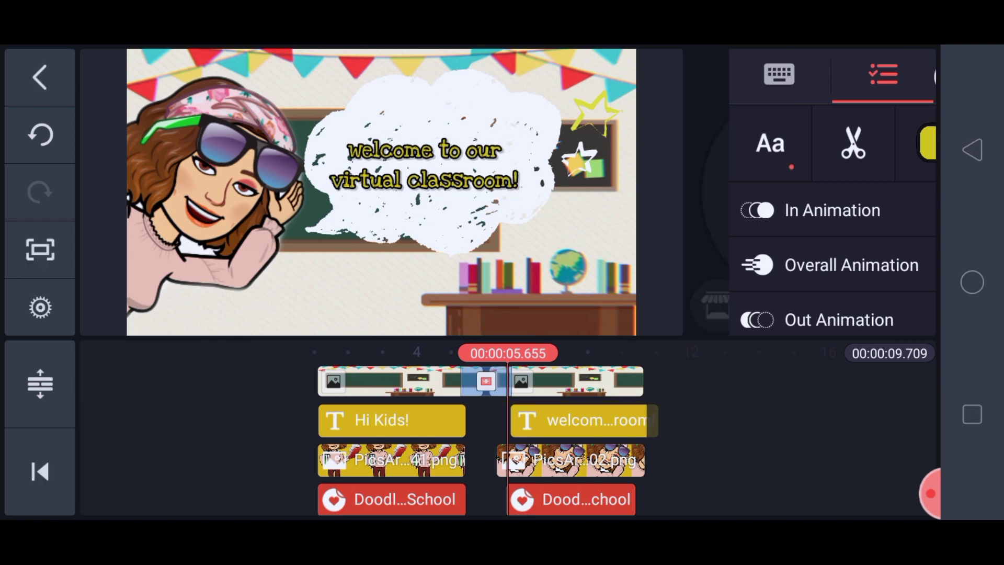
{"action": "left_click", "coordinate": [39, 76]}
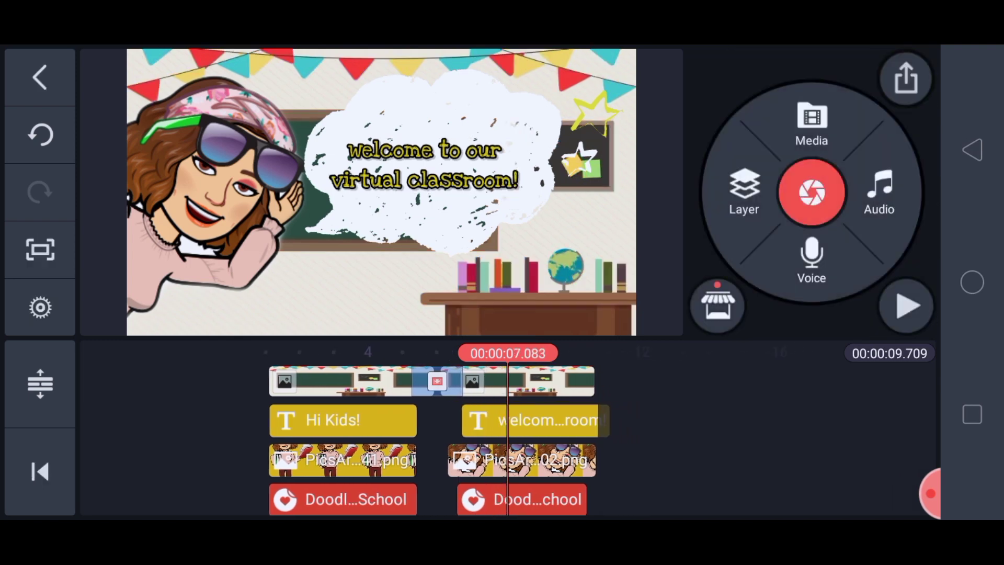
{"action": "left_click", "coordinate": [534, 420]}
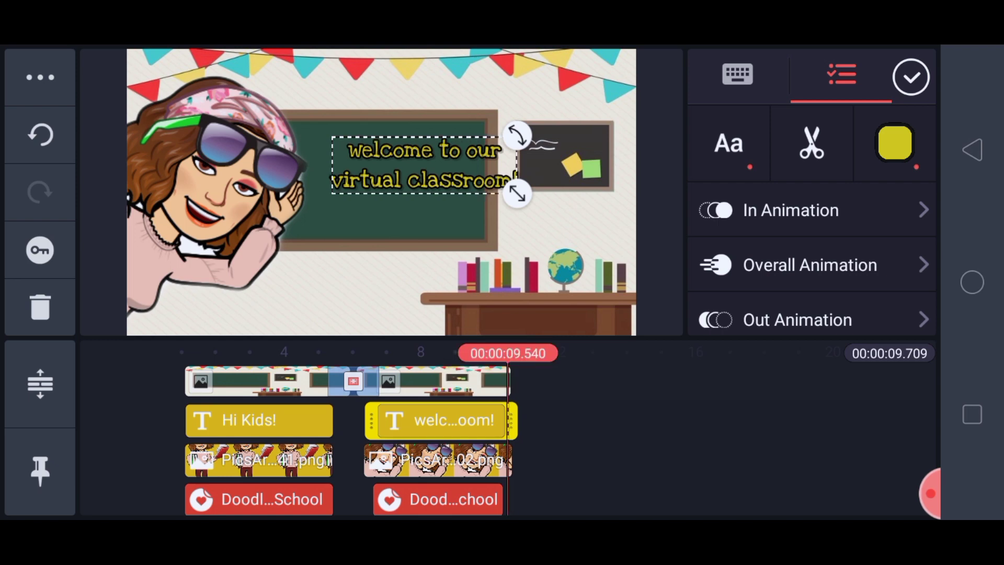
{"action": "left_click", "coordinate": [911, 76]}
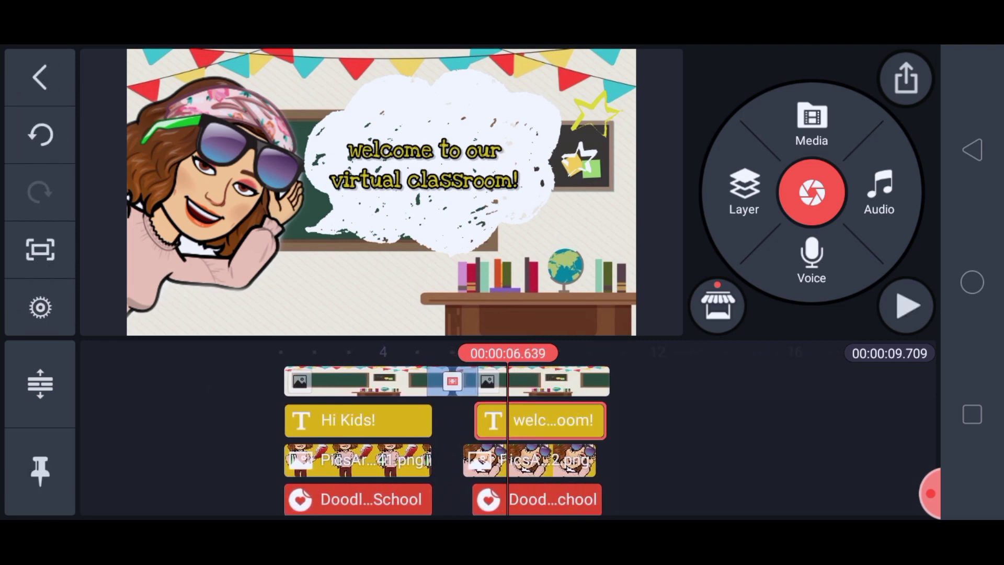
Step: Apply the Drifting overall animation to the welcome text and preview from the start
{"action": "left_click", "coordinate": [540, 420]}
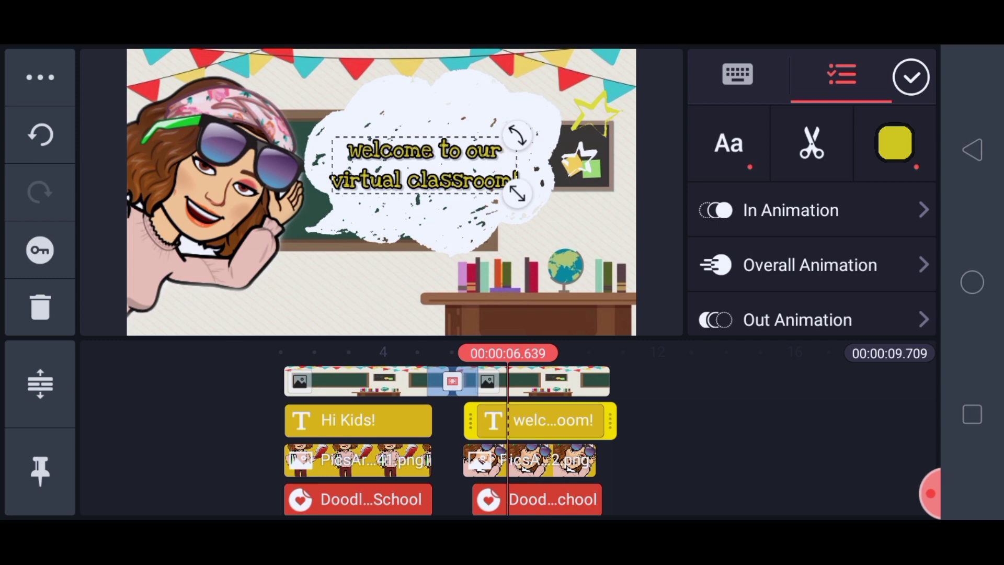
{"action": "left_click", "coordinate": [809, 265]}
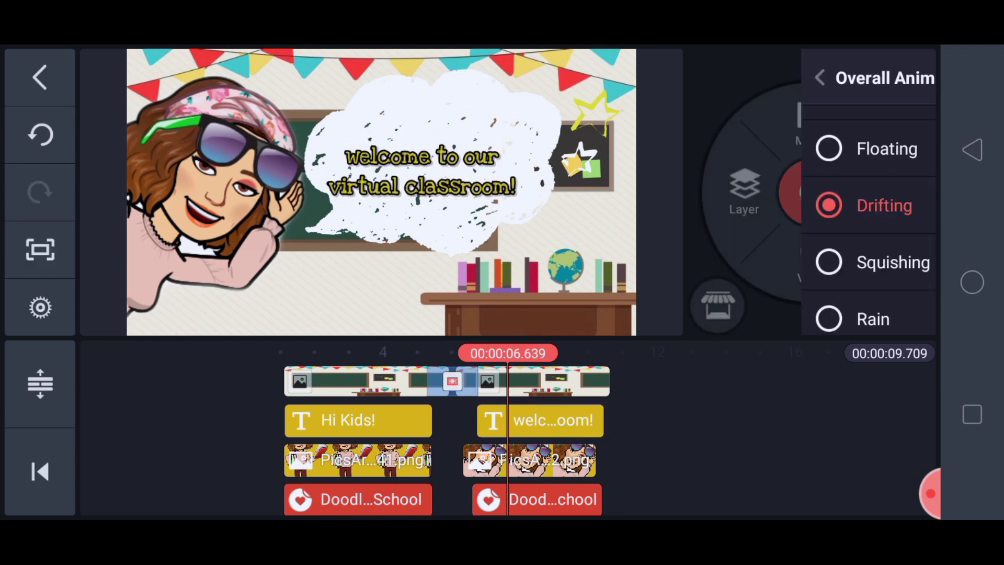
{"action": "left_click", "coordinate": [820, 78]}
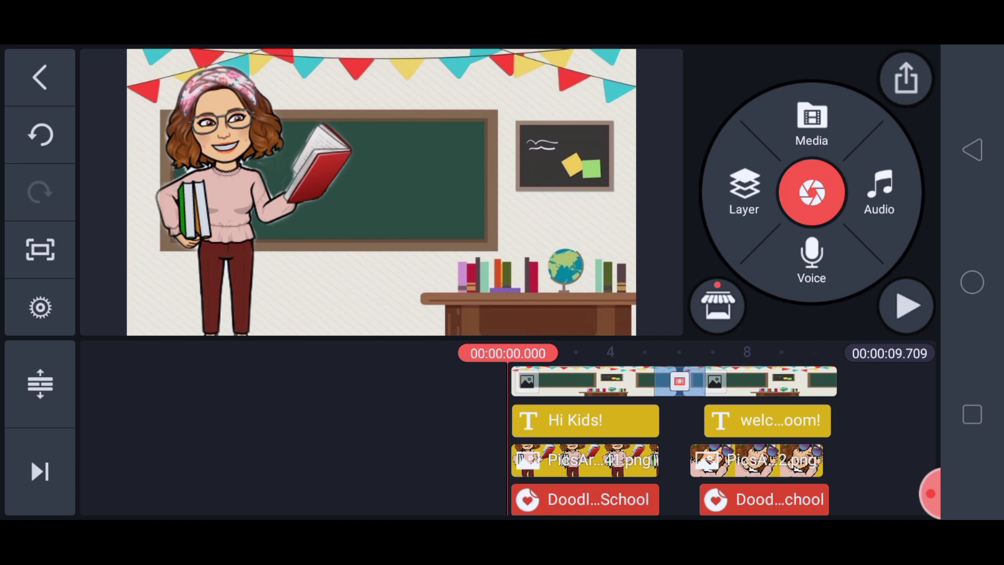
{"action": "left_click", "coordinate": [906, 305]}
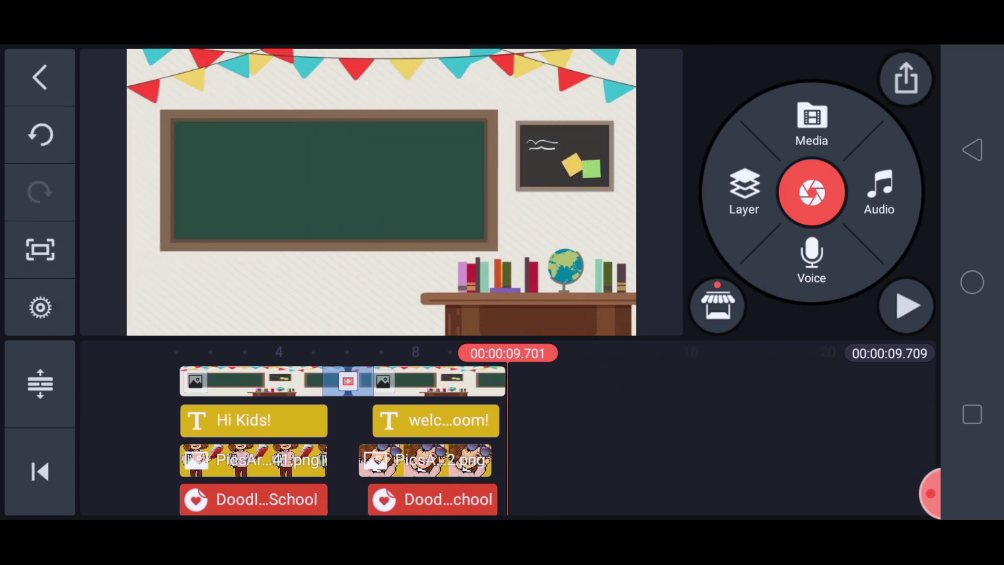
Step: Append a third classroom background clip and join it to the second with a transition
{"action": "left_click", "coordinate": [812, 125]}
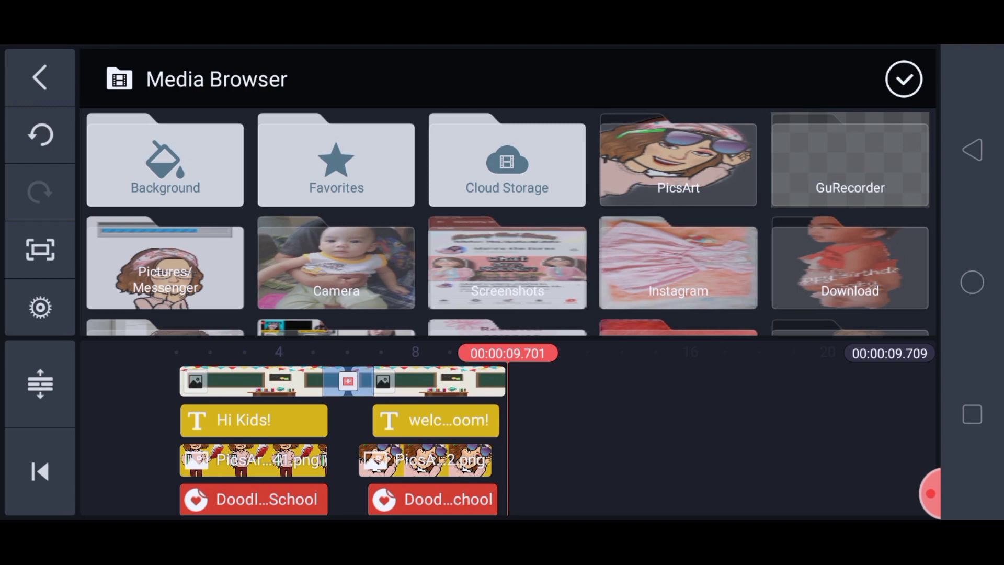
{"action": "left_click", "coordinate": [849, 265]}
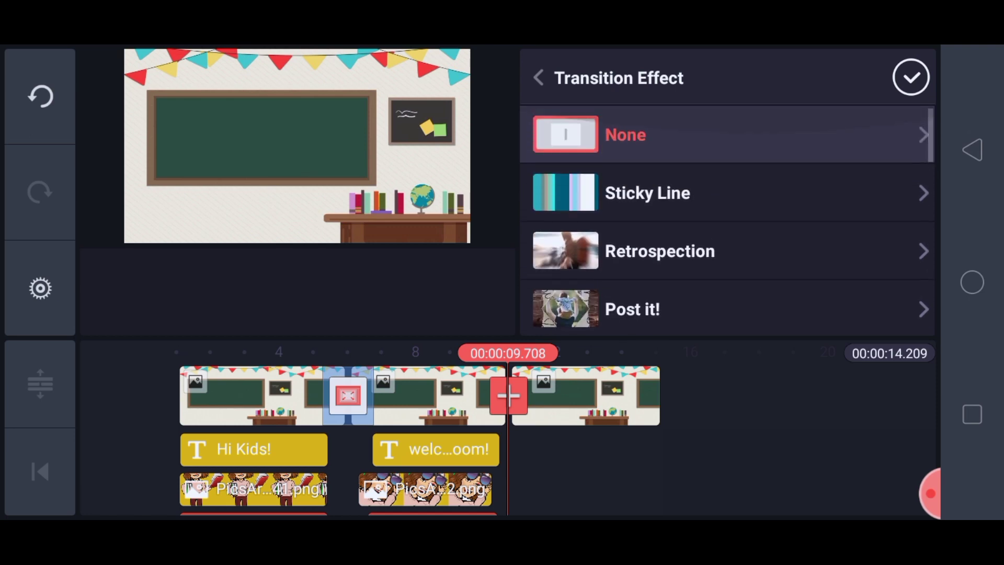
{"action": "left_click", "coordinate": [625, 135]}
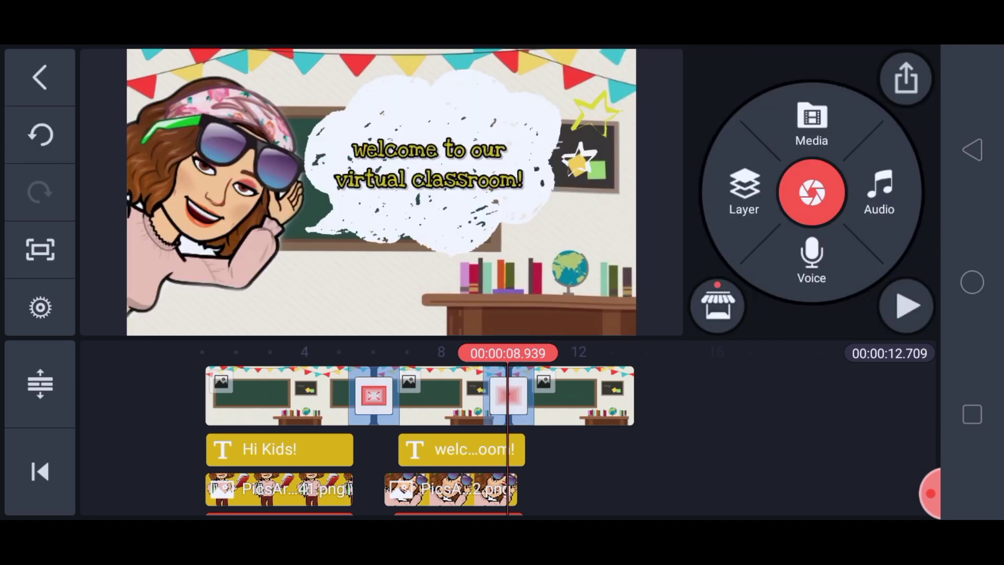
{"action": "left_click", "coordinate": [440, 396]}
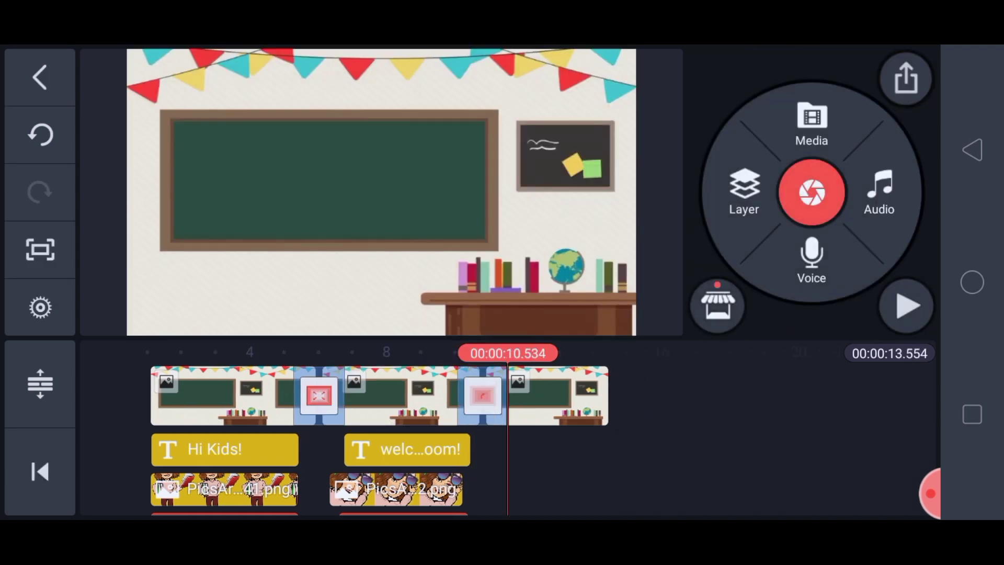
Step: Add the book-stack teacher Bitmoji PNG as a media layer on the third clip
{"action": "left_click", "coordinate": [552, 395]}
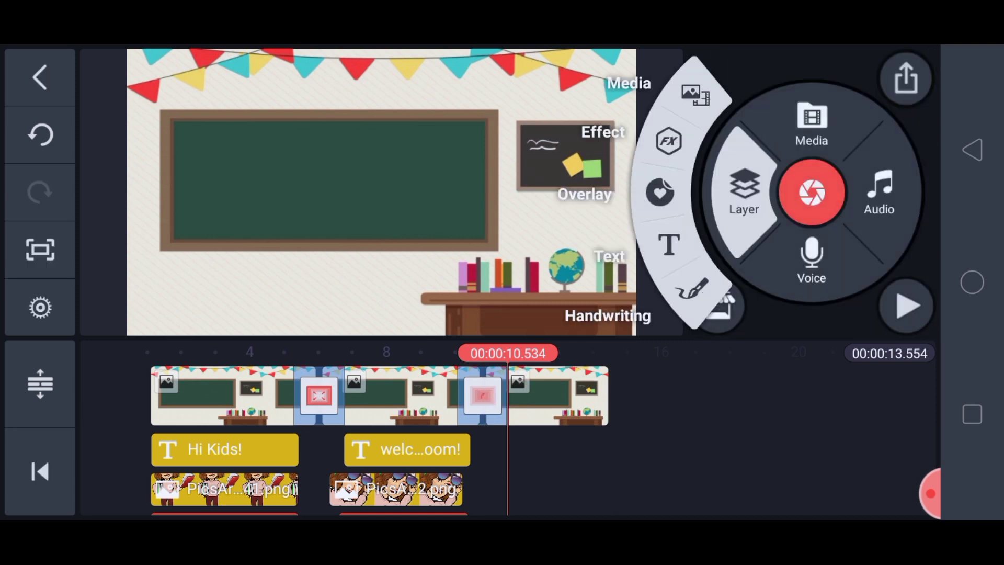
{"action": "left_click", "coordinate": [812, 124]}
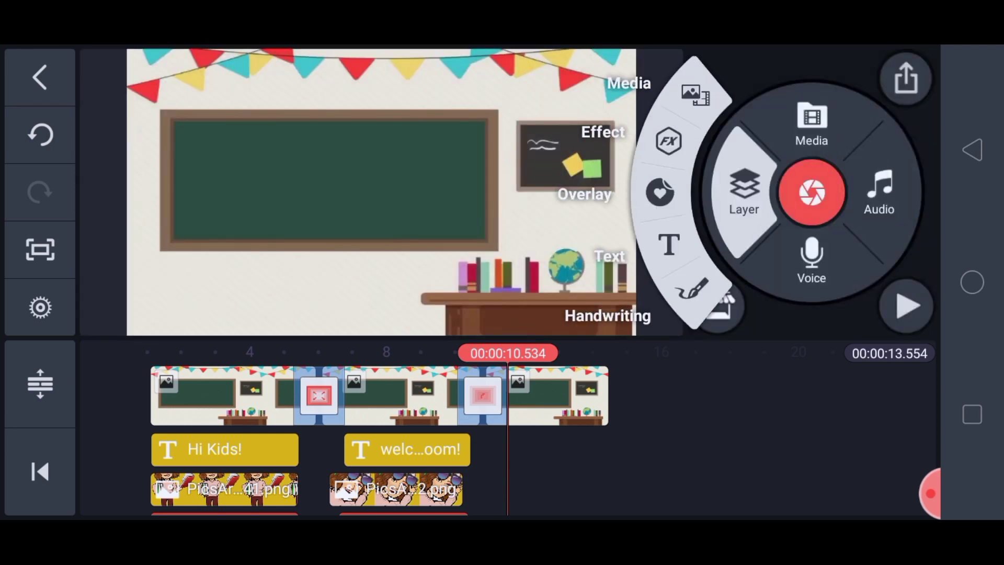
{"action": "left_click", "coordinate": [812, 124]}
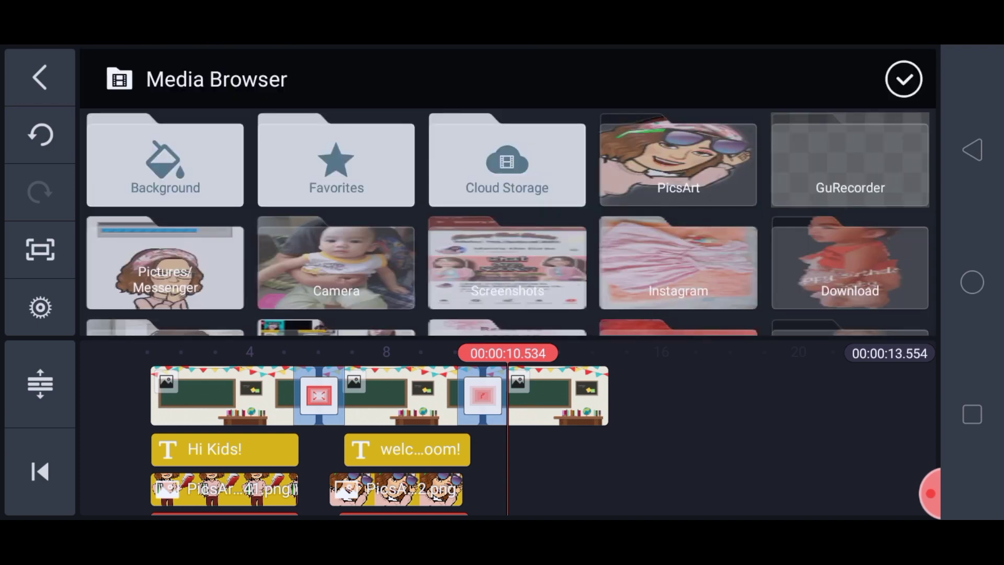
{"action": "left_click", "coordinate": [678, 160]}
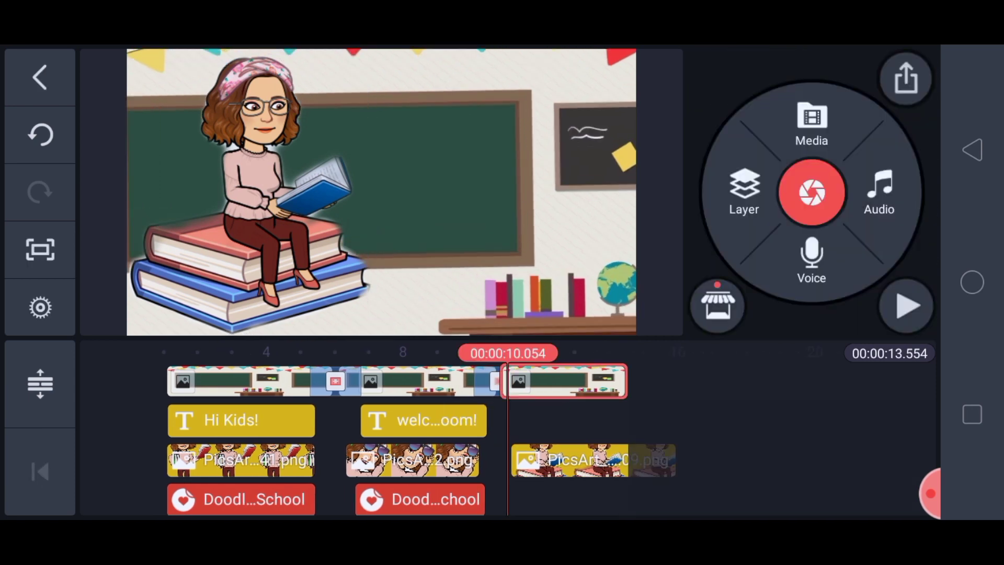
{"action": "left_click", "coordinate": [566, 381]}
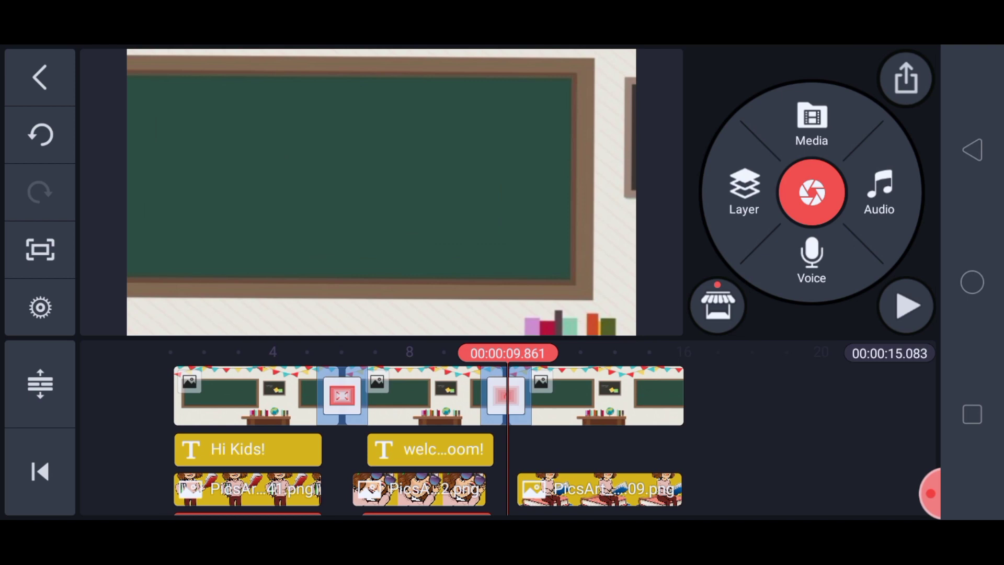
Step: Add a text layer reading 'I am Teacher Khei' to the third scene
{"action": "left_click", "coordinate": [744, 192]}
{"action": "type", "text": "I am Teacher Khei"}
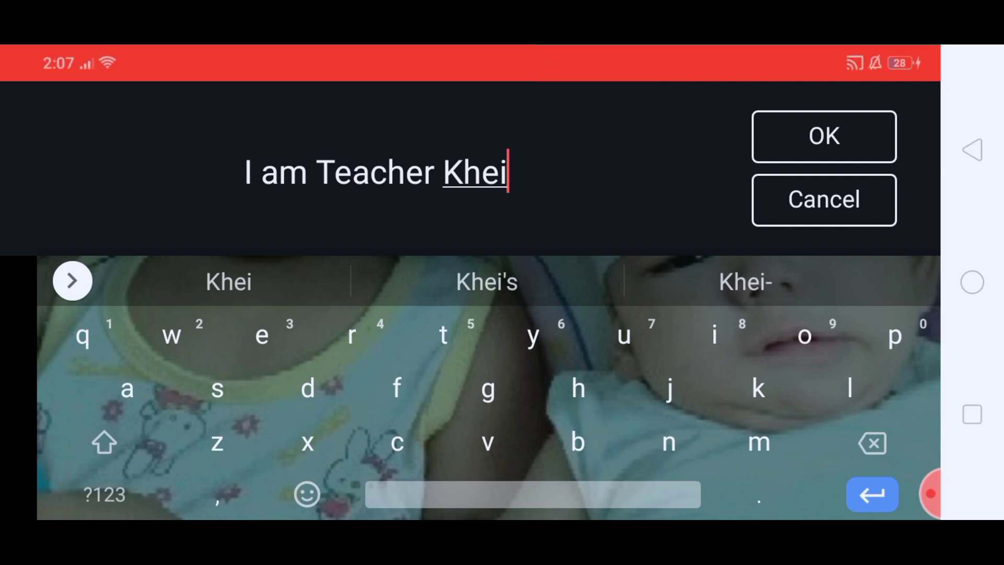
{"action": "left_click", "coordinate": [824, 136]}
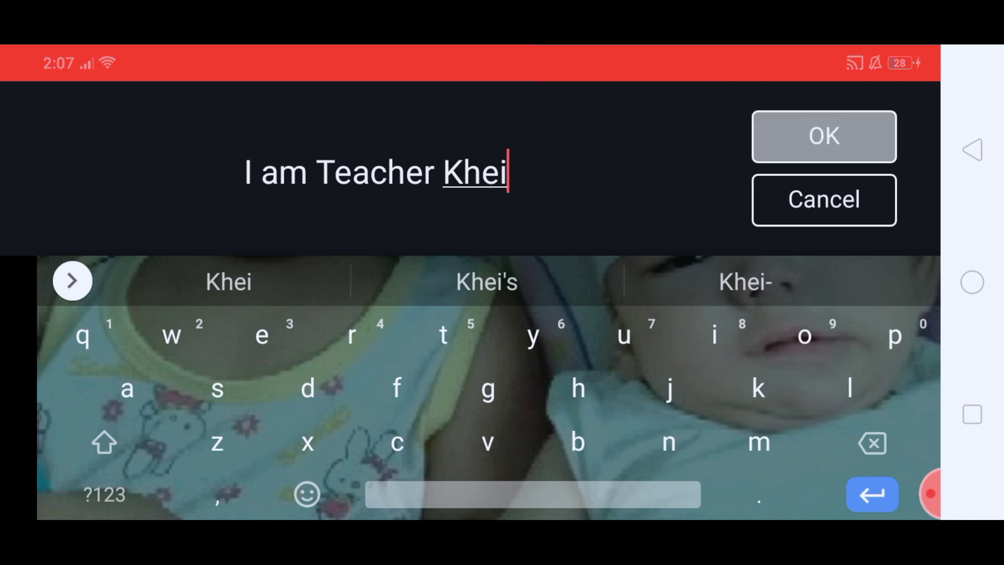
{"action": "left_click", "coordinate": [823, 136]}
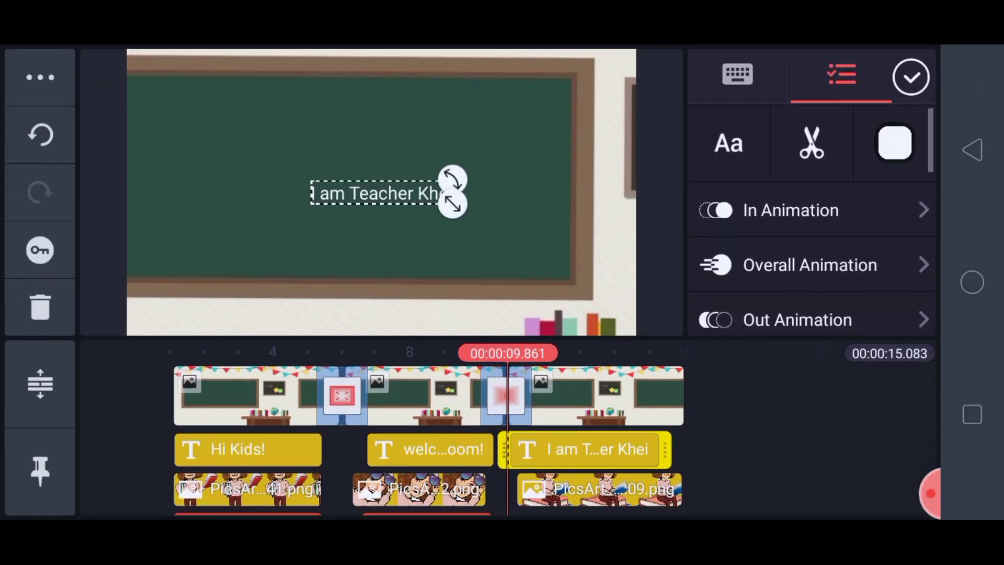
Step: Give the name text a typewriter-style font and a yellow colour
{"action": "left_click", "coordinate": [728, 143]}
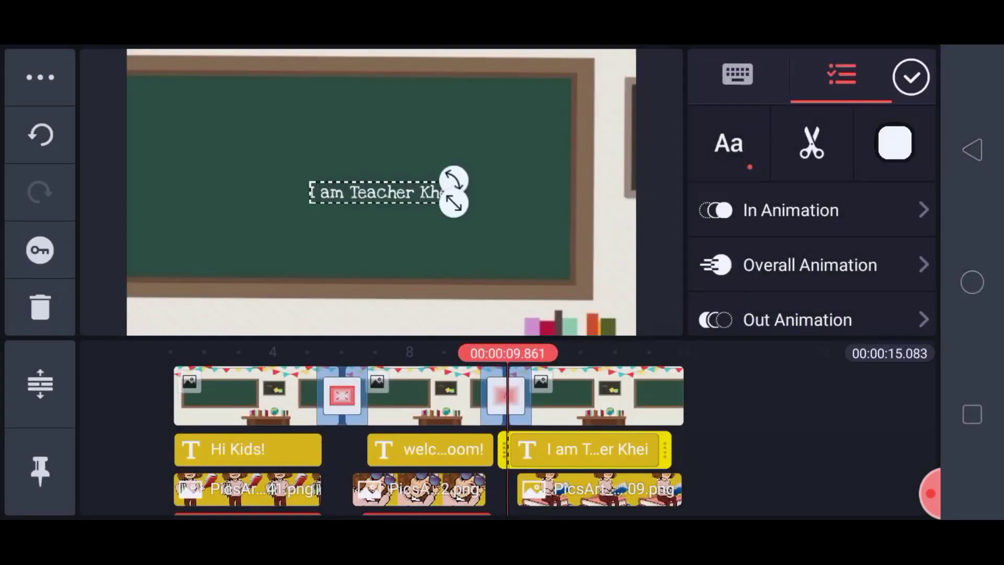
{"action": "left_click", "coordinate": [894, 144]}
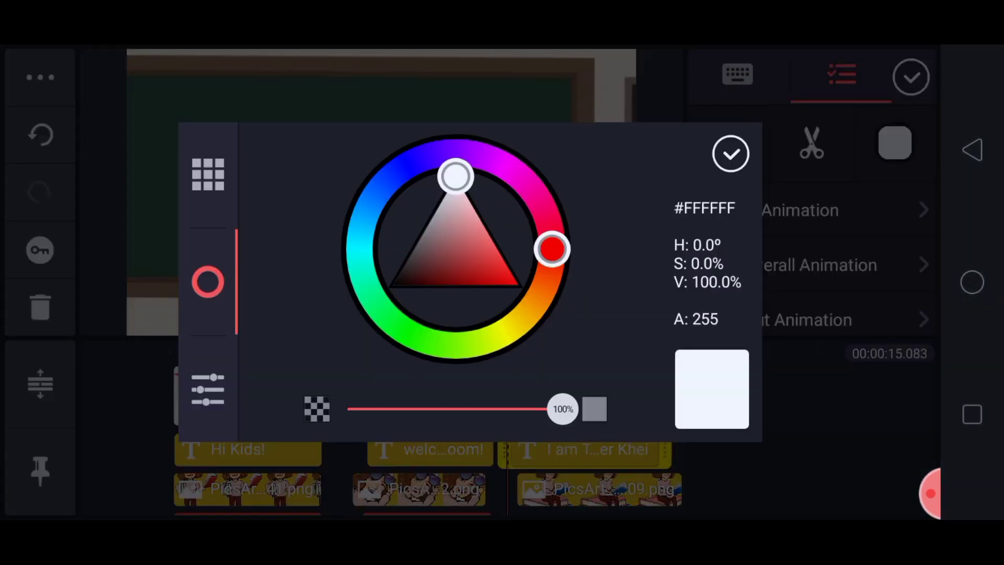
{"action": "left_click_drag", "start_coordinate": [554, 250], "coordinate": [519, 175]}
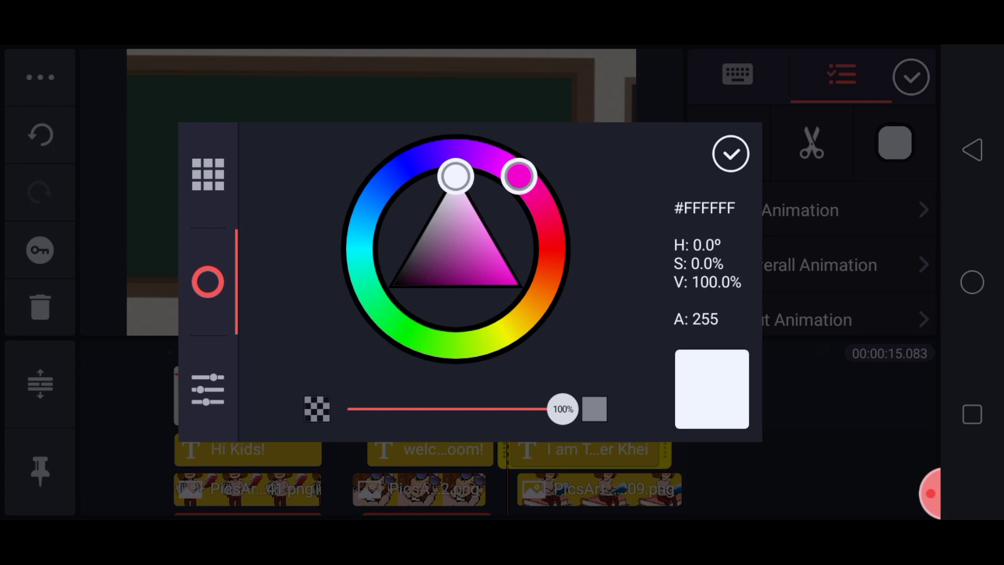
{"action": "left_click_drag", "start_coordinate": [519, 175], "coordinate": [510, 329]}
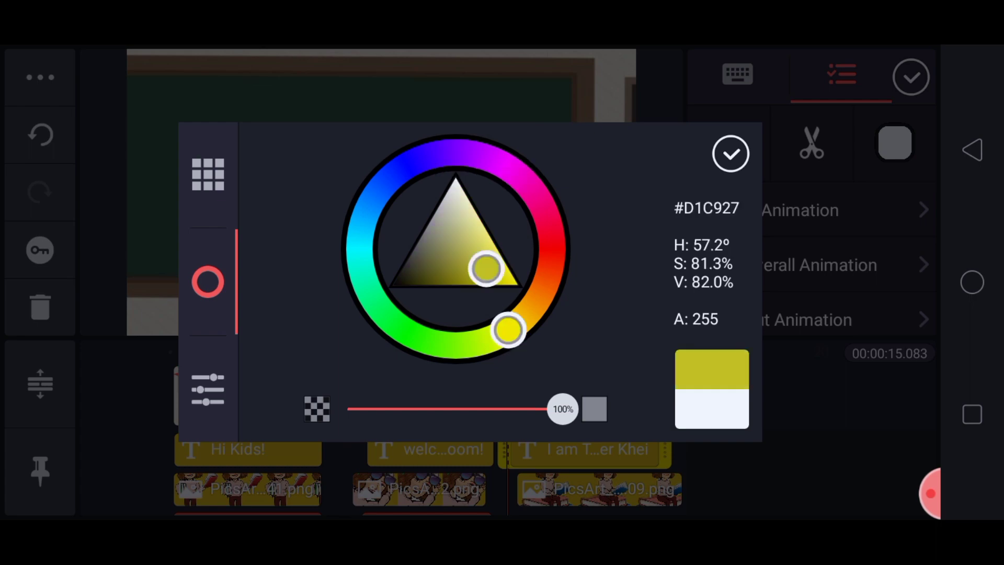
{"action": "left_click", "coordinate": [730, 153]}
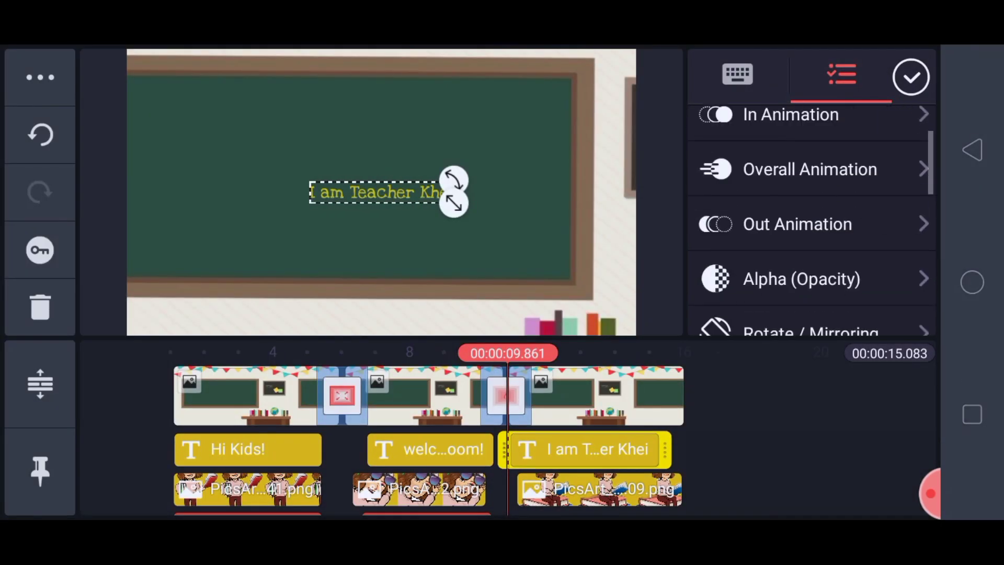
Step: Enable a black outline and thicken its weight to about 42, then confirm
{"action": "scroll", "scroll_direction": "down", "scroll_amount": 3}
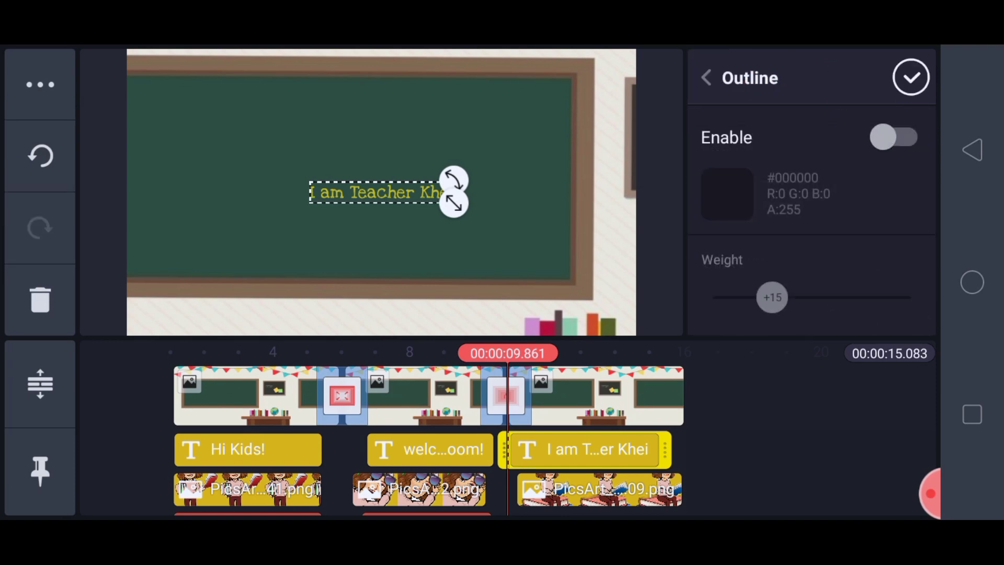
{"action": "left_click", "coordinate": [895, 137]}
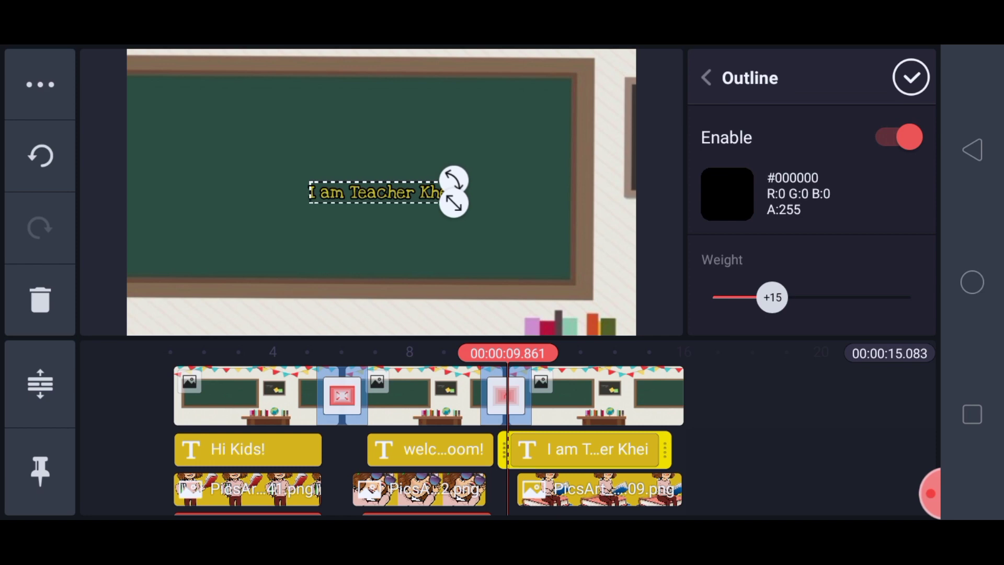
{"action": "left_click_drag", "start_coordinate": [772, 296], "coordinate": [812, 296]}
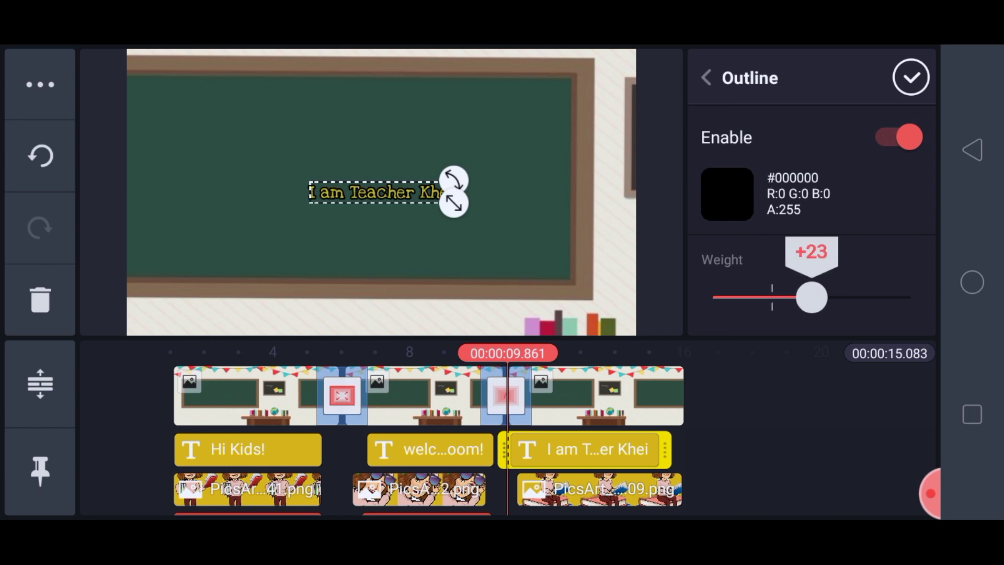
{"action": "left_click_drag", "start_coordinate": [809, 296], "coordinate": [878, 297]}
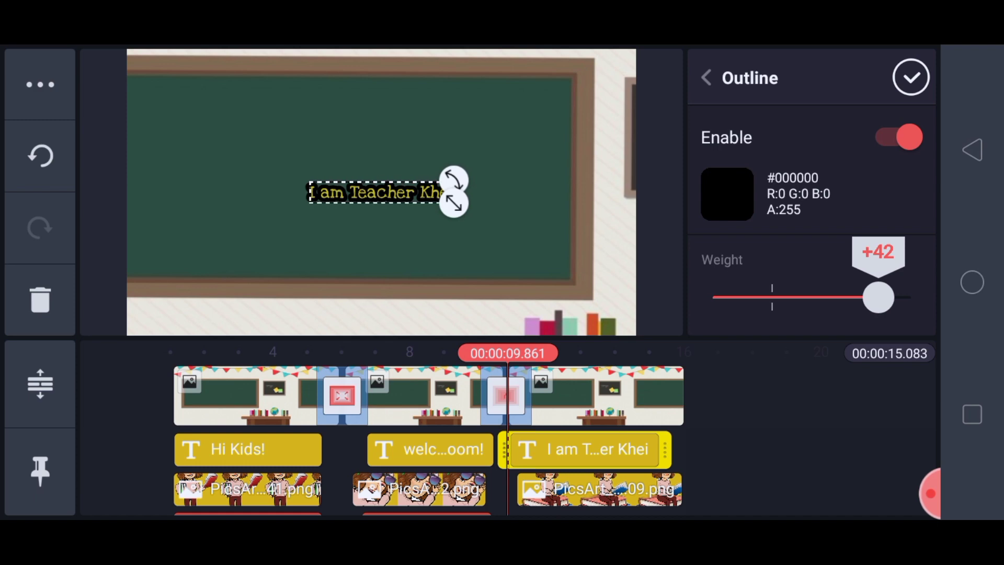
{"action": "left_click", "coordinate": [910, 76]}
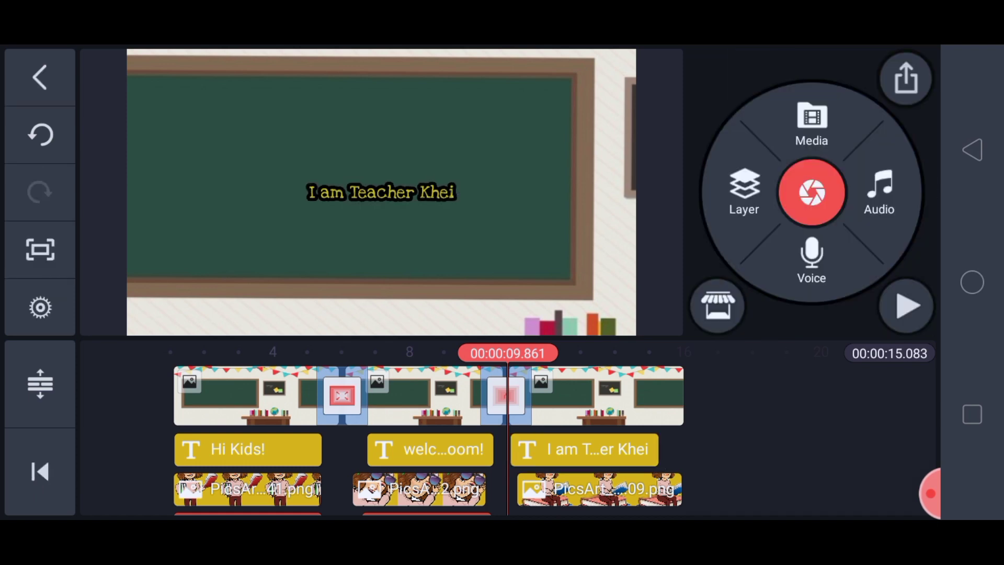
Step: Enlarge the 'I am Teacher Khei' text and move it up onto the chalkboard
{"action": "left_click", "coordinate": [584, 450]}
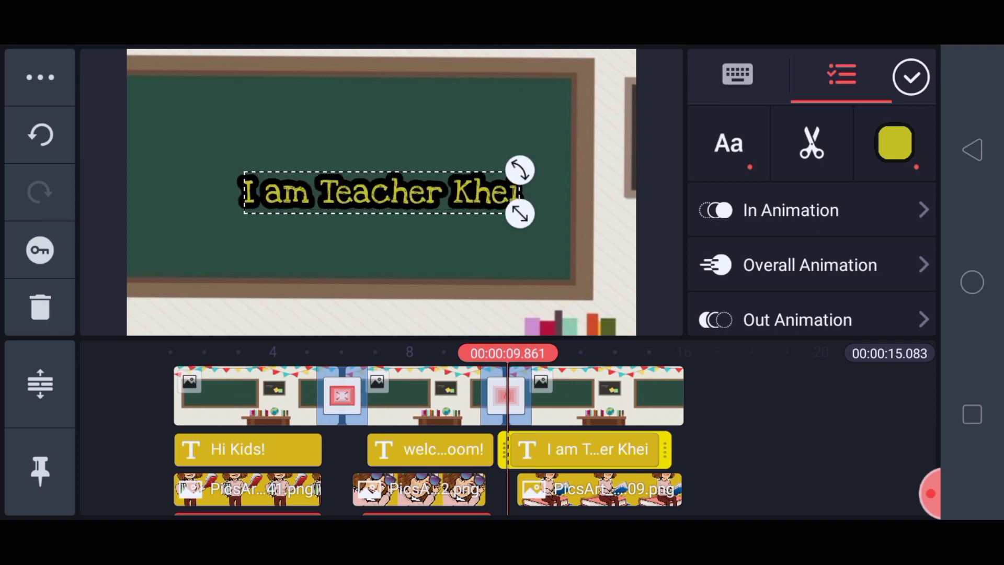
{"action": "left_click", "coordinate": [911, 77]}
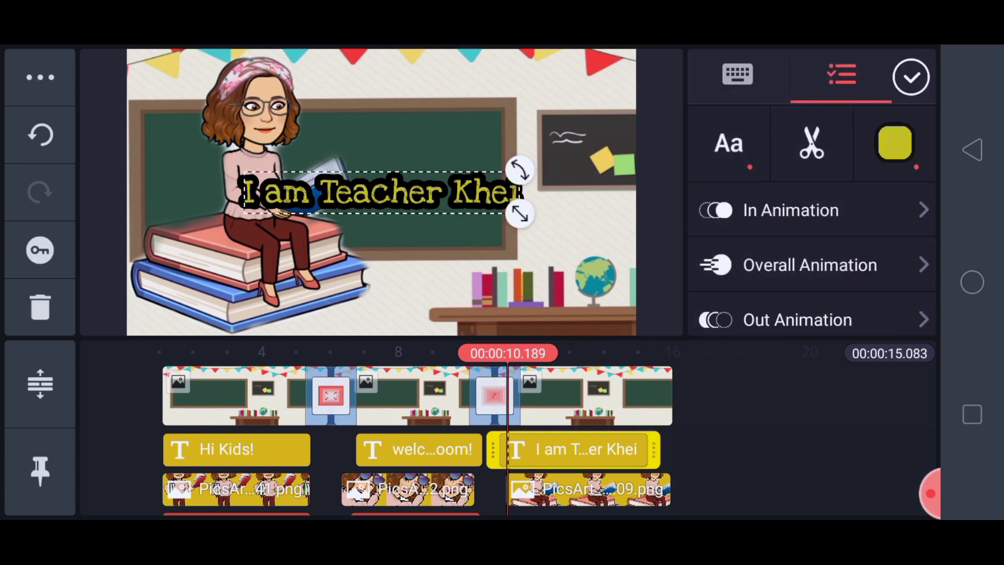
{"action": "left_click_drag", "start_coordinate": [381, 193], "coordinate": [467, 141]}
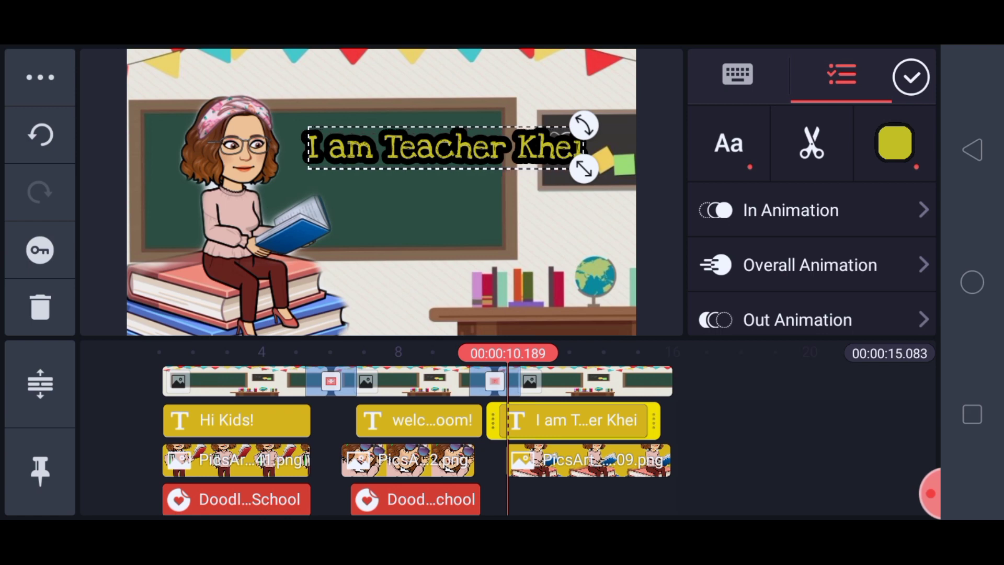
Step: Change the text colour to off-white, nudge it higher and finish editing
{"action": "left_click", "coordinate": [896, 143]}
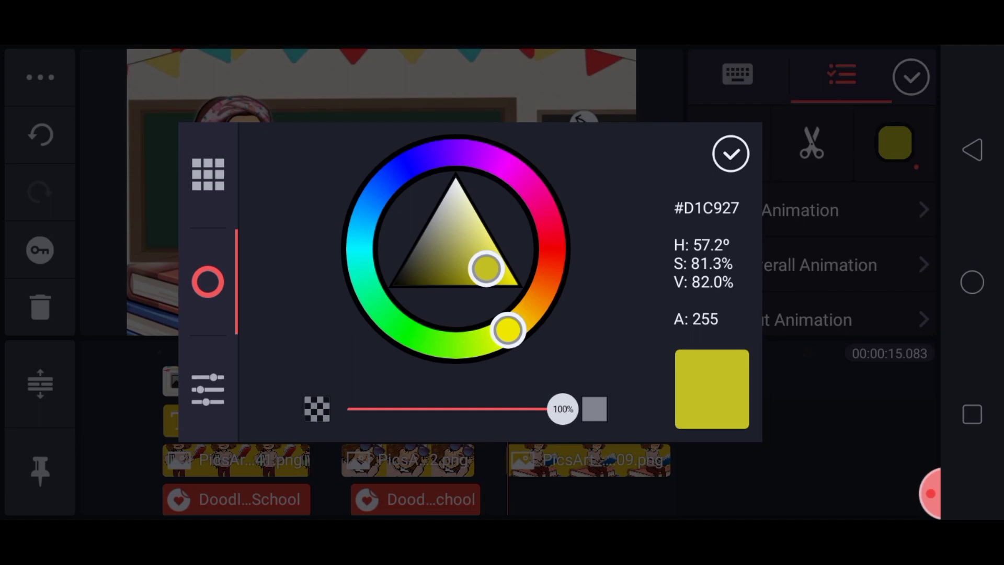
{"action": "left_click_drag", "start_coordinate": [486, 267], "coordinate": [452, 193]}
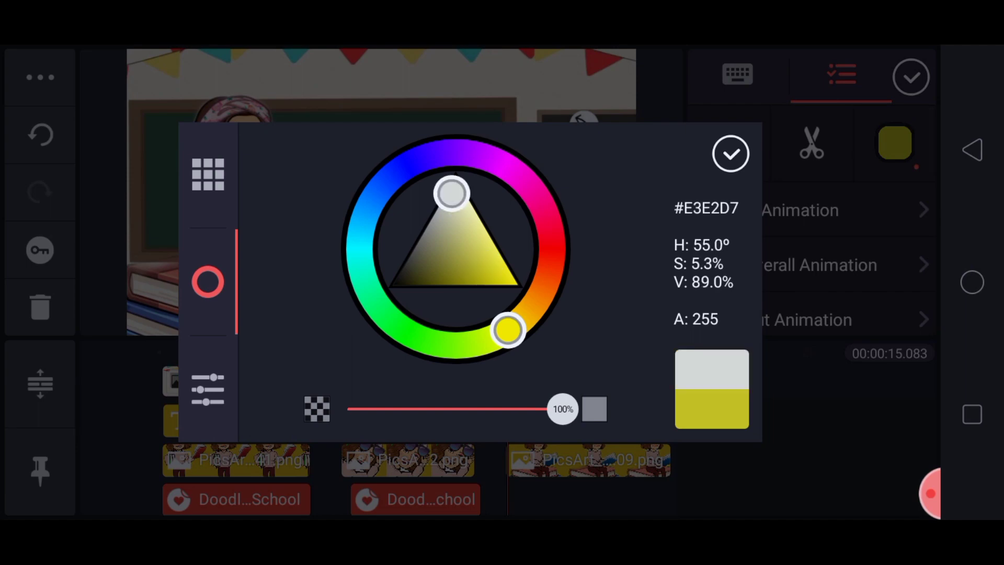
{"action": "left_click", "coordinate": [731, 152]}
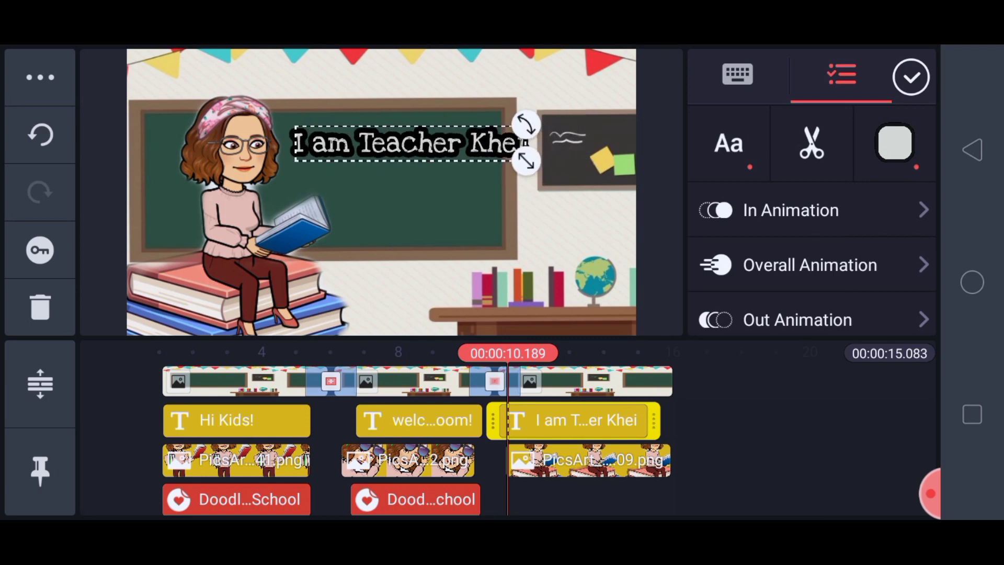
{"action": "left_click_drag", "start_coordinate": [404, 143], "coordinate": [397, 132]}
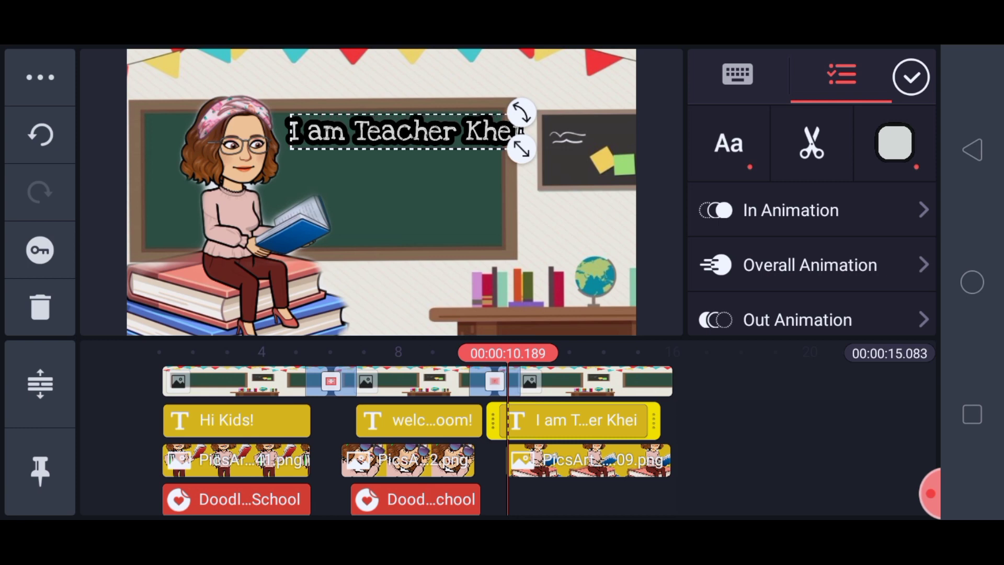
{"action": "left_click", "coordinate": [911, 76]}
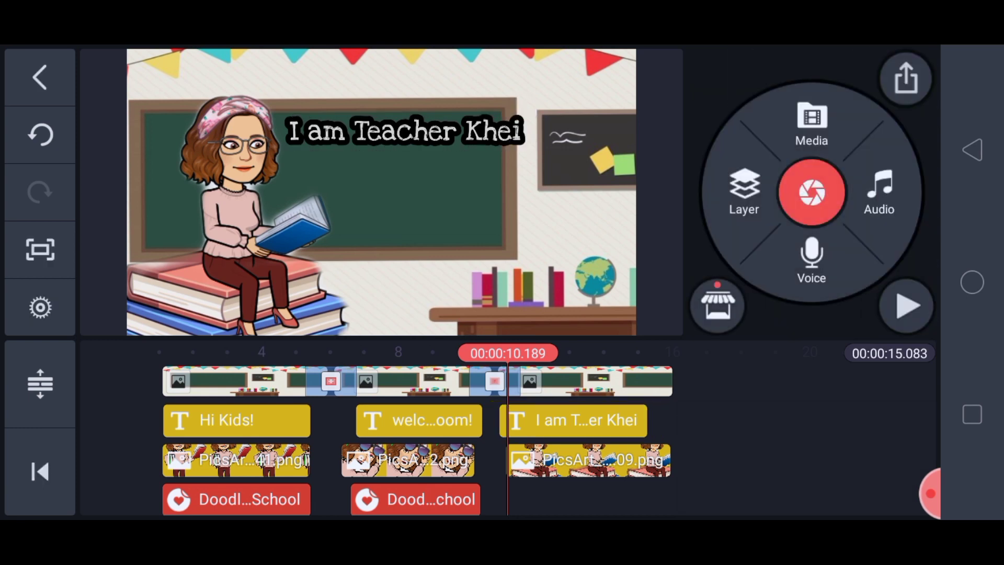
Step: Choose the Typing entrance animation for the 'I am Teacher Khei' text
{"action": "left_click", "coordinate": [575, 420]}
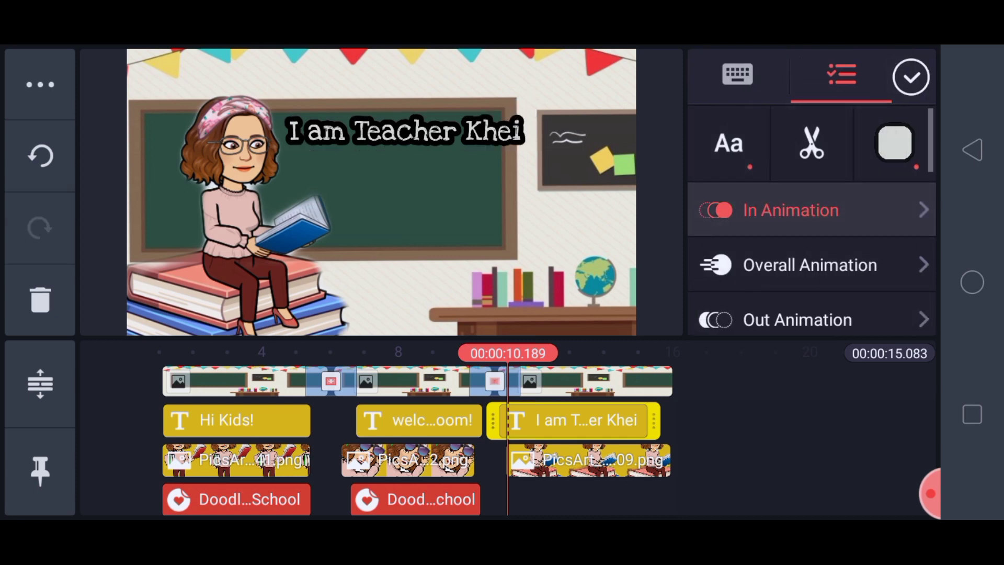
{"action": "left_click", "coordinate": [791, 211]}
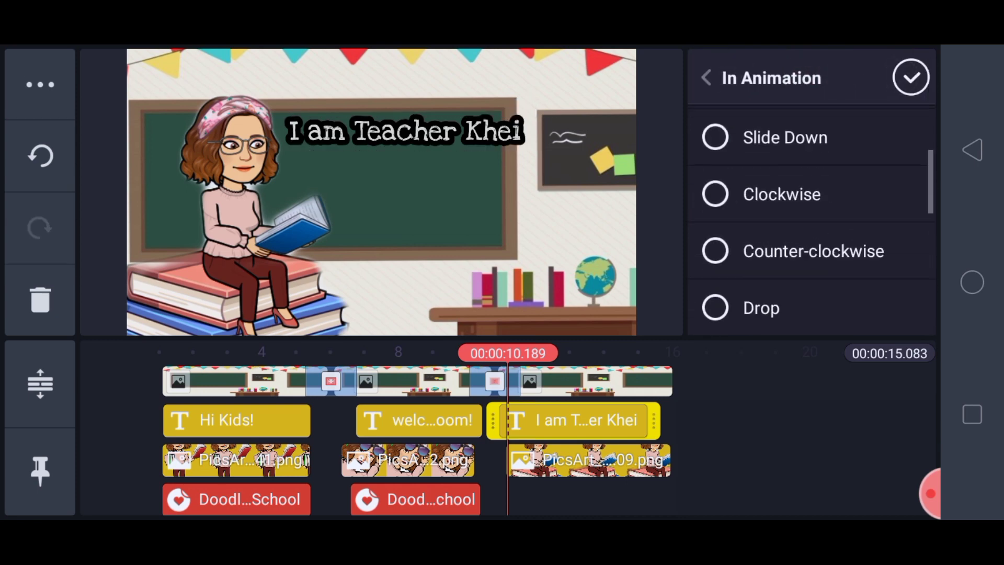
{"action": "scroll", "scroll_direction": "down", "scroll_amount": 3}
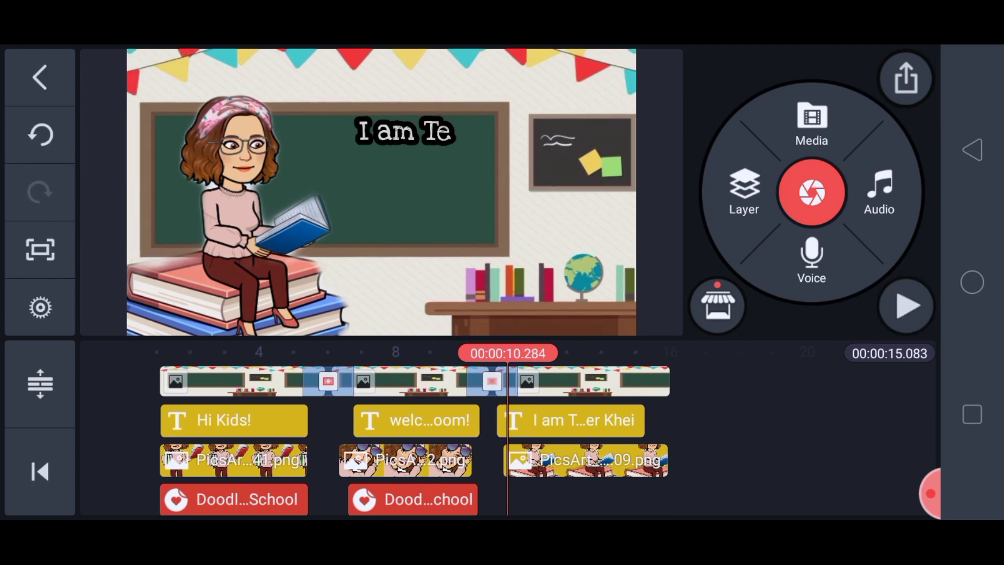
{"action": "left_click", "coordinate": [905, 306]}
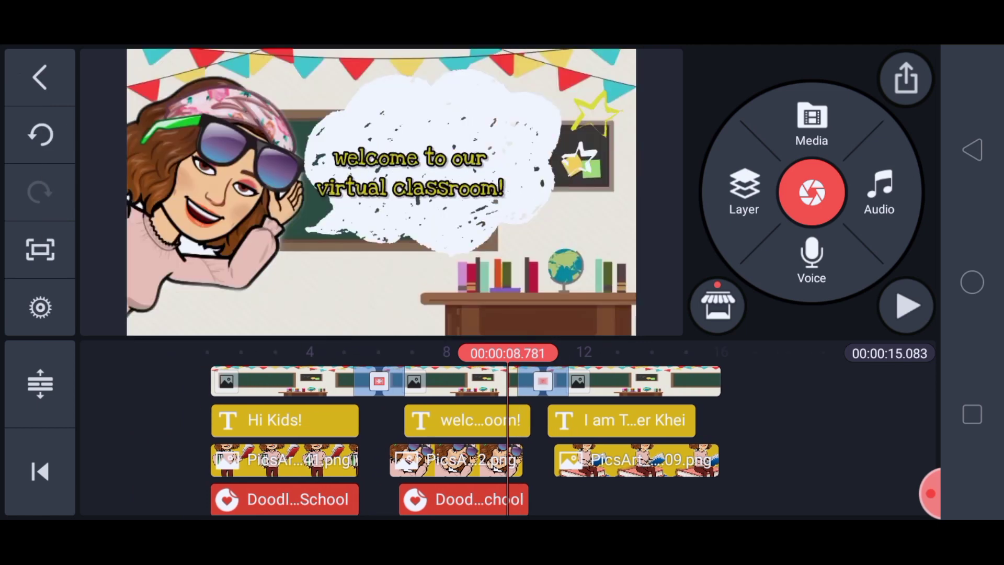
{"action": "left_click", "coordinate": [907, 306]}
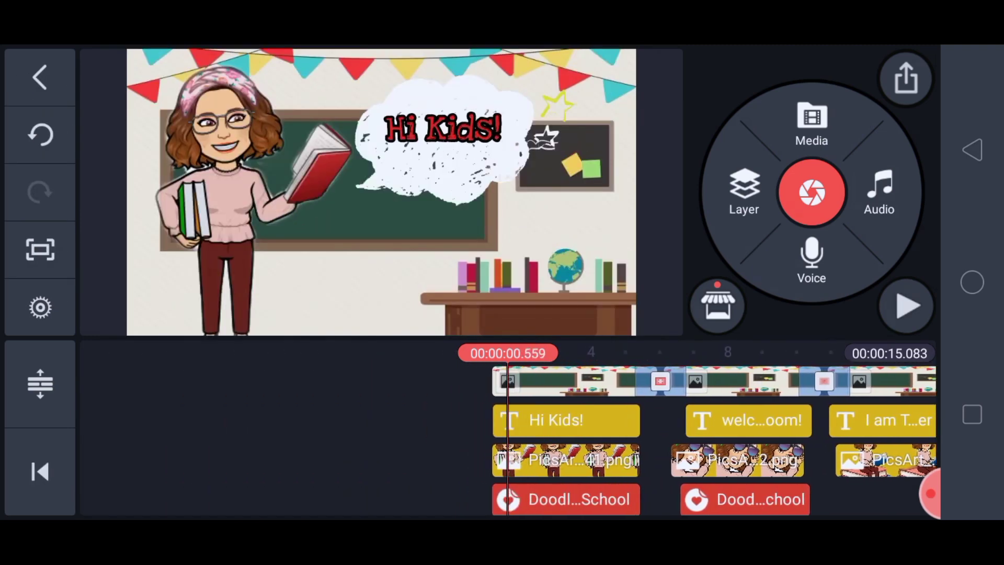
{"action": "left_click", "coordinate": [905, 306]}
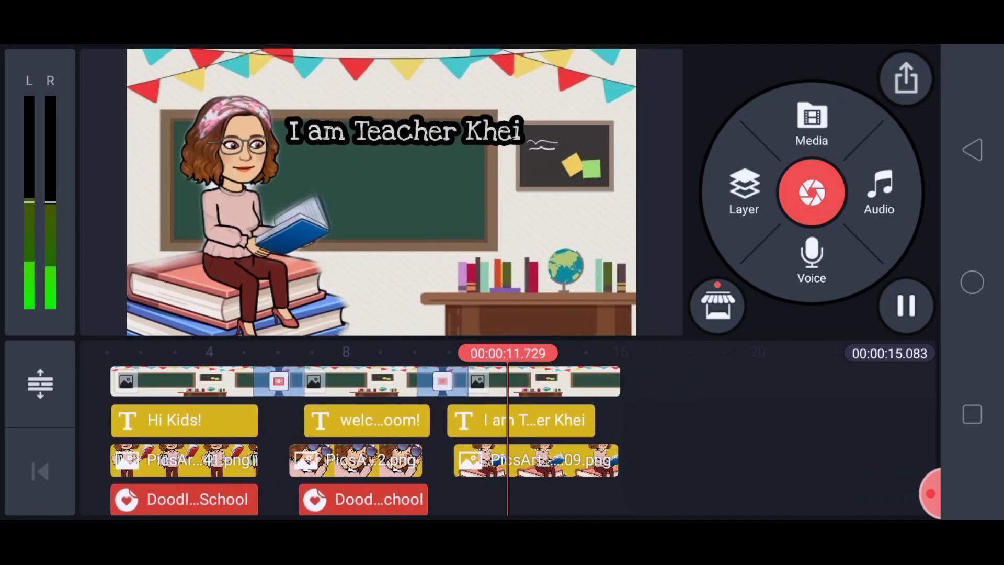
{"action": "left_click", "coordinate": [906, 305]}
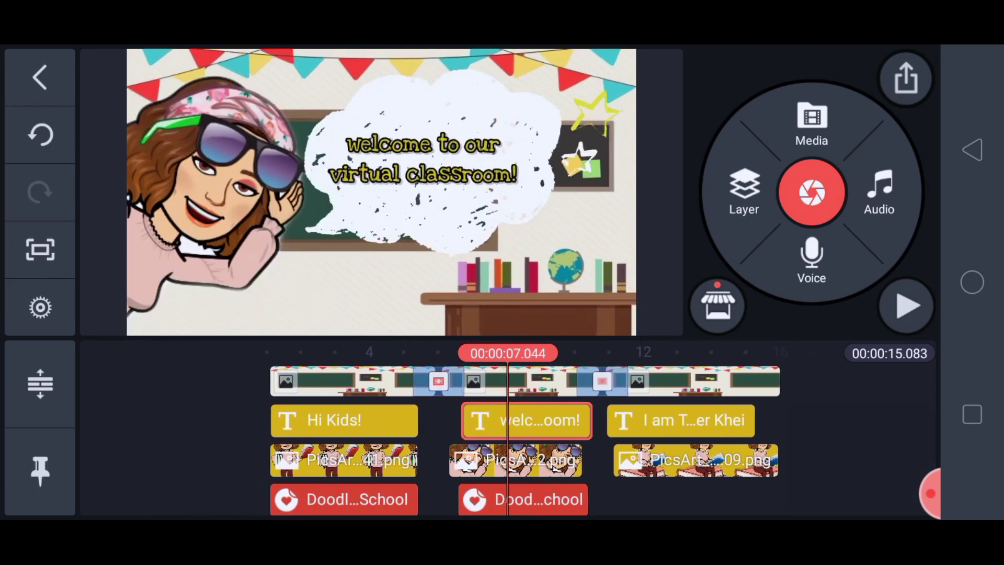
{"action": "left_click", "coordinate": [525, 421]}
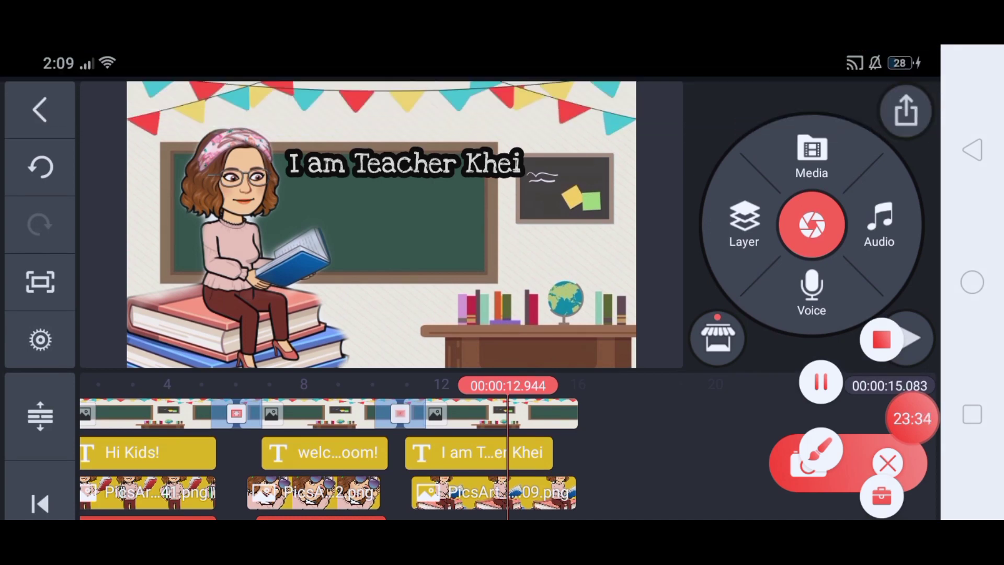
{"action": "left_click", "coordinate": [881, 340]}
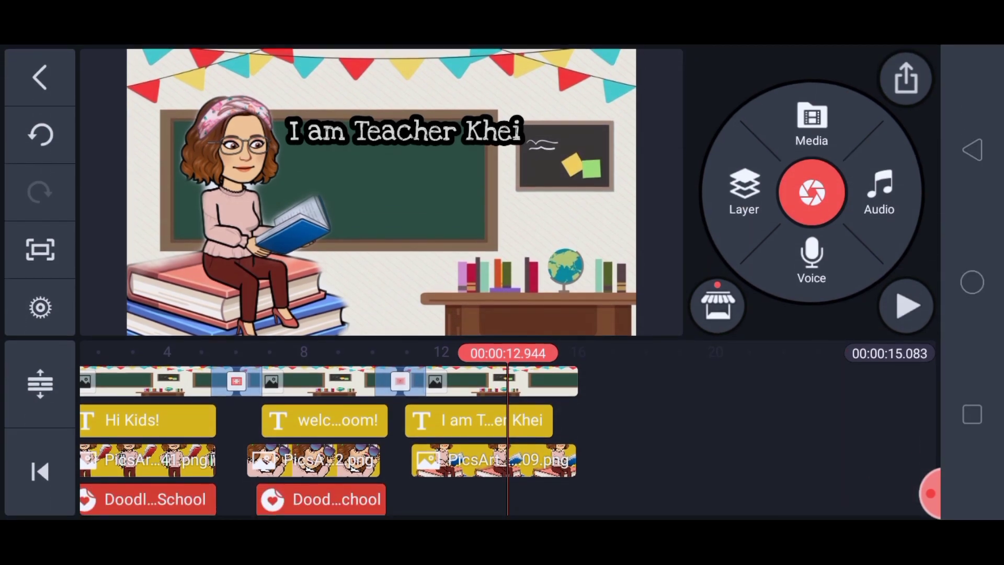
{"action": "left_click", "coordinate": [906, 77]}
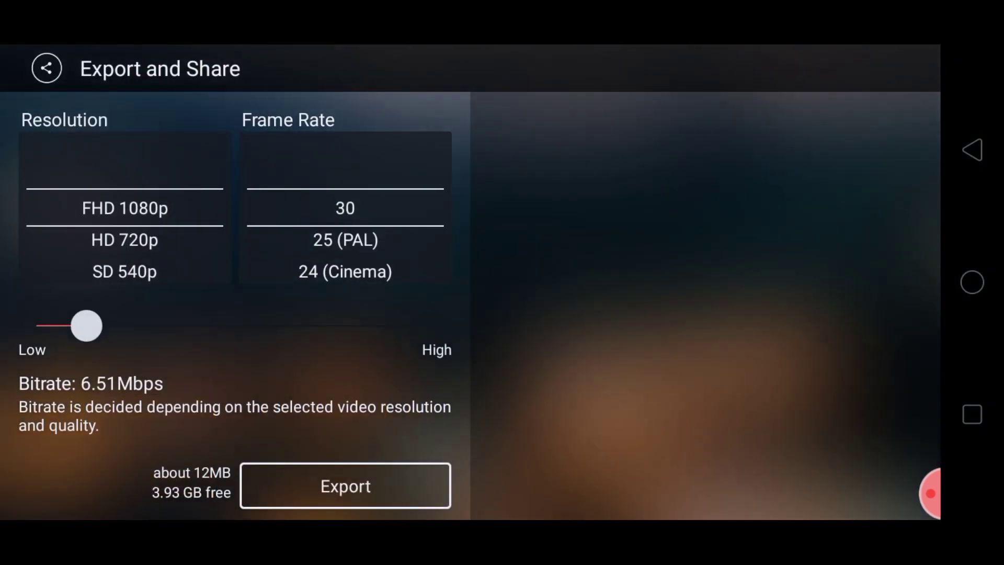
{"action": "left_click", "coordinate": [344, 485]}
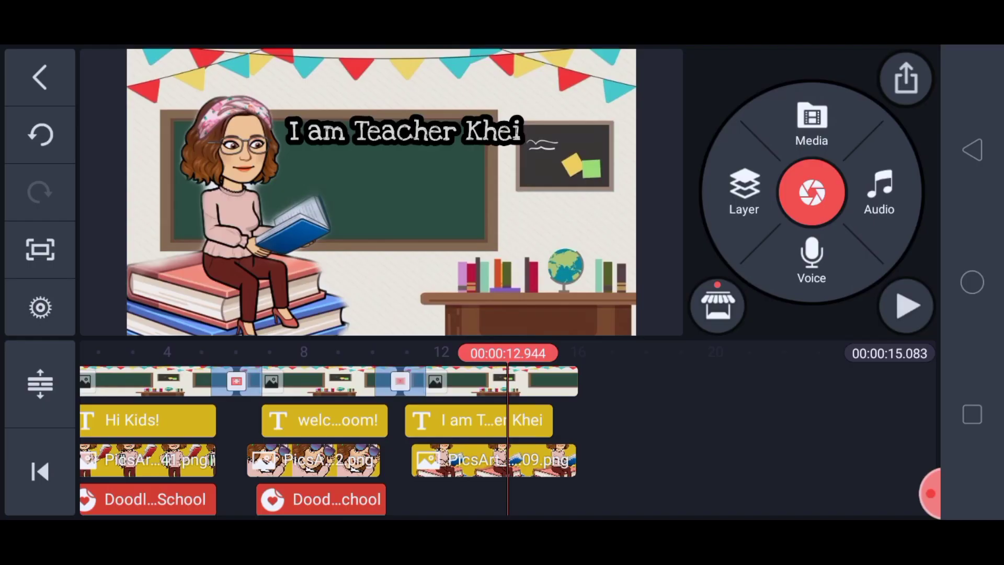
{"action": "scroll", "scroll_direction": "right", "scroll_amount": 3}
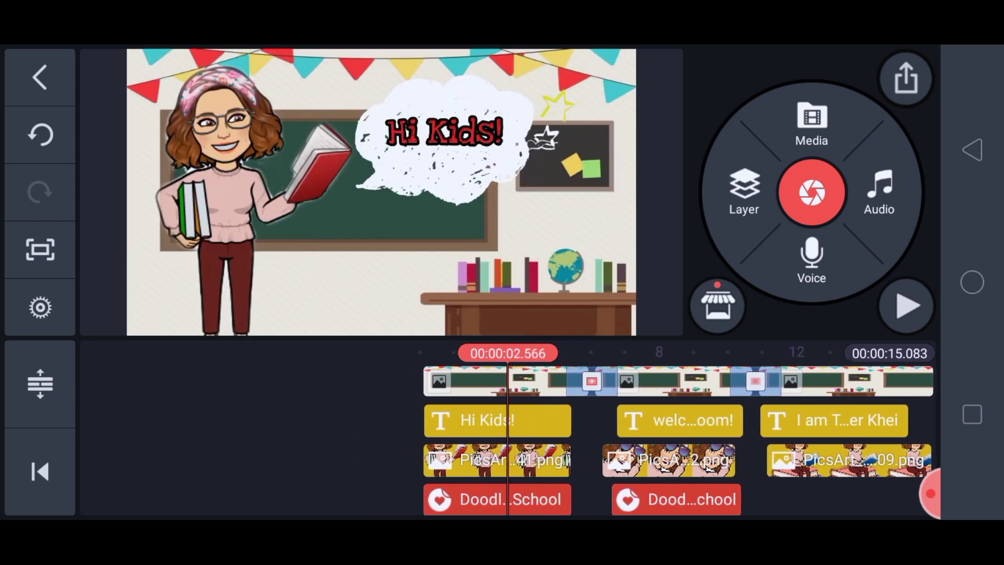
{"action": "left_click", "coordinate": [906, 305]}
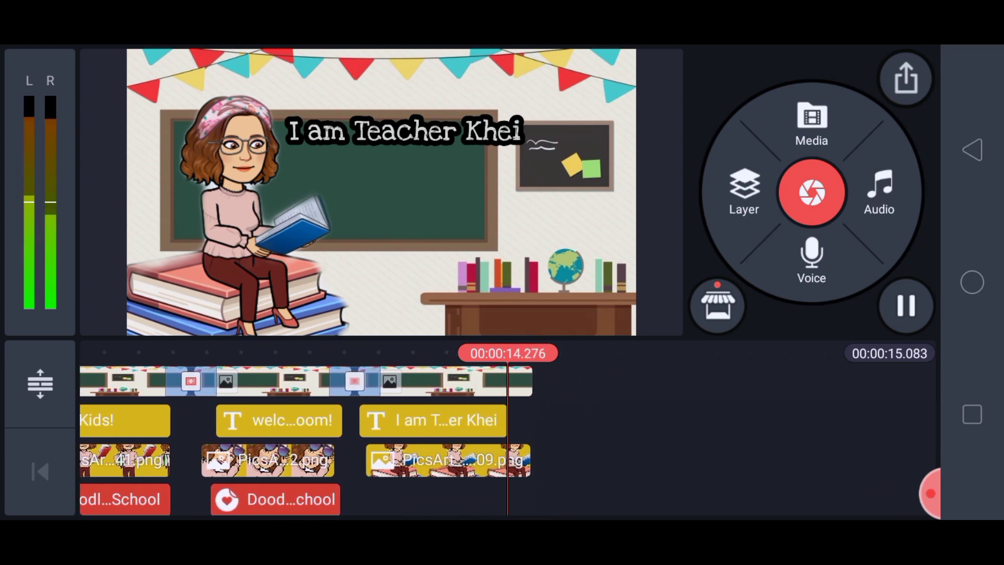
{"action": "left_click", "coordinate": [906, 305]}
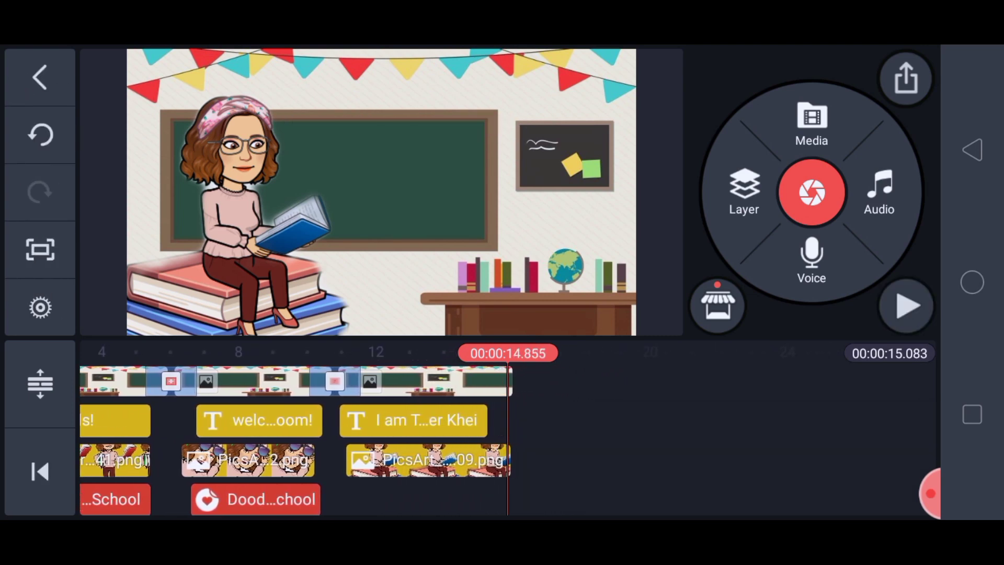
{"action": "left_click", "coordinate": [928, 493]}
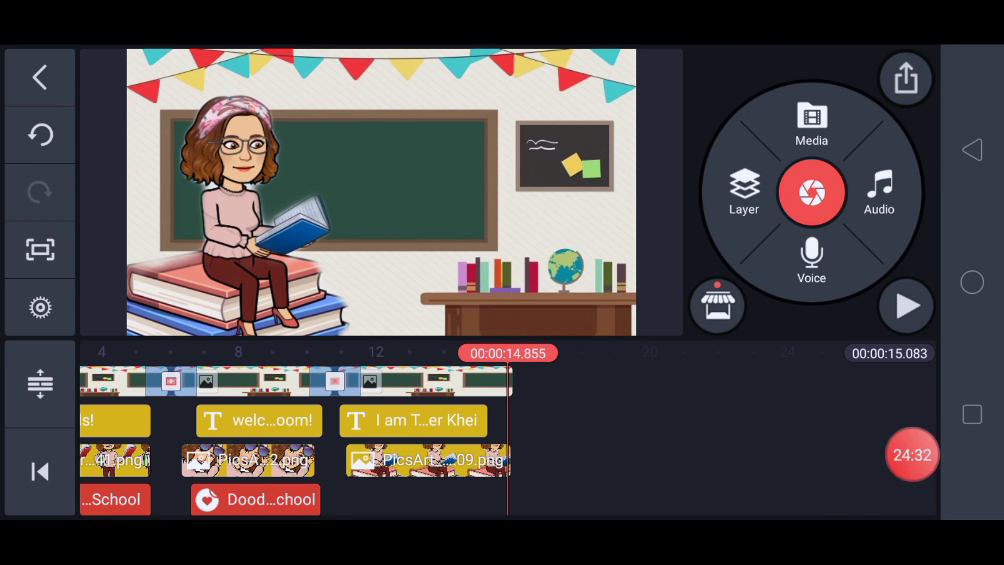